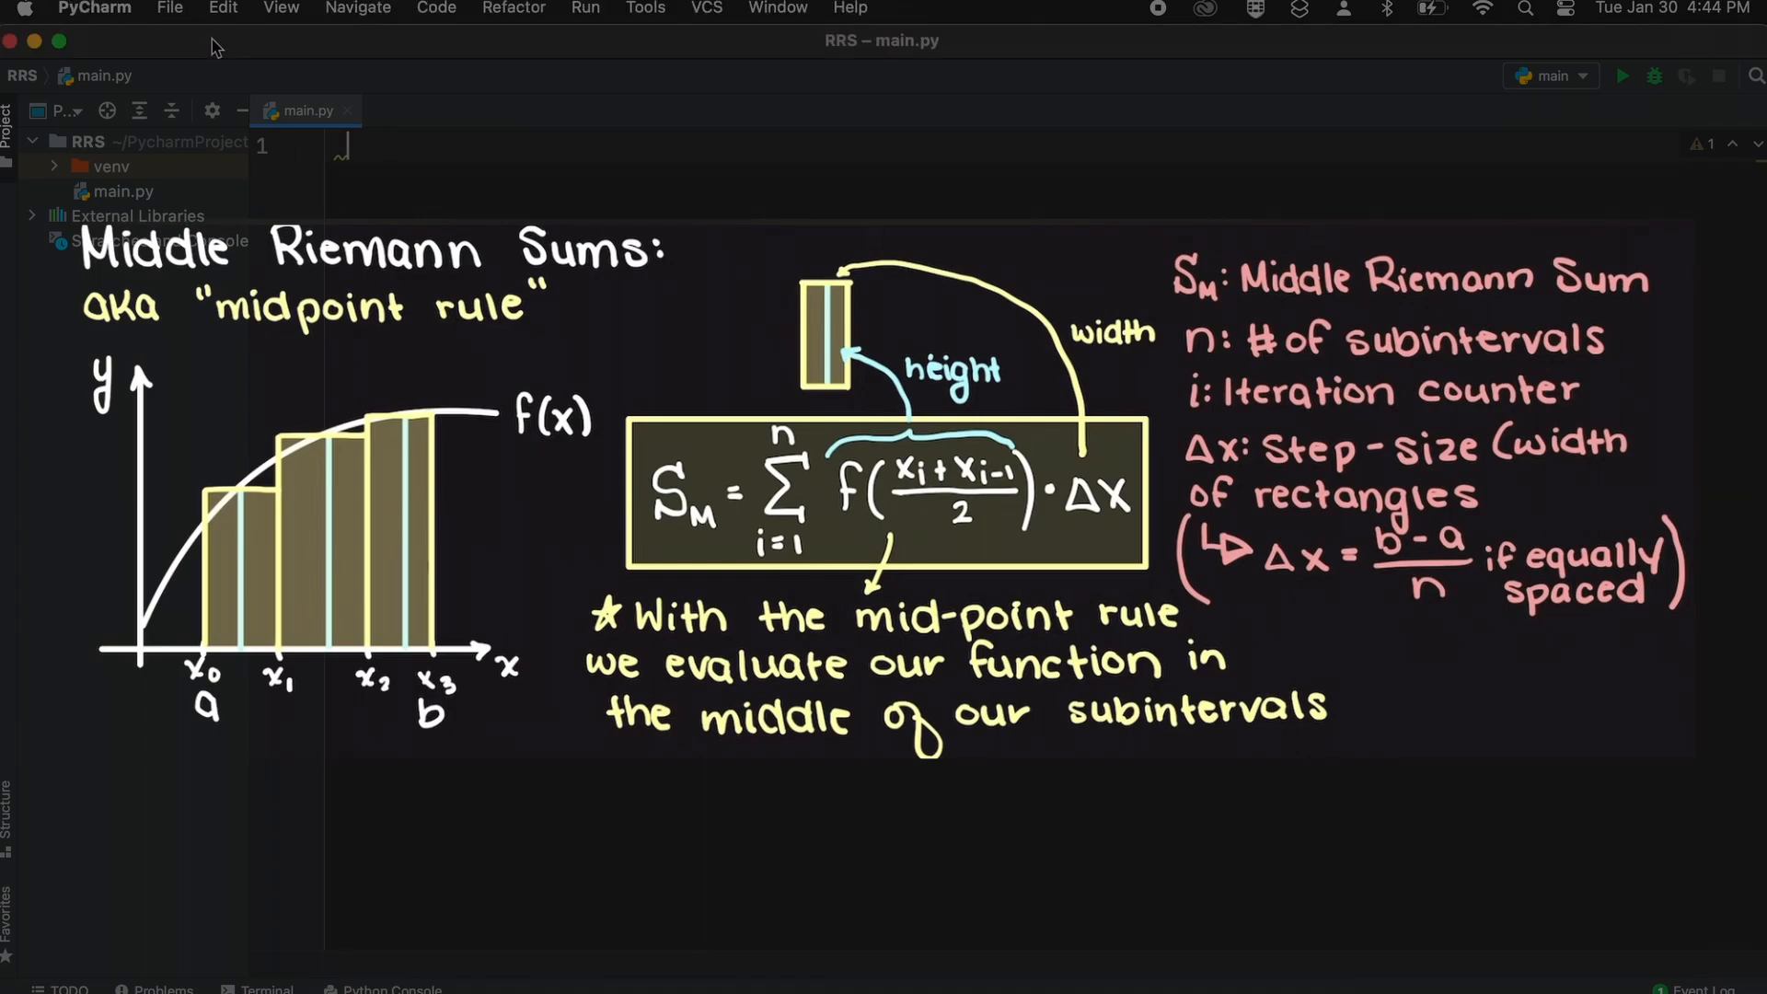
Step: Create a new project named MRS and open it in the current window, replacing RRS
click(171, 9)
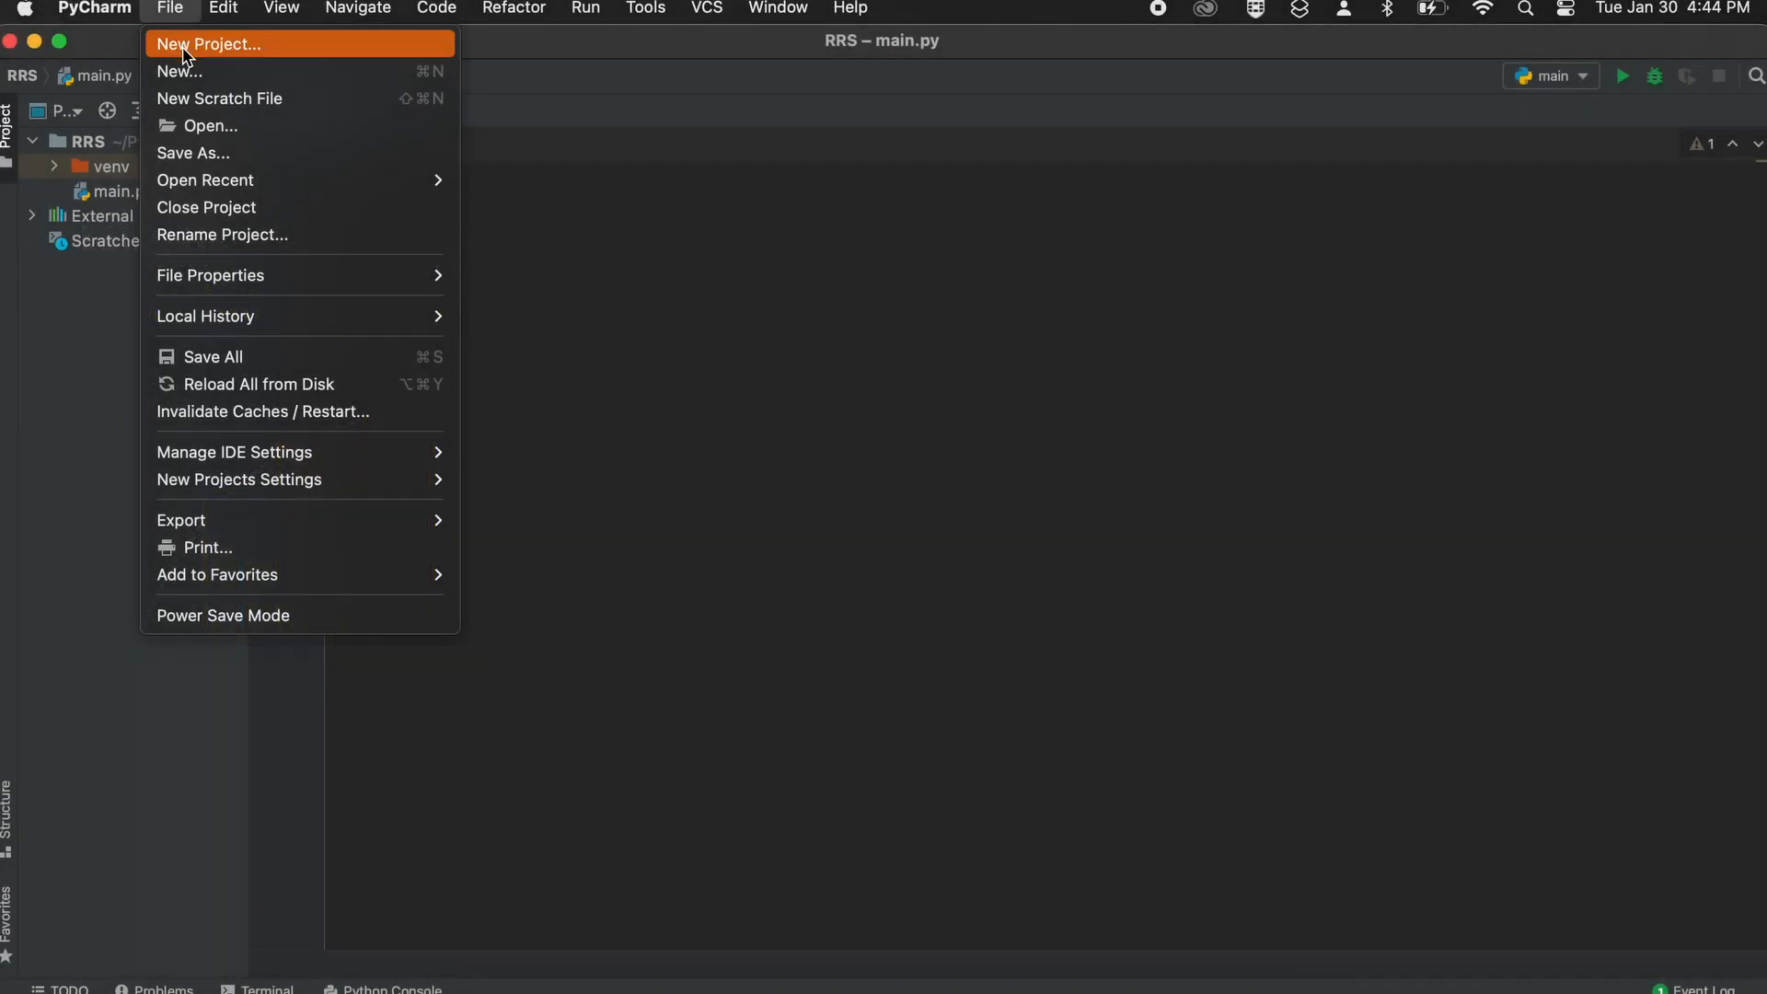
click(207, 44)
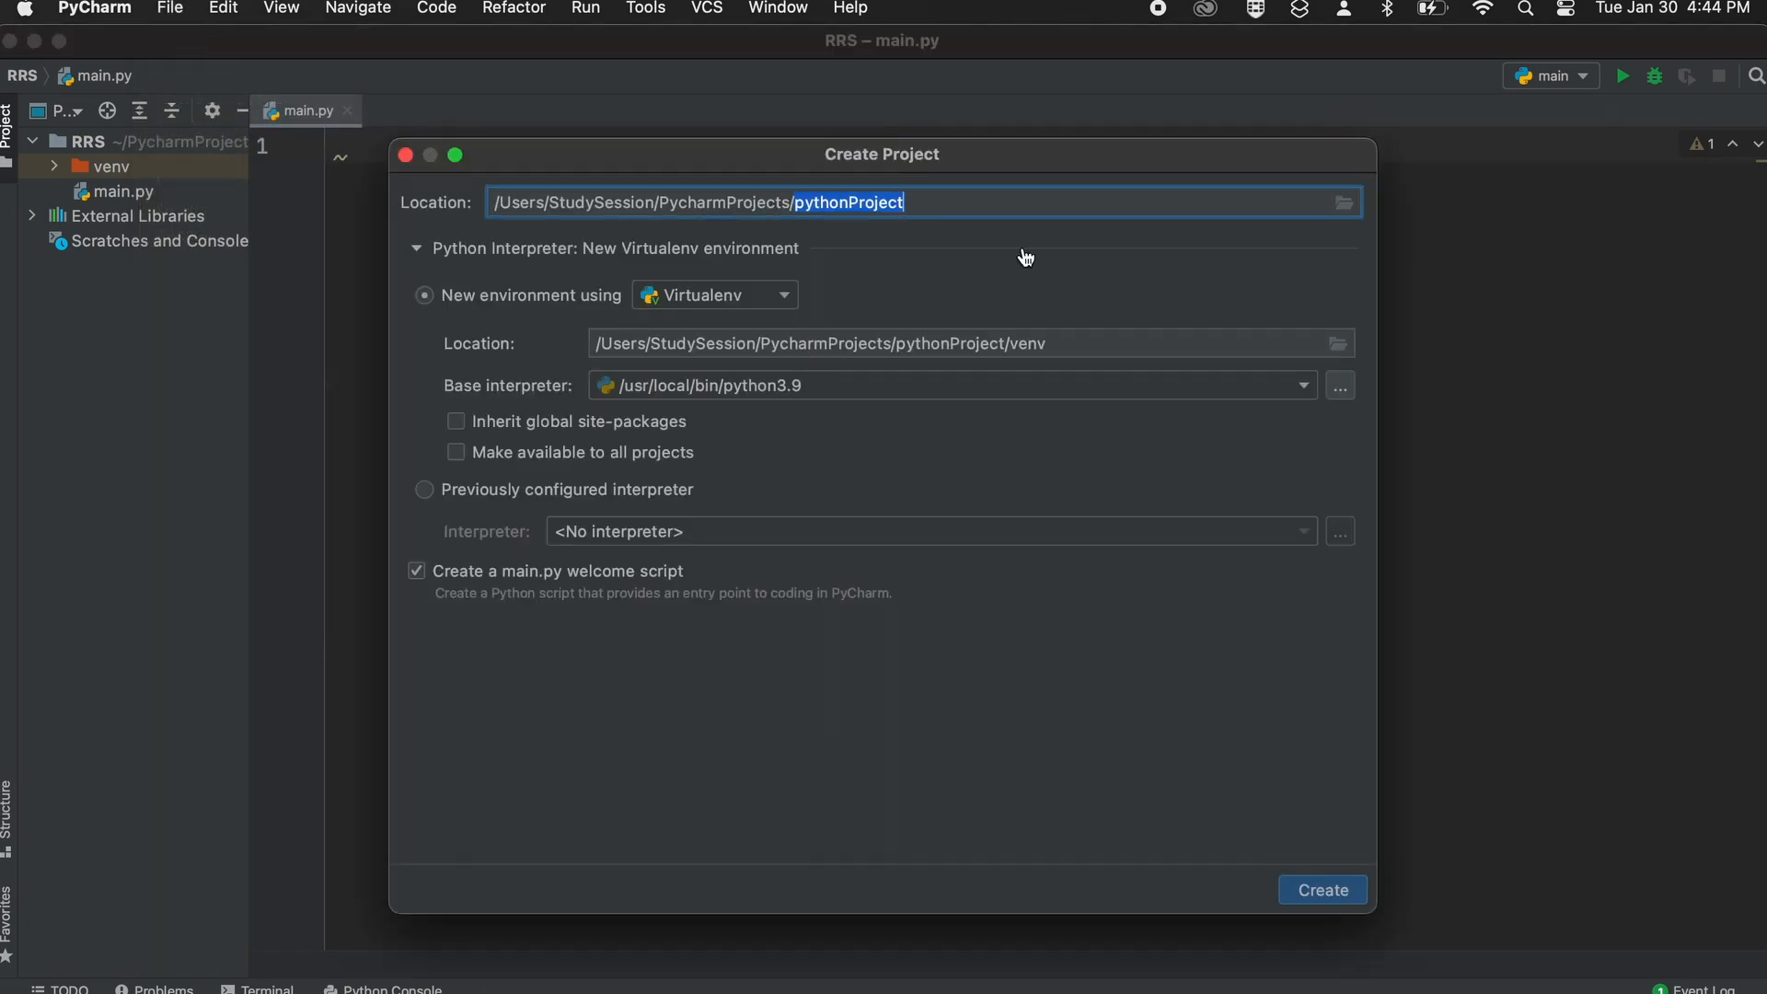
text(MRS)
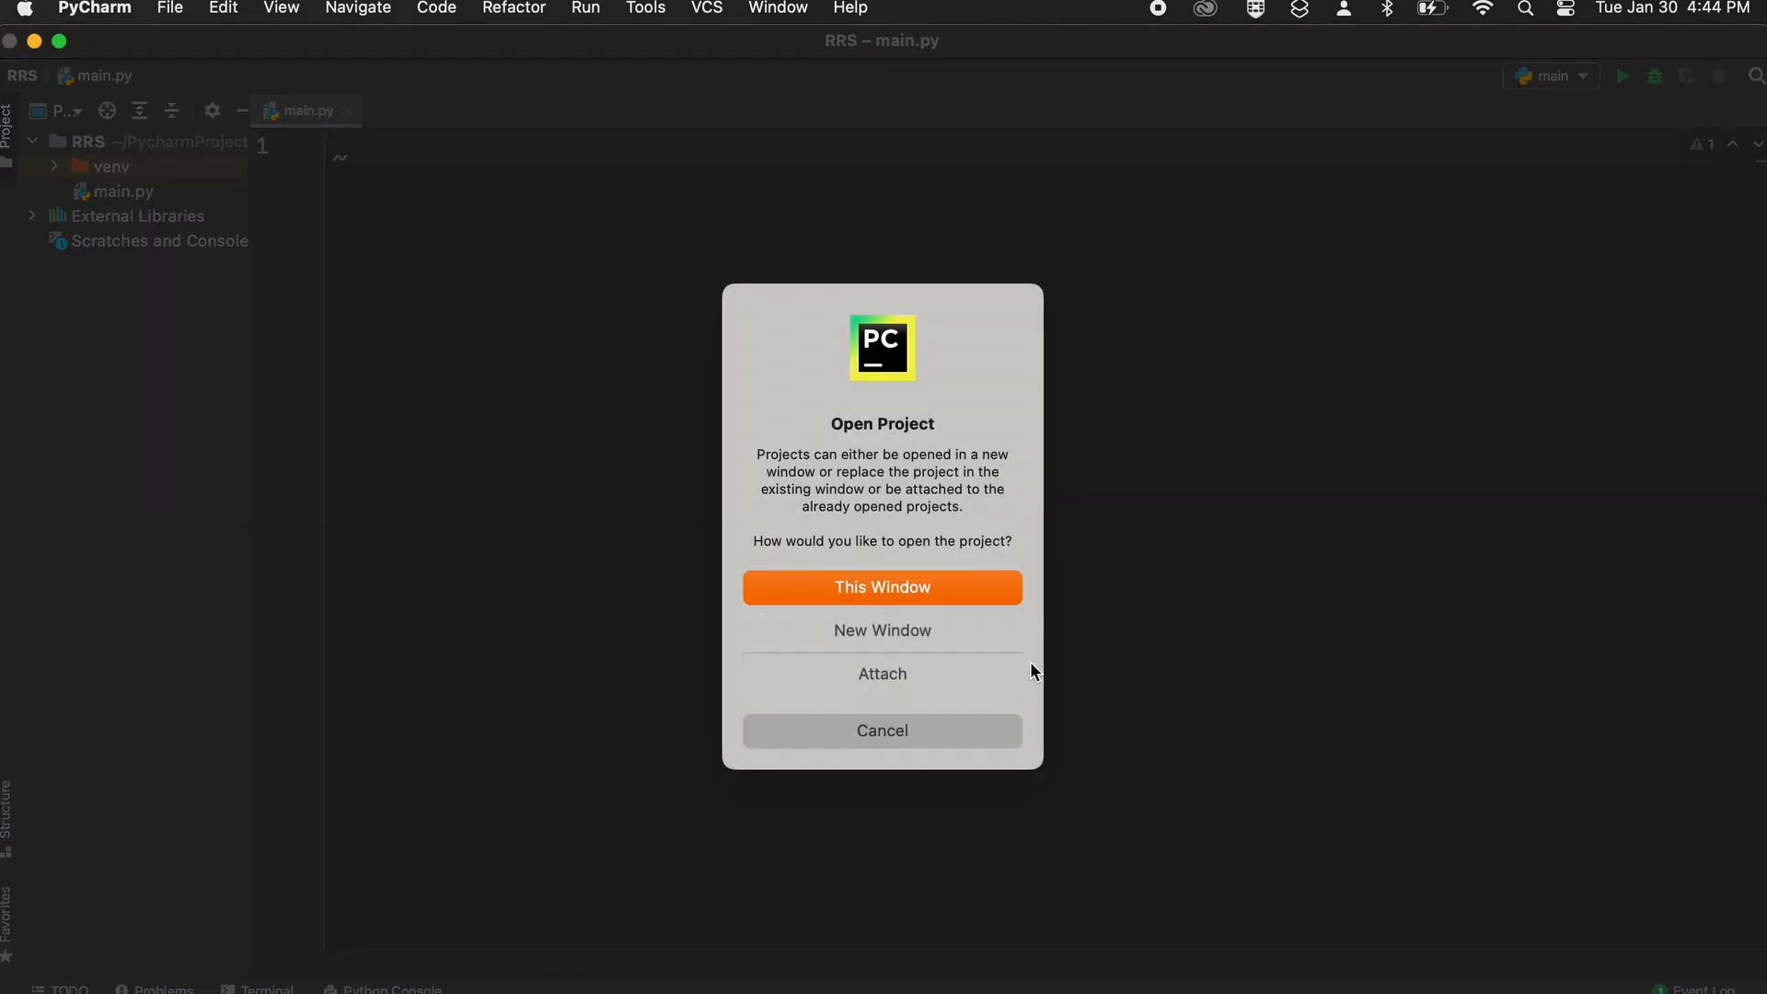
click(882, 587)
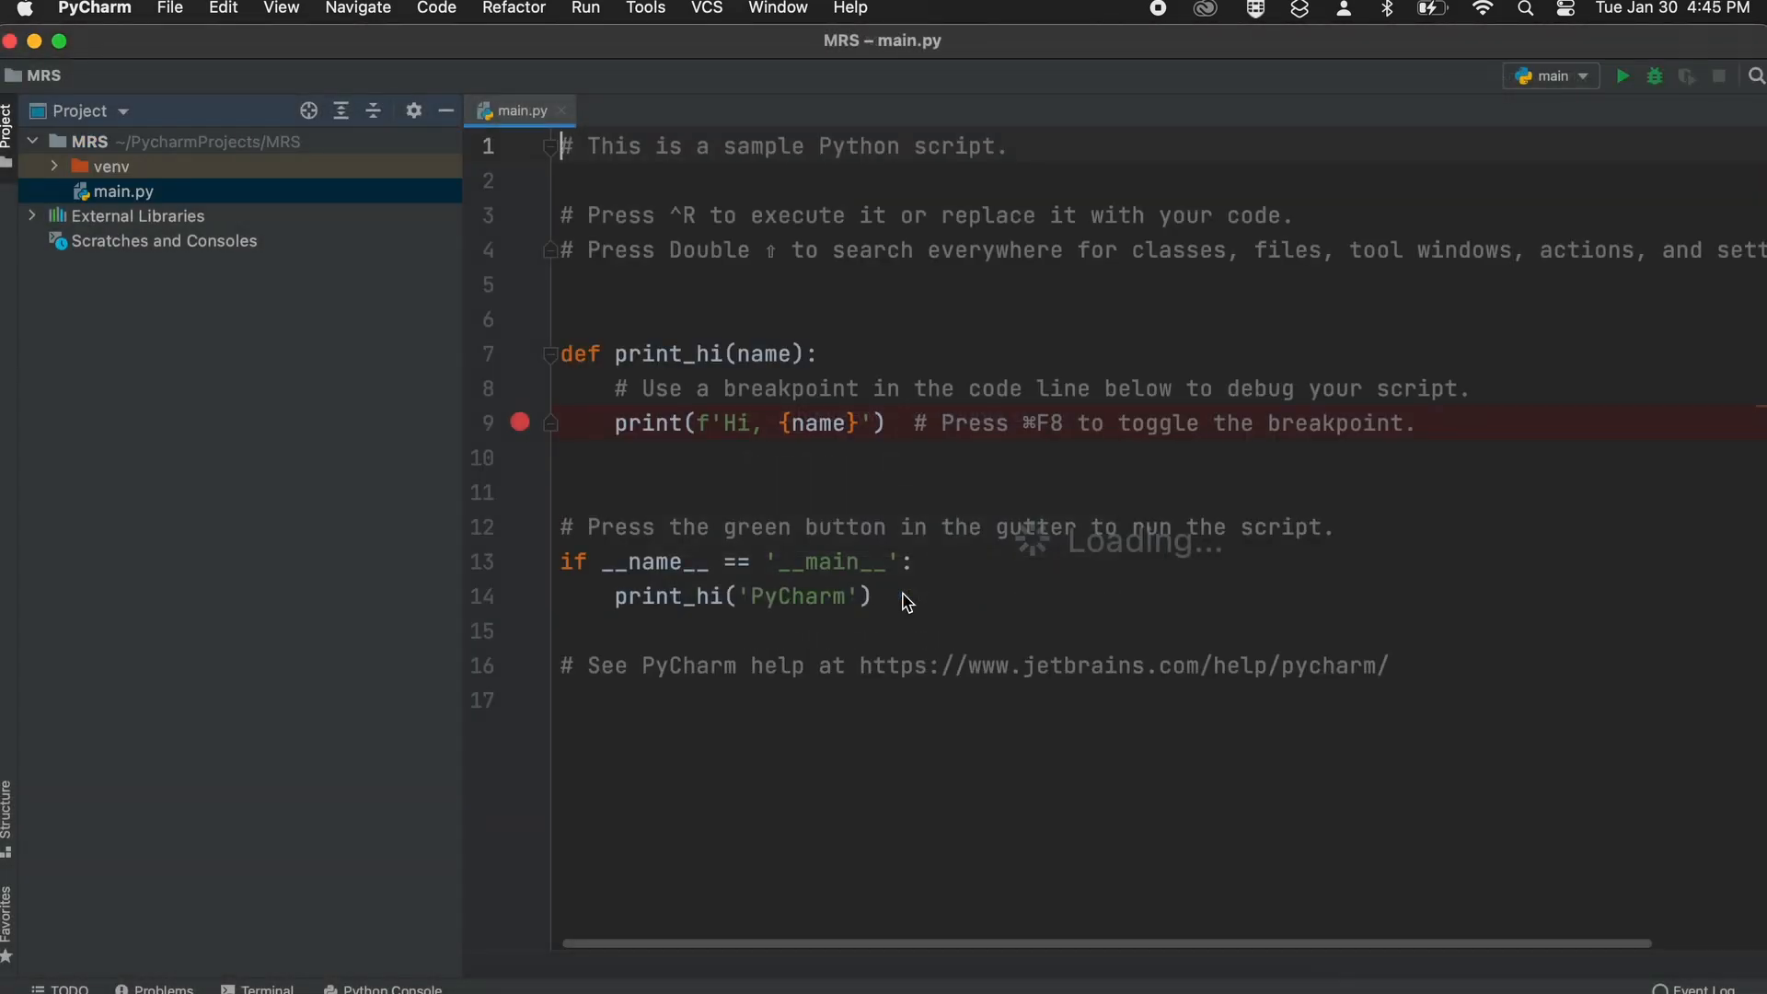
Step: Delete all sample code from main.py and bring up the Python 3.9 (MRS) interpreter menu
key(cmd+a)
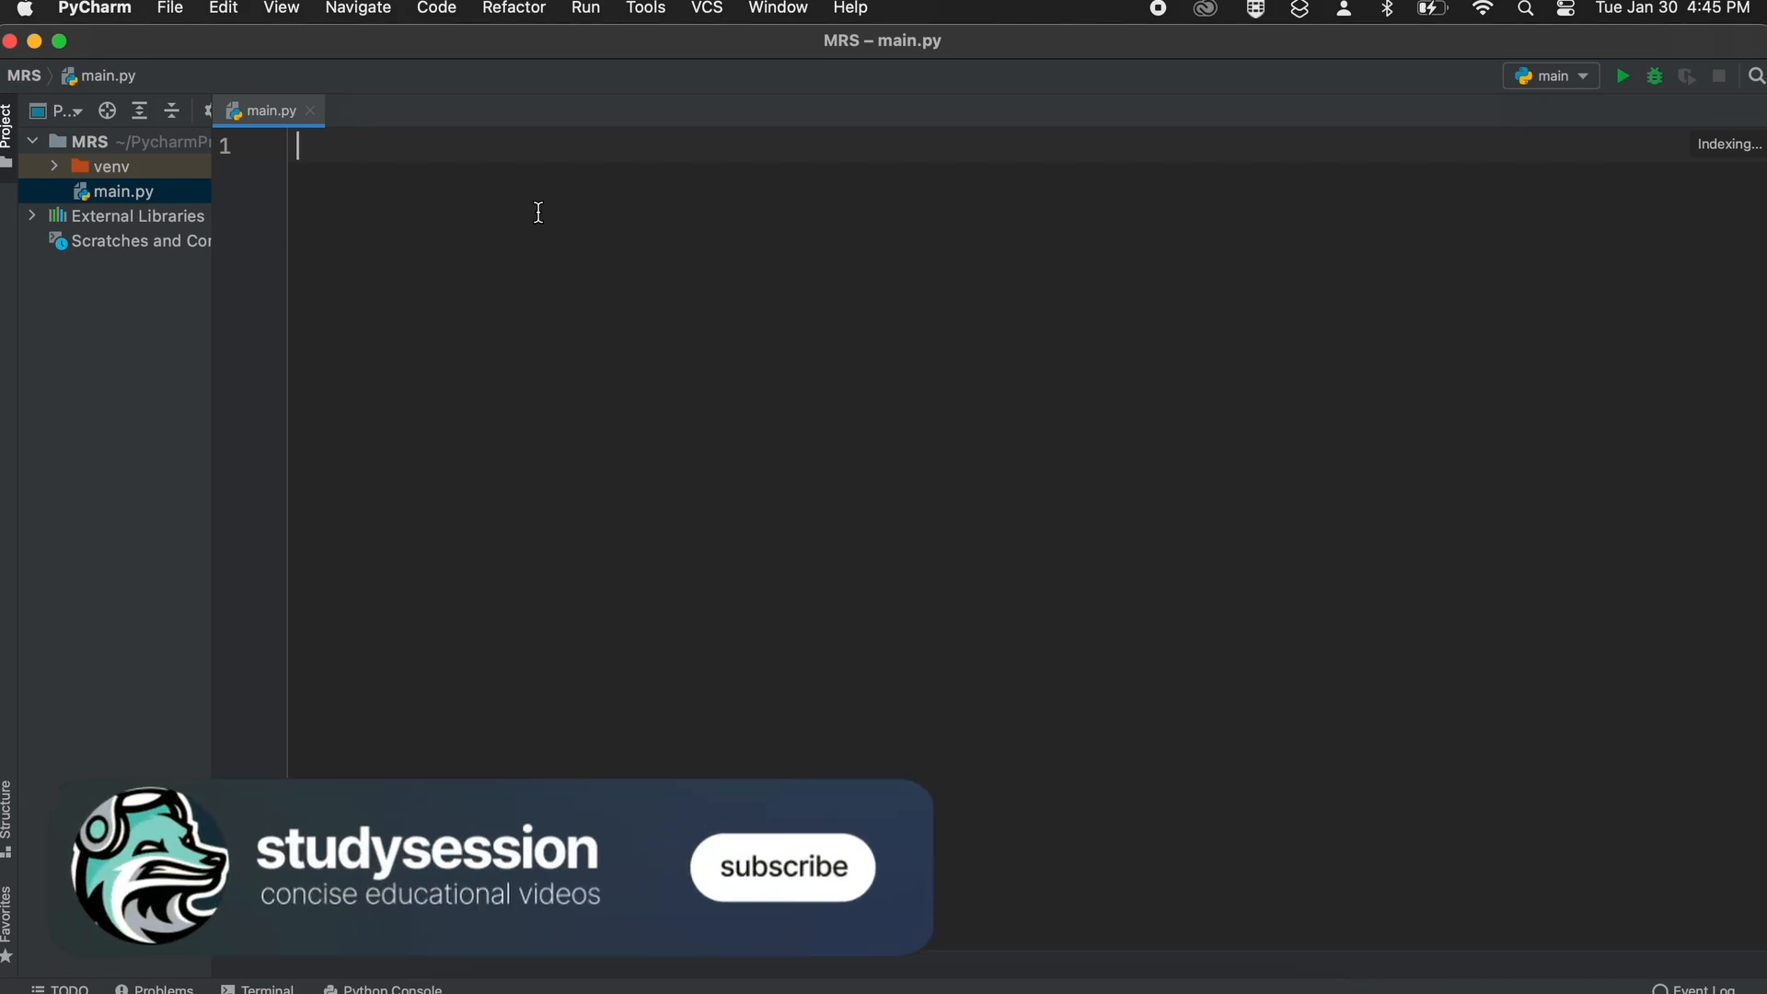
click(781, 867)
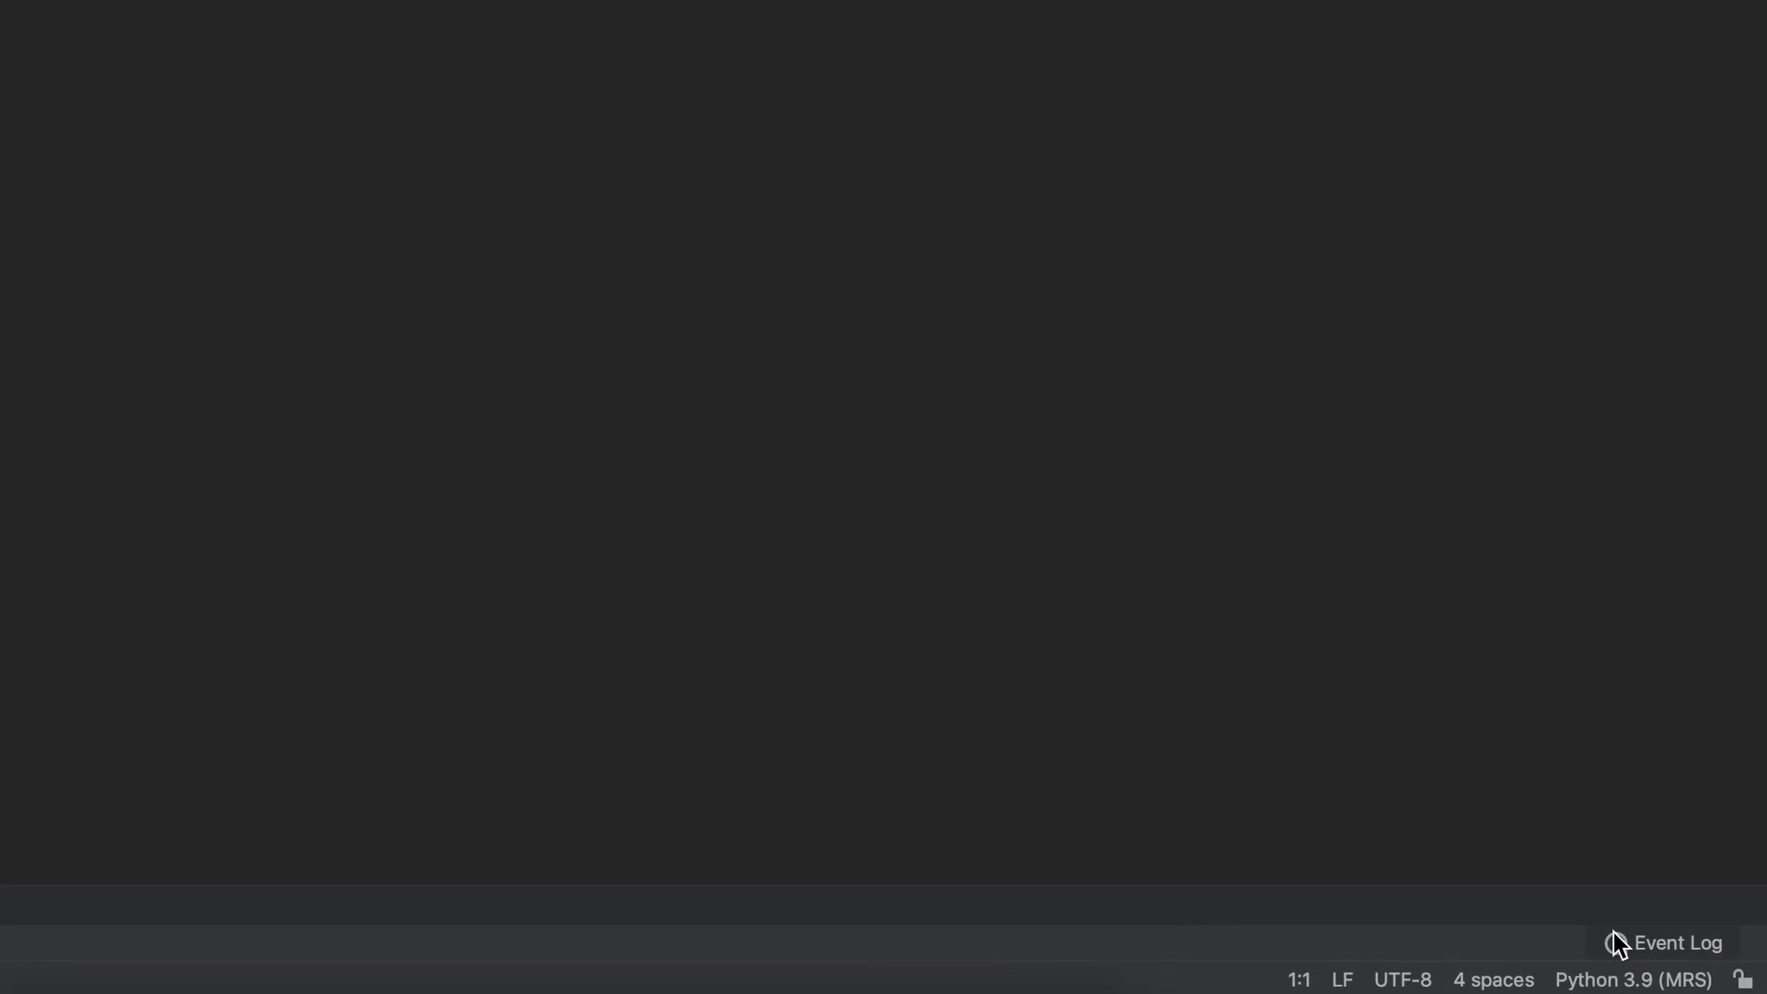
click(1632, 978)
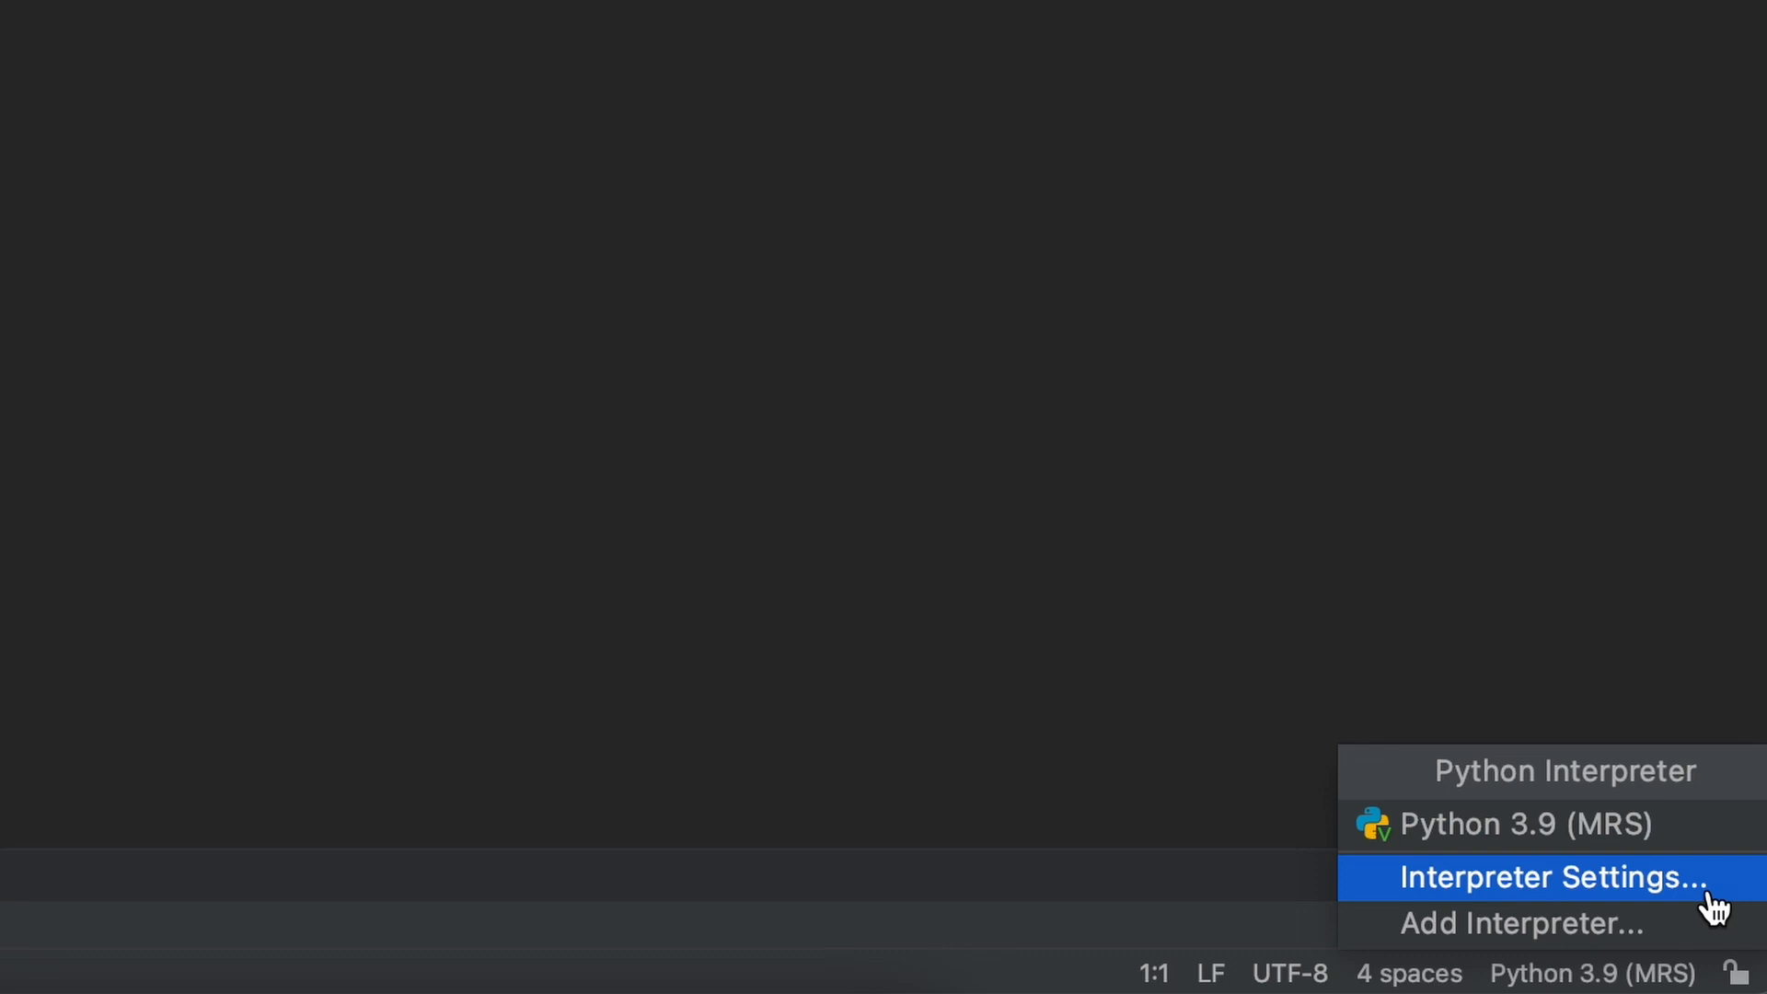
Step: Open the MRS Python Interpreter settings, which list only pip and setuptools
click(1531, 877)
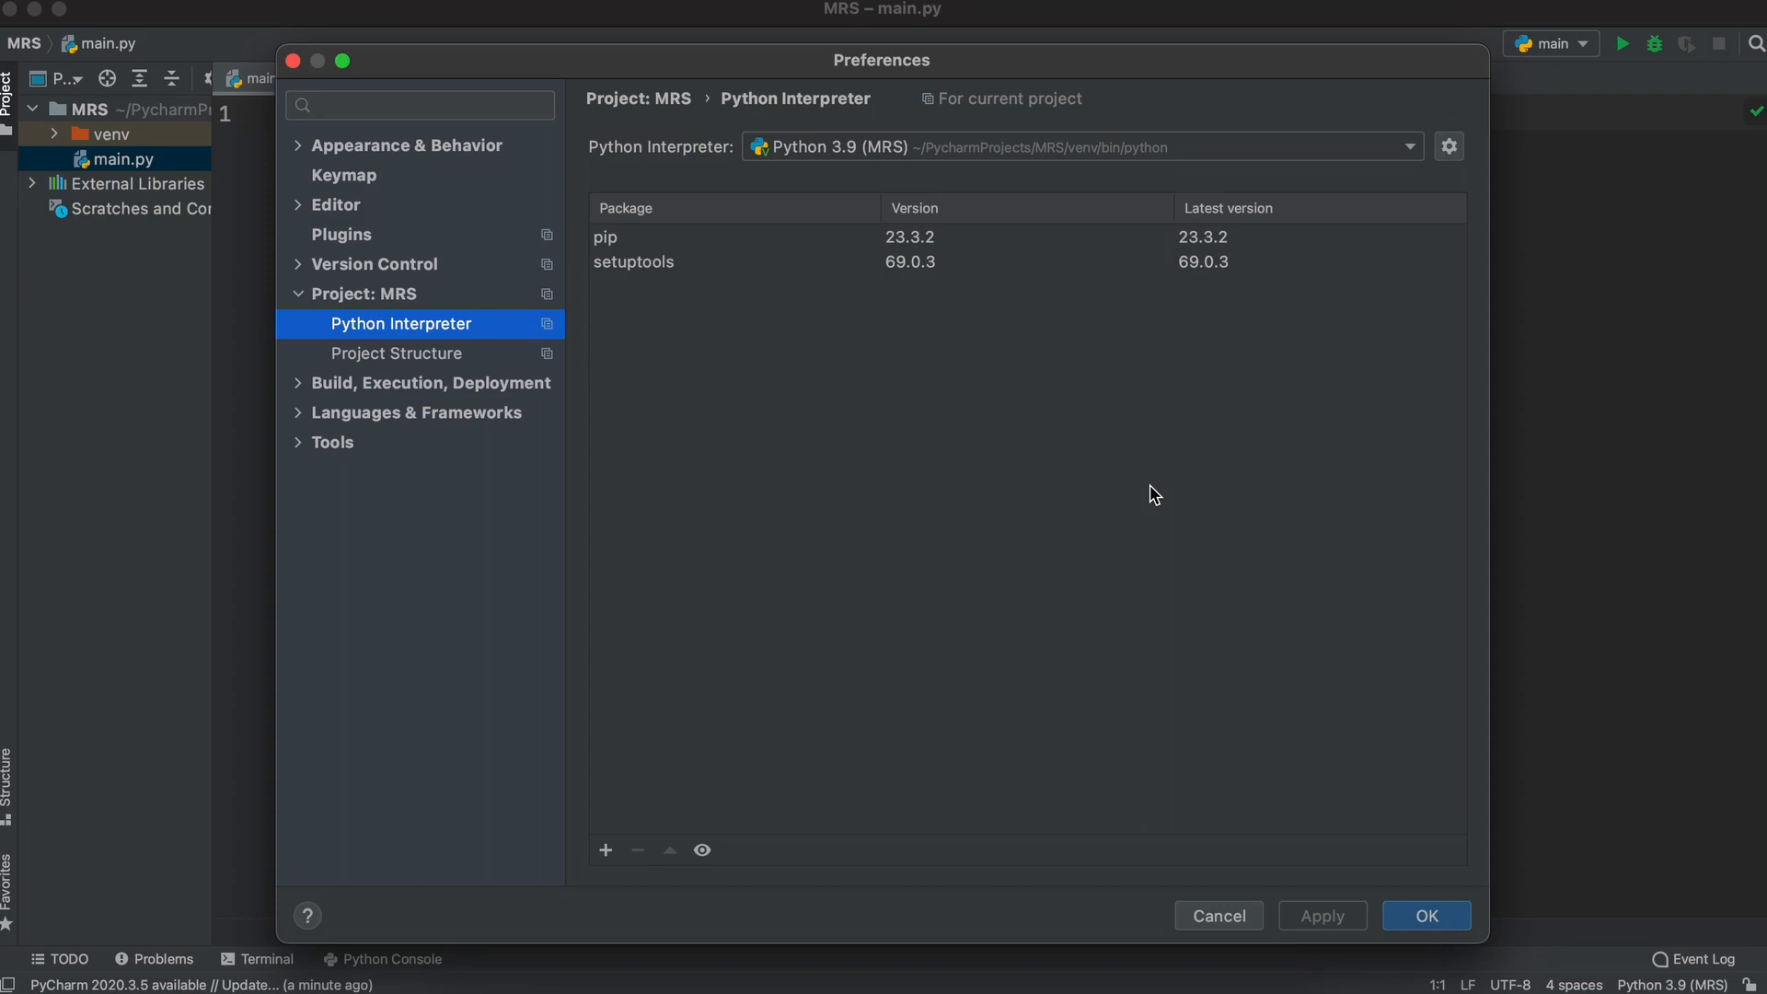
mouse_move(1404, 168)
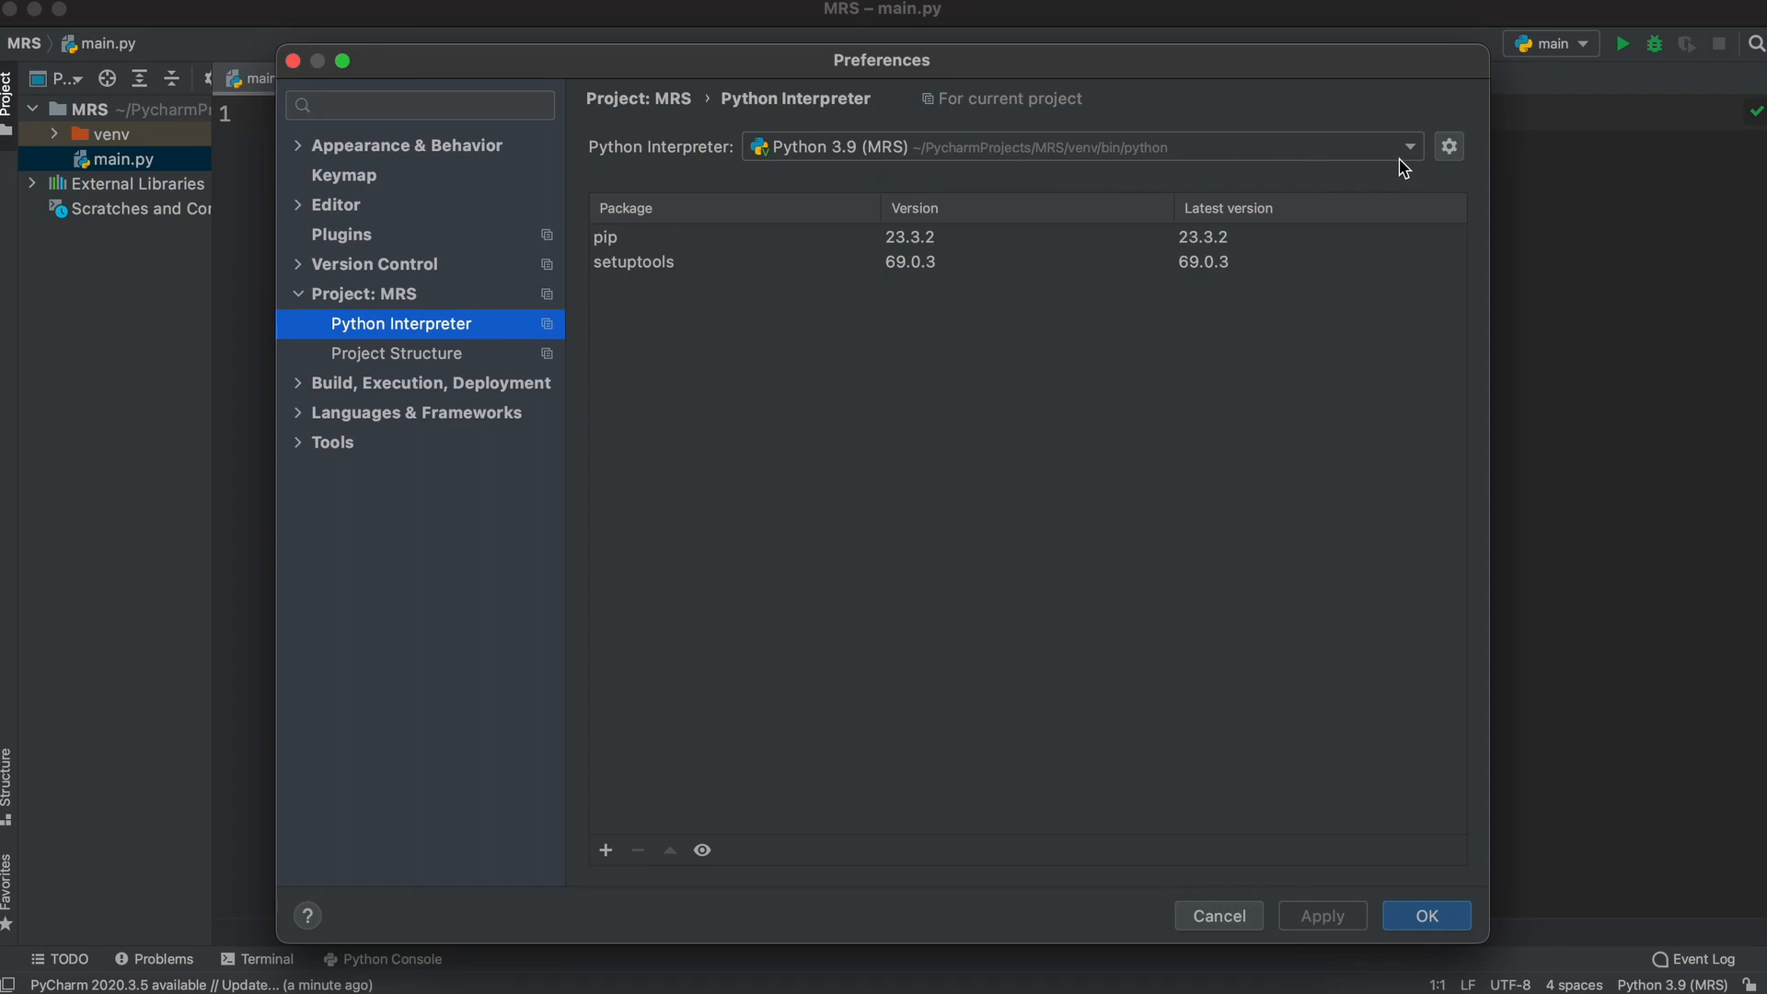
click(1407, 147)
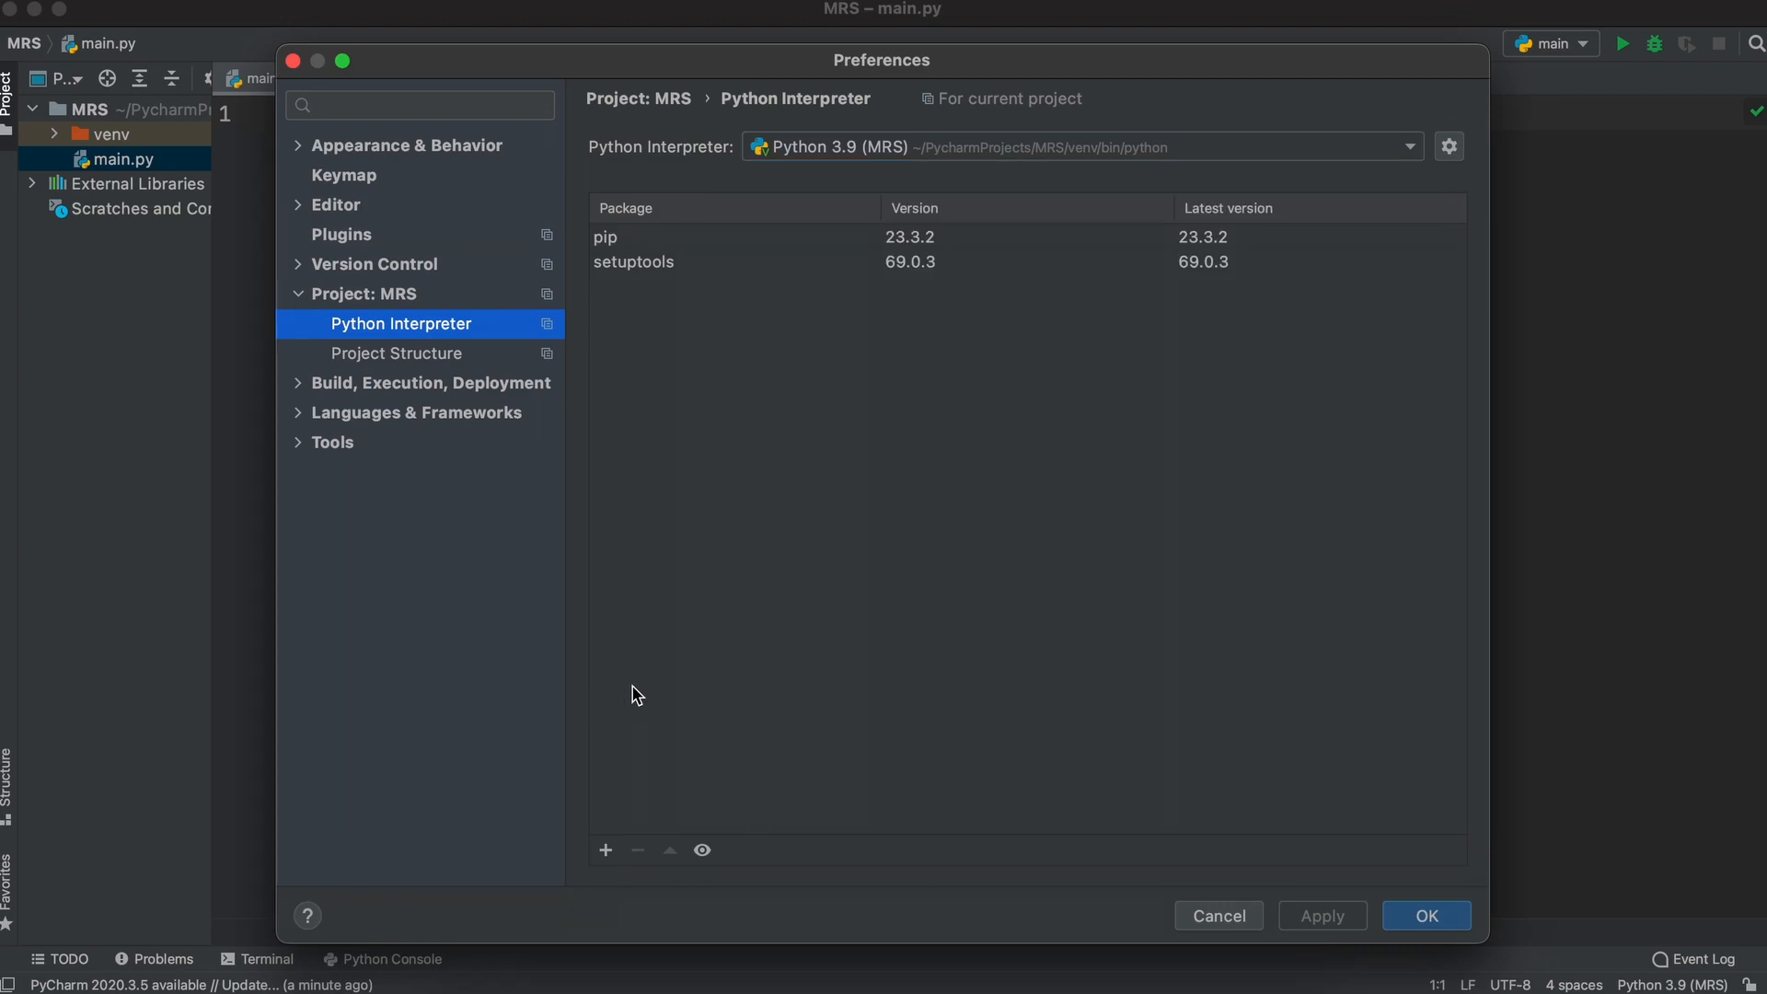
mouse_move(605, 849)
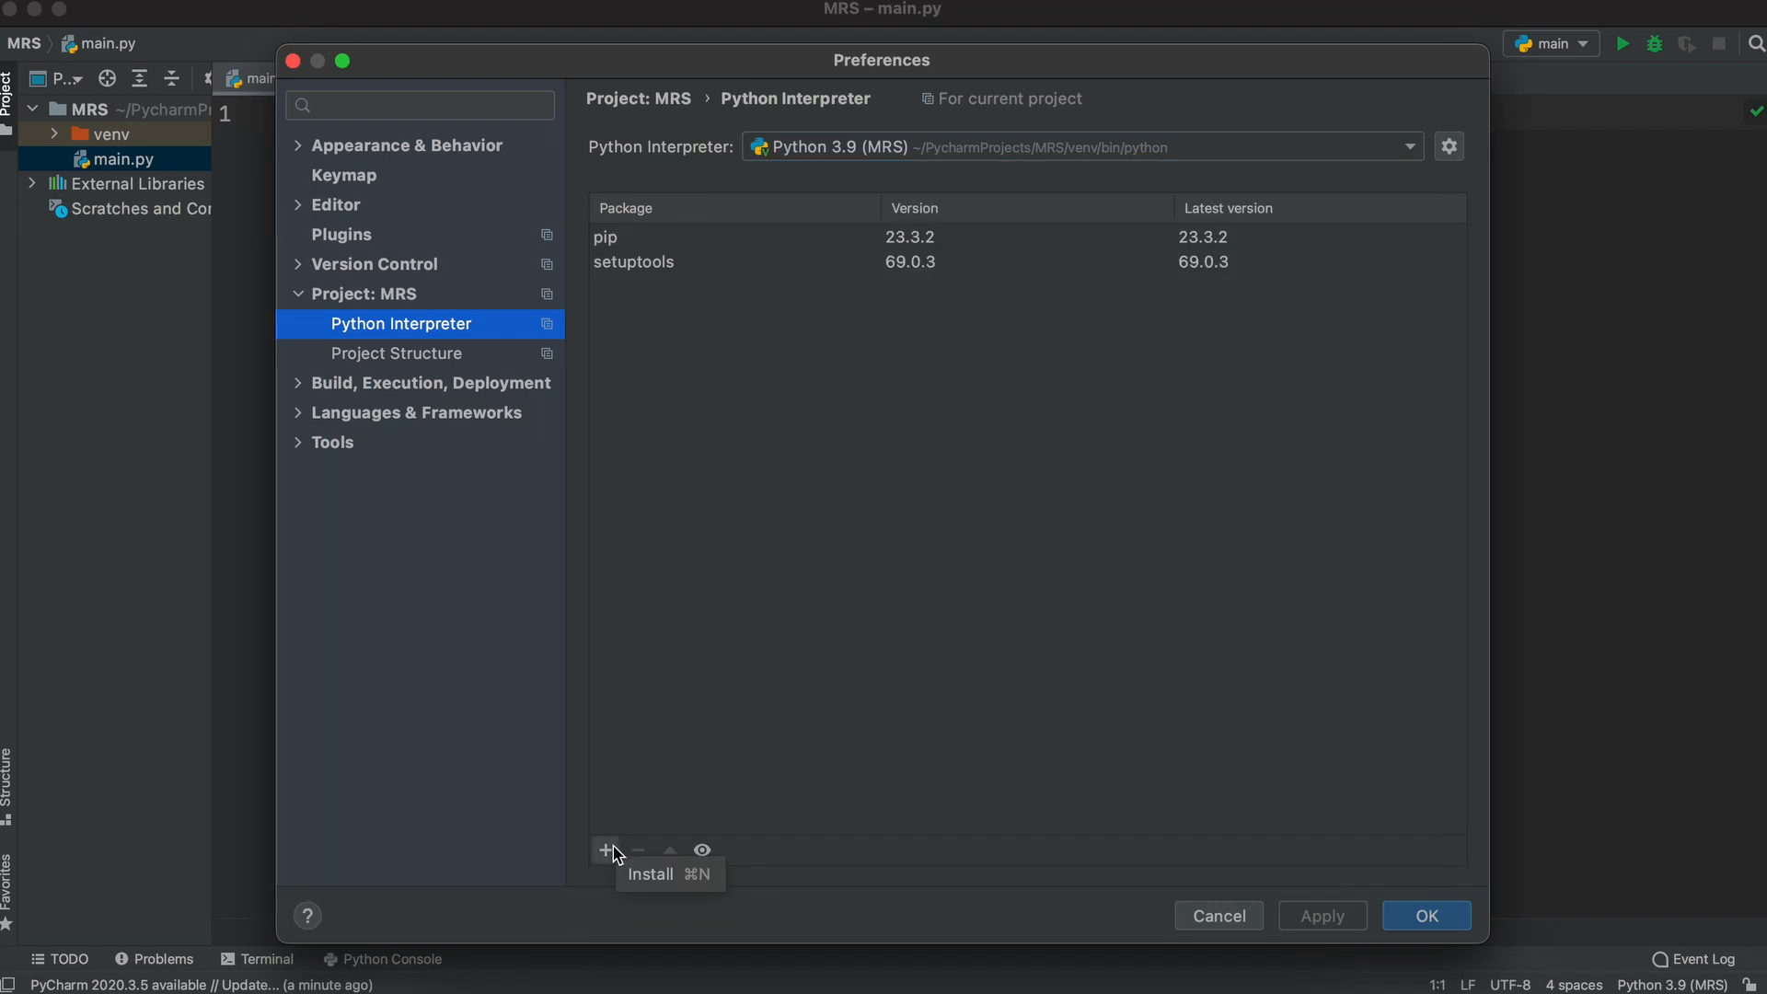
Step: Search for and install the numpy and matplotlib packages in the MRS interpreter
click(606, 849)
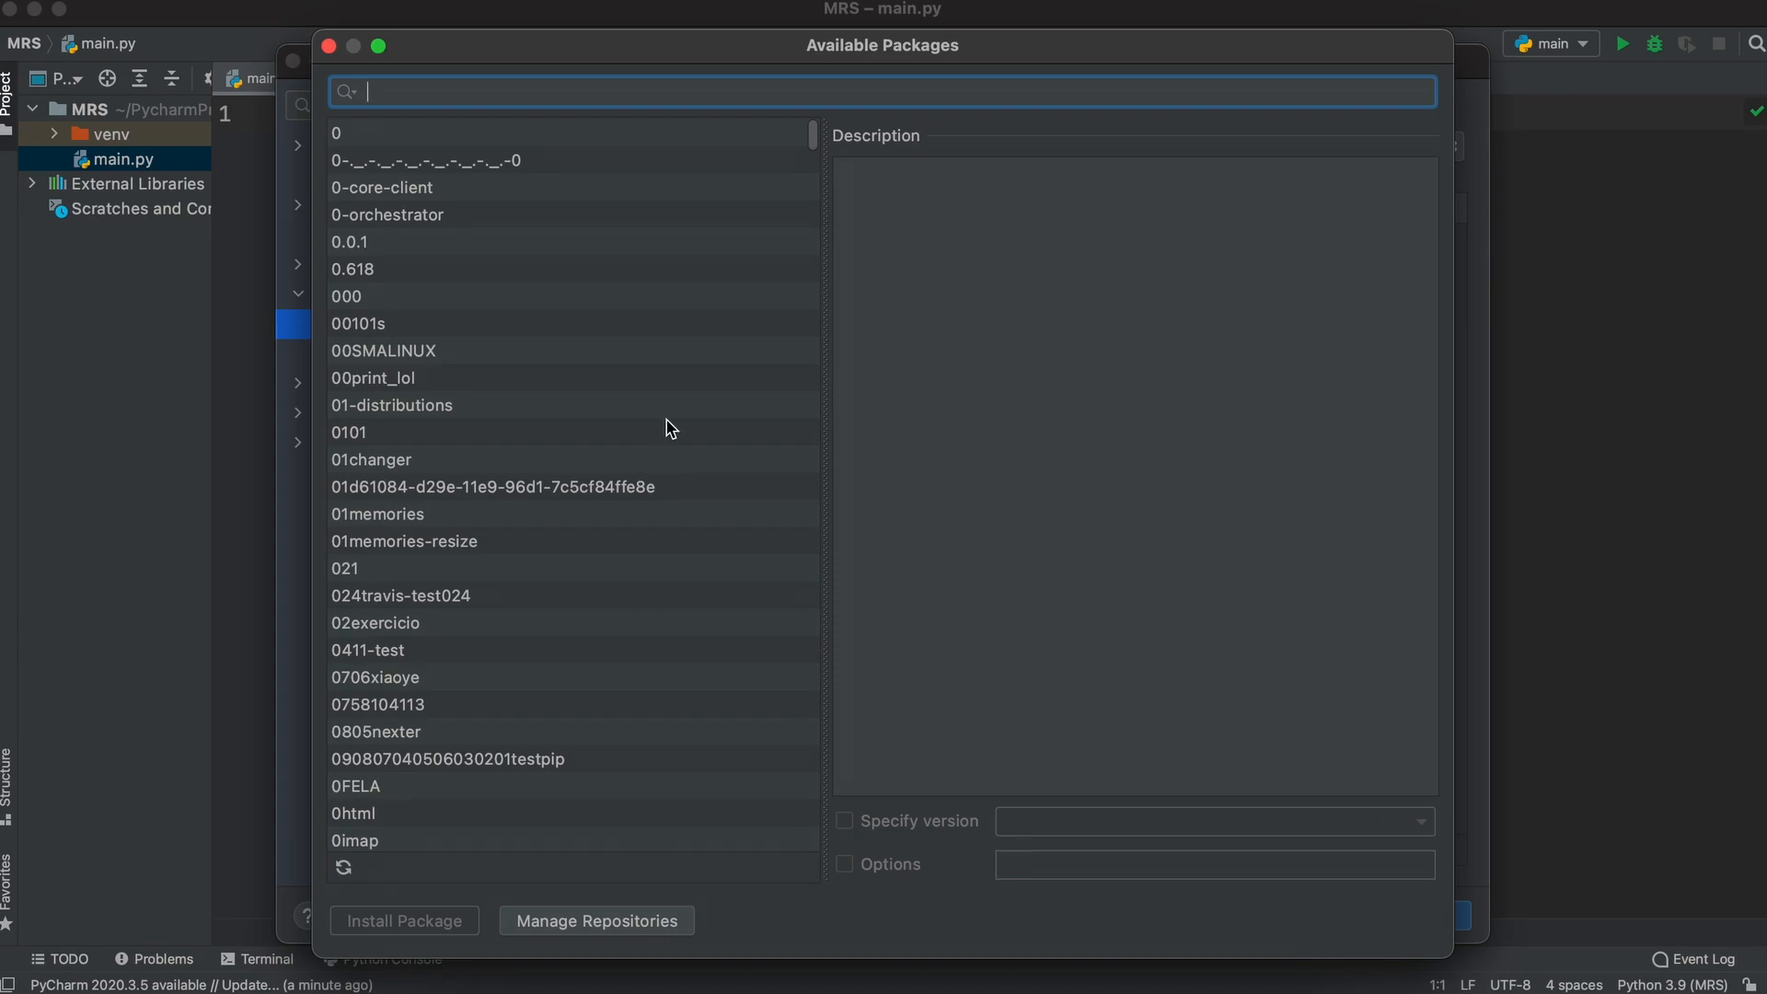
text(numpy)
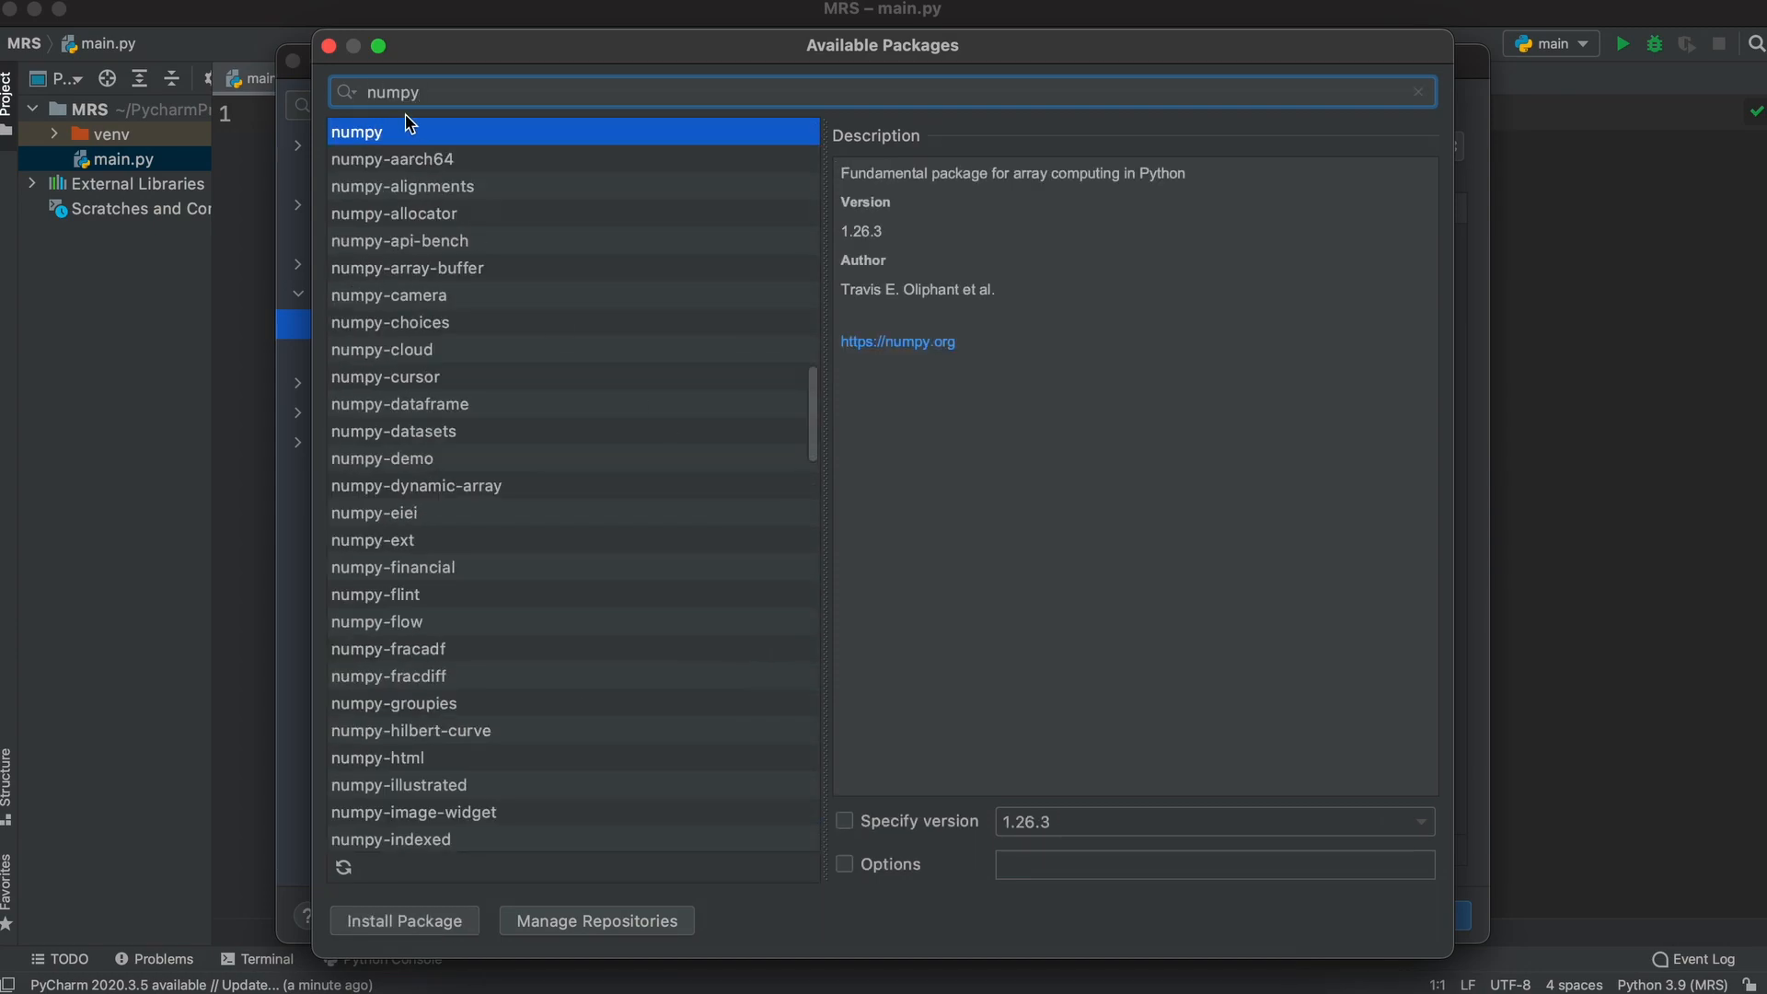
click(403, 919)
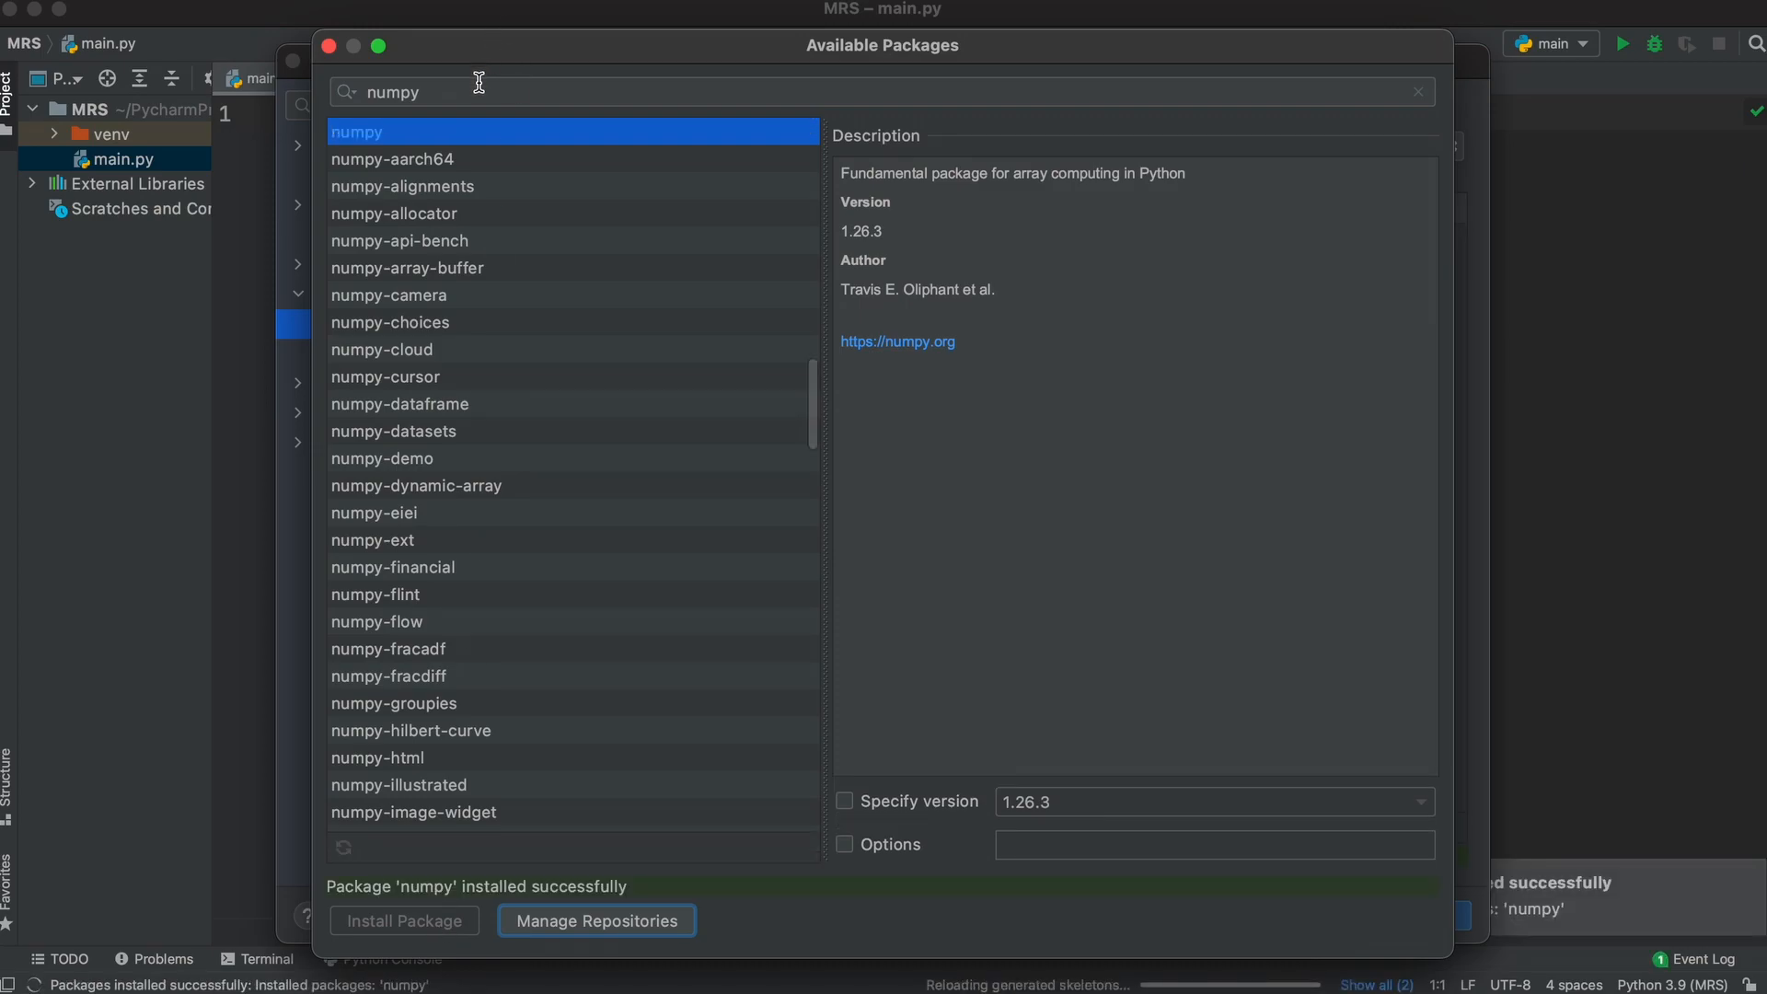
text(matplotlib)
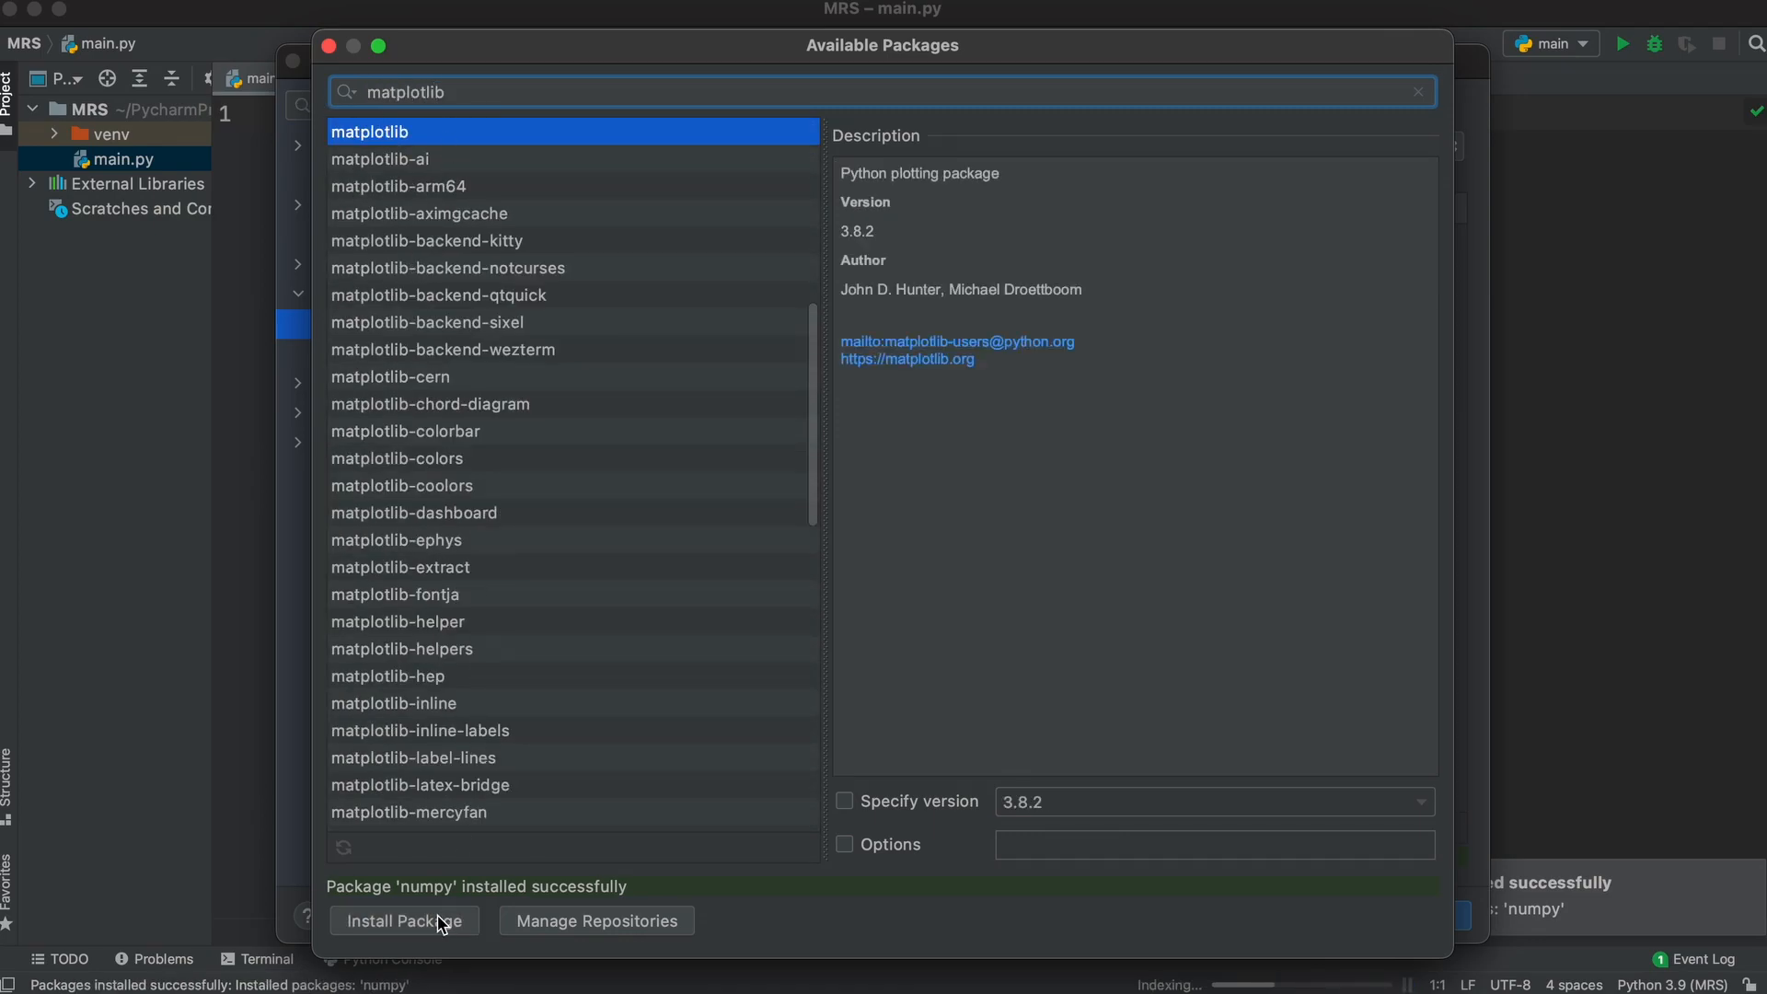
click(402, 920)
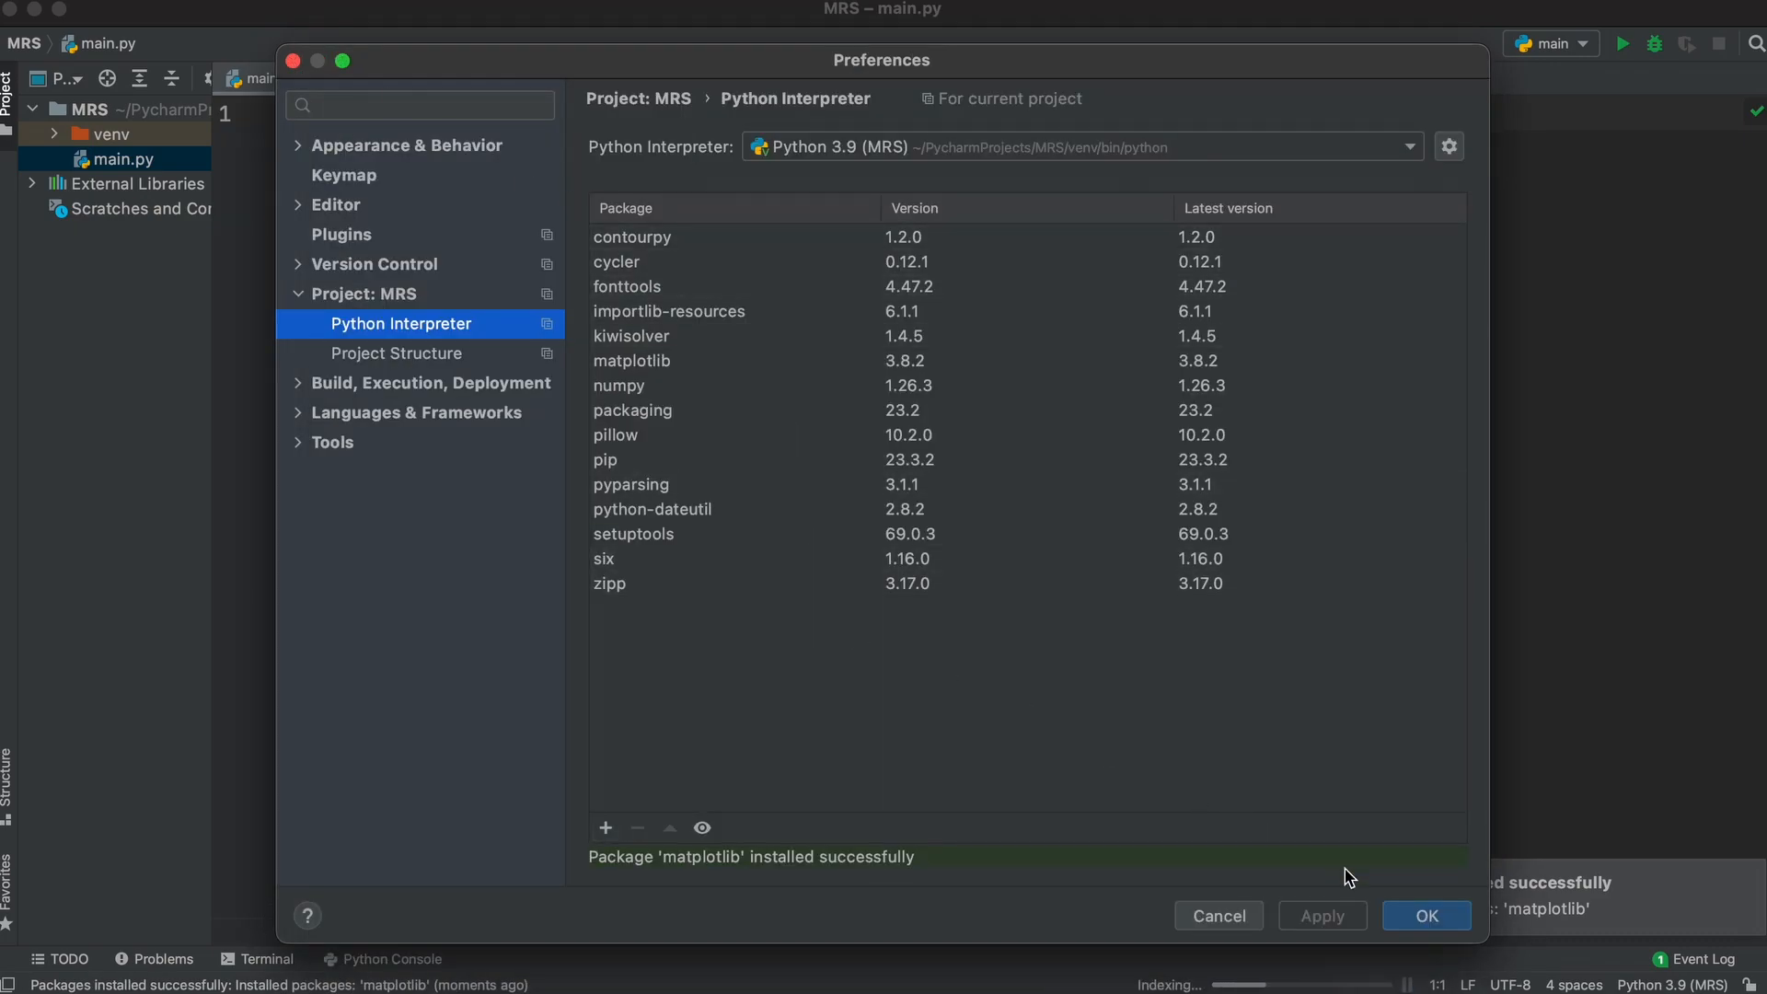
Step: Write numpy/matplotlib imports, f and f_2prime, and parameters i=0, a=2, b=6, n=4
click(1425, 915)
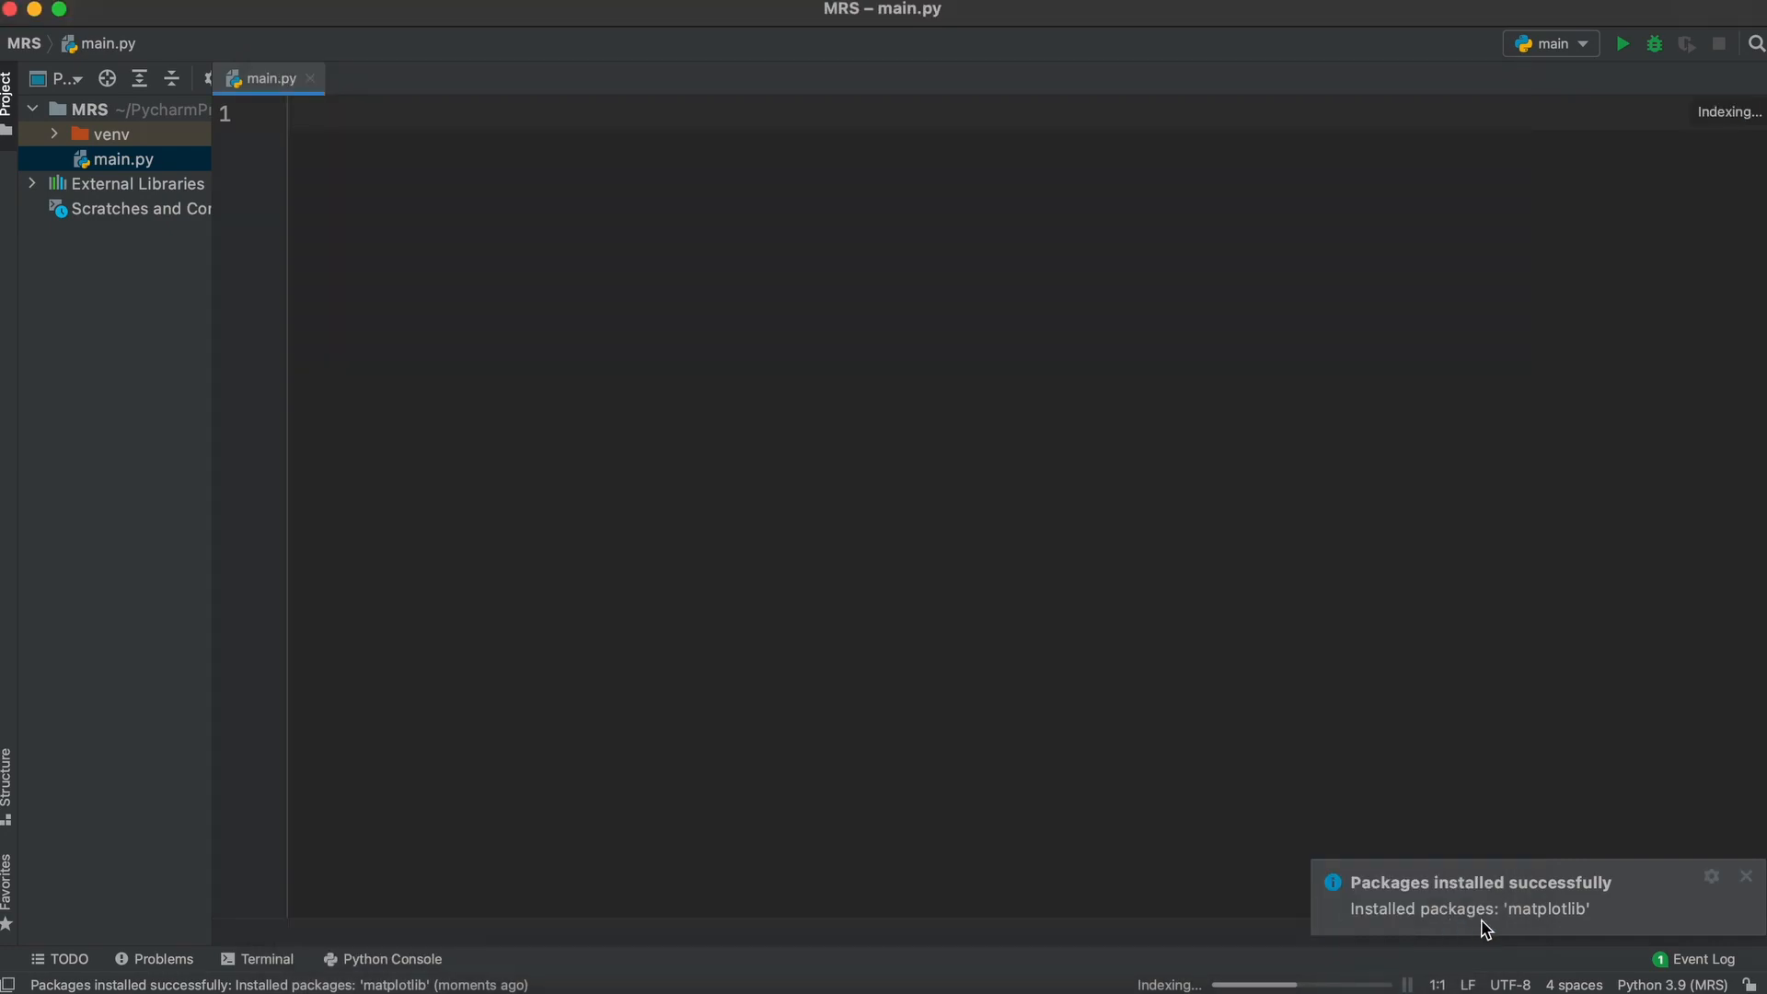
text(import numpy as np)
text(import matplotlib.pyplot as plt)
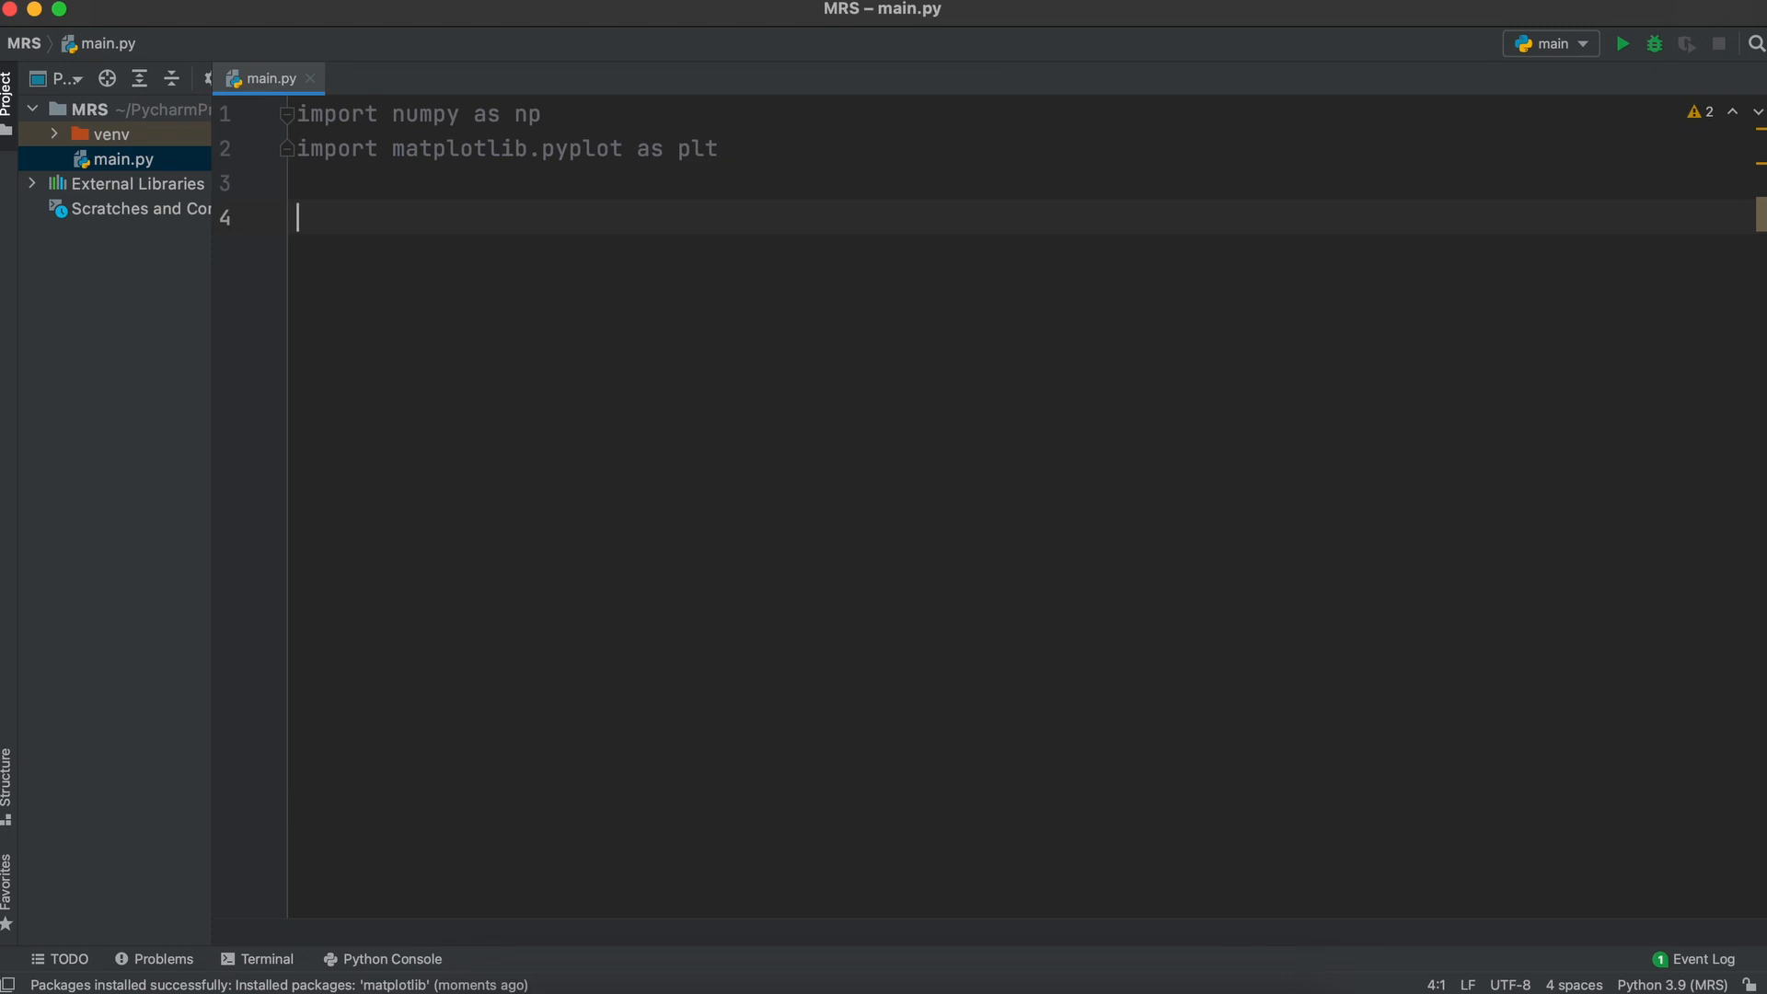
text(# Function Definitions)
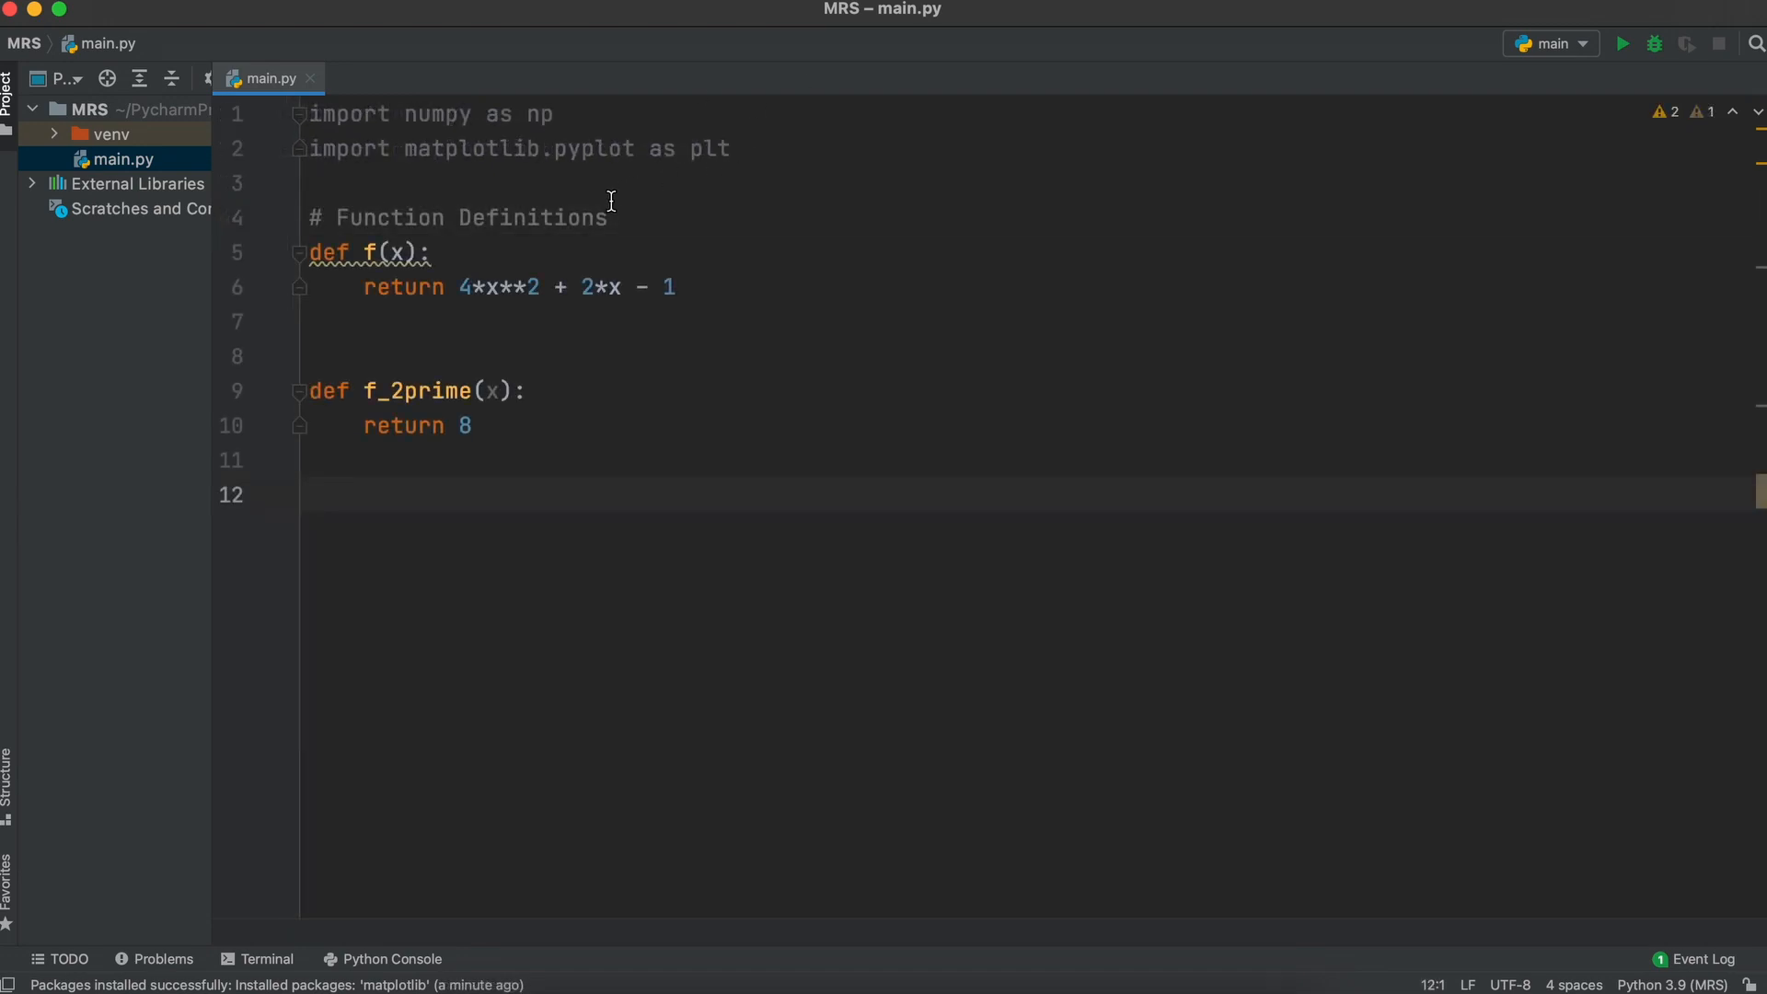
mouse_move(651, 249)
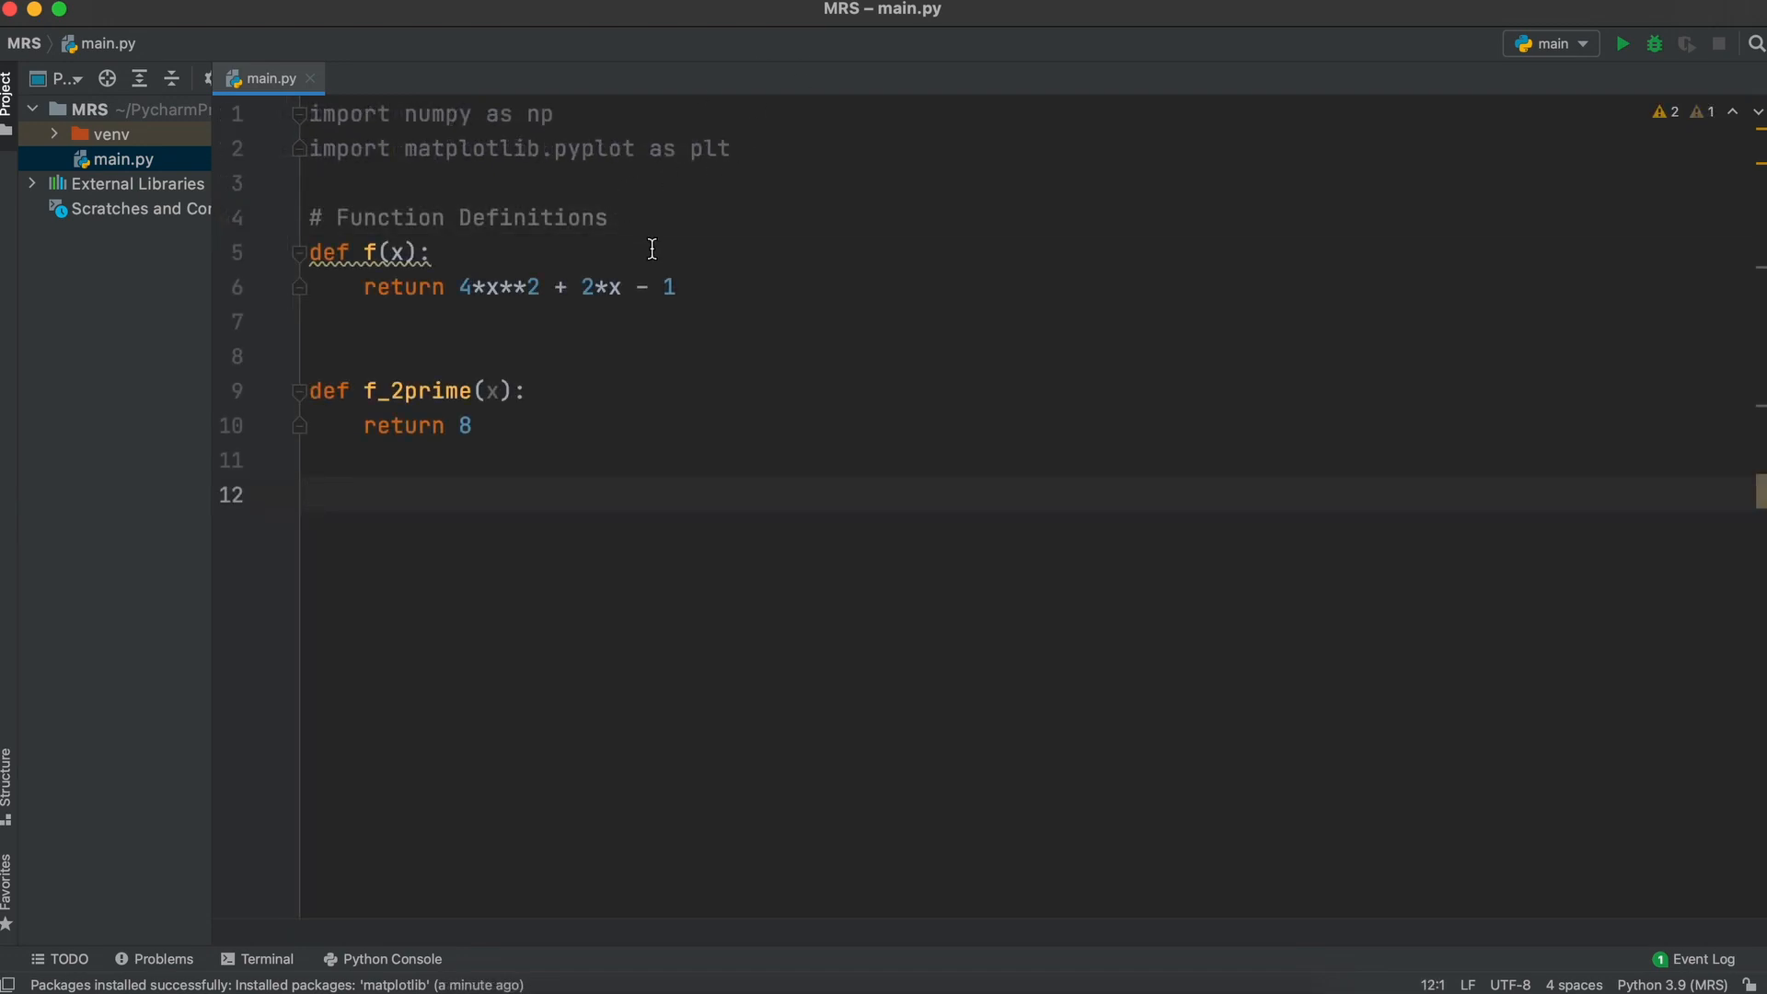
mouse_move(488, 254)
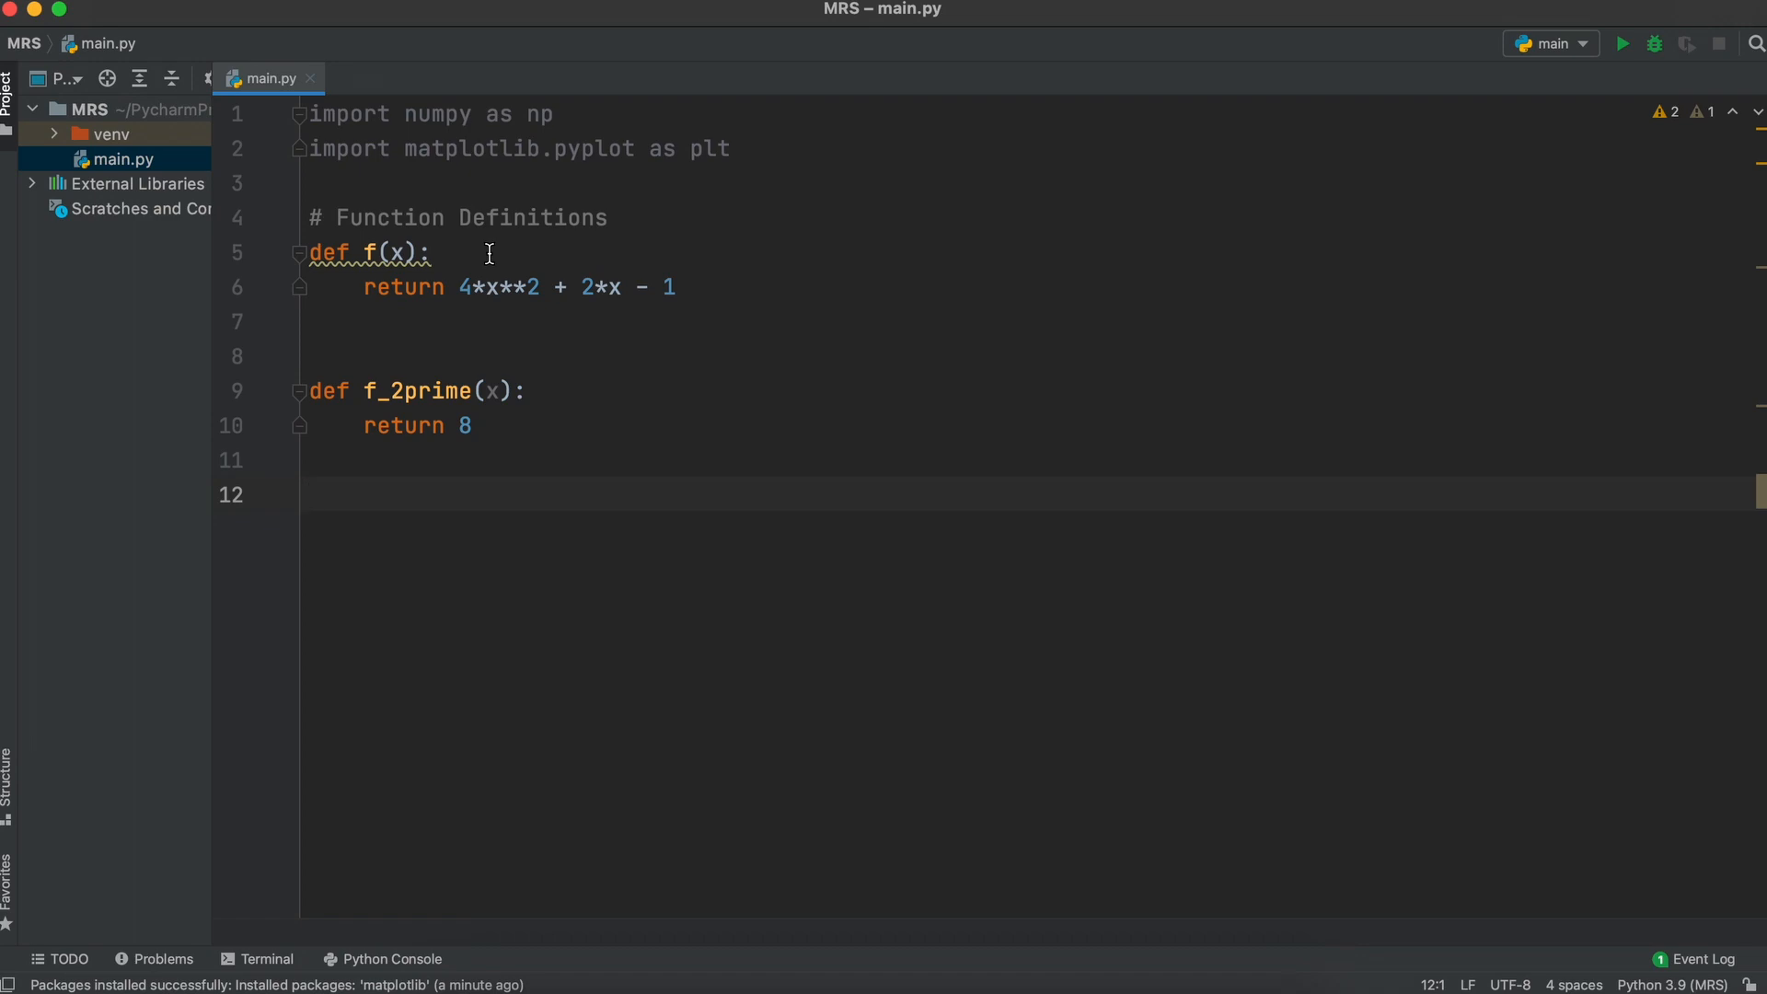
mouse_move(638, 408)
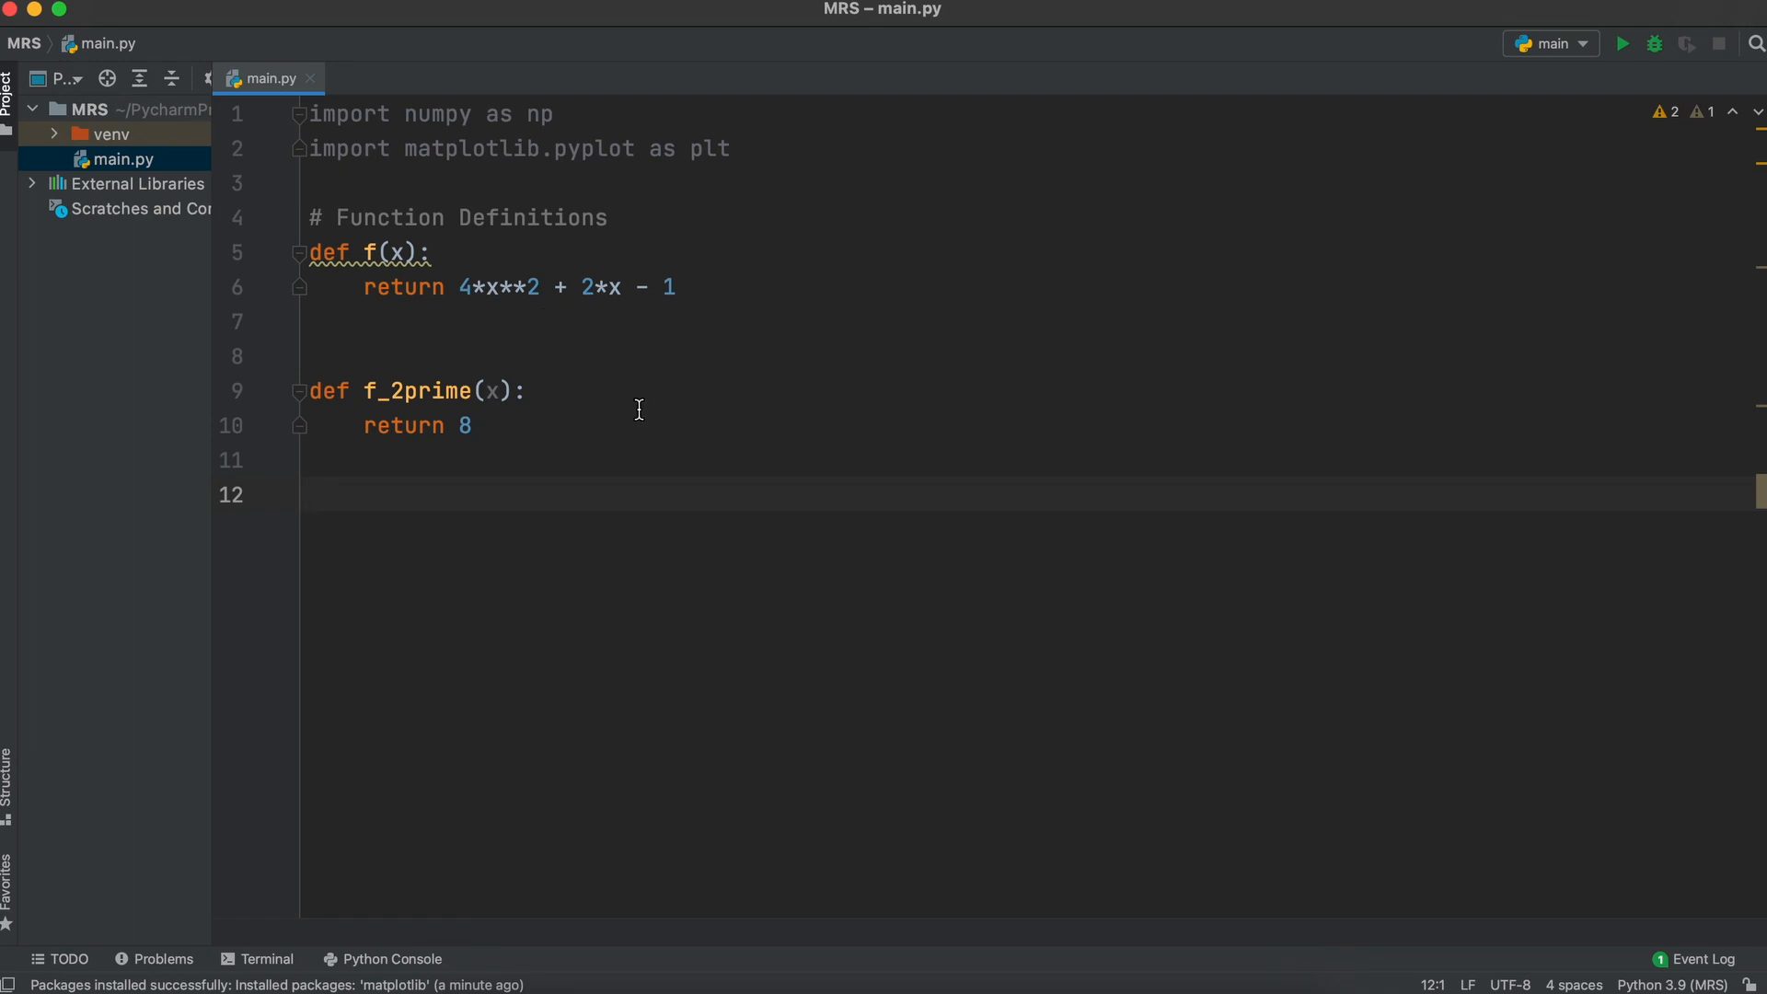
key(enter)
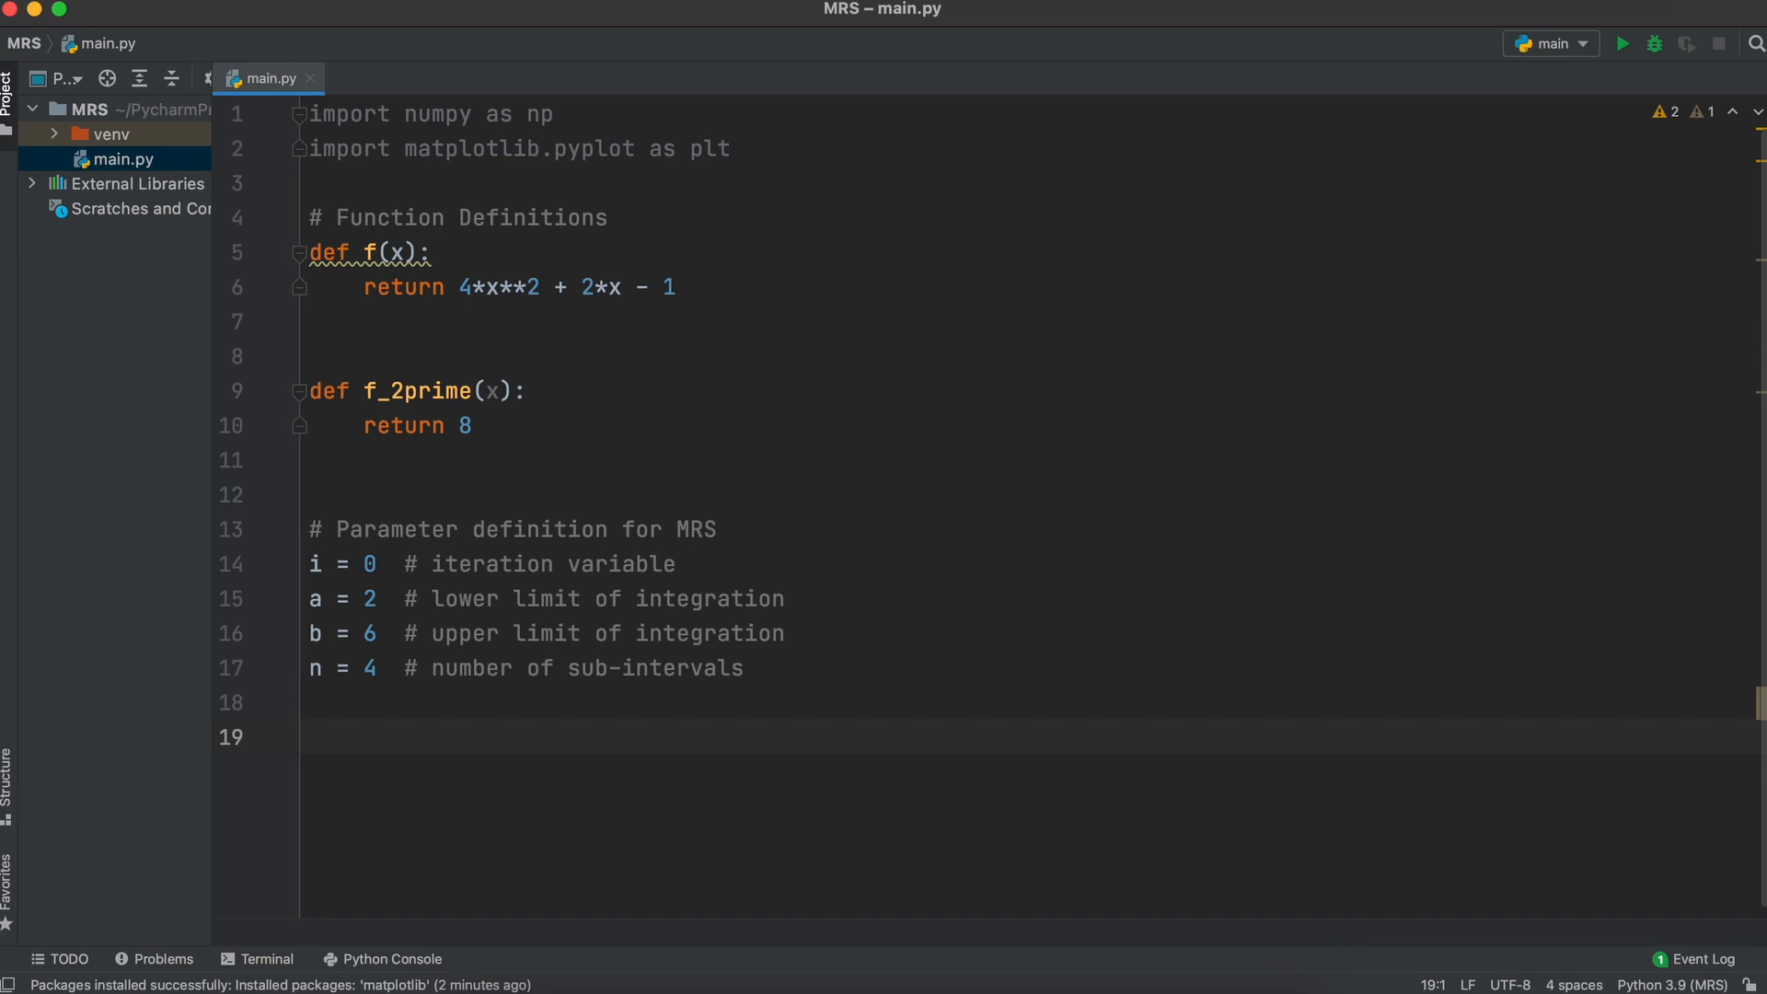
Step: Add dx = (b-a)/n, x_MRS = a + dx/2, area_sum = 0, and x_temp via np.linspace
click(310, 737)
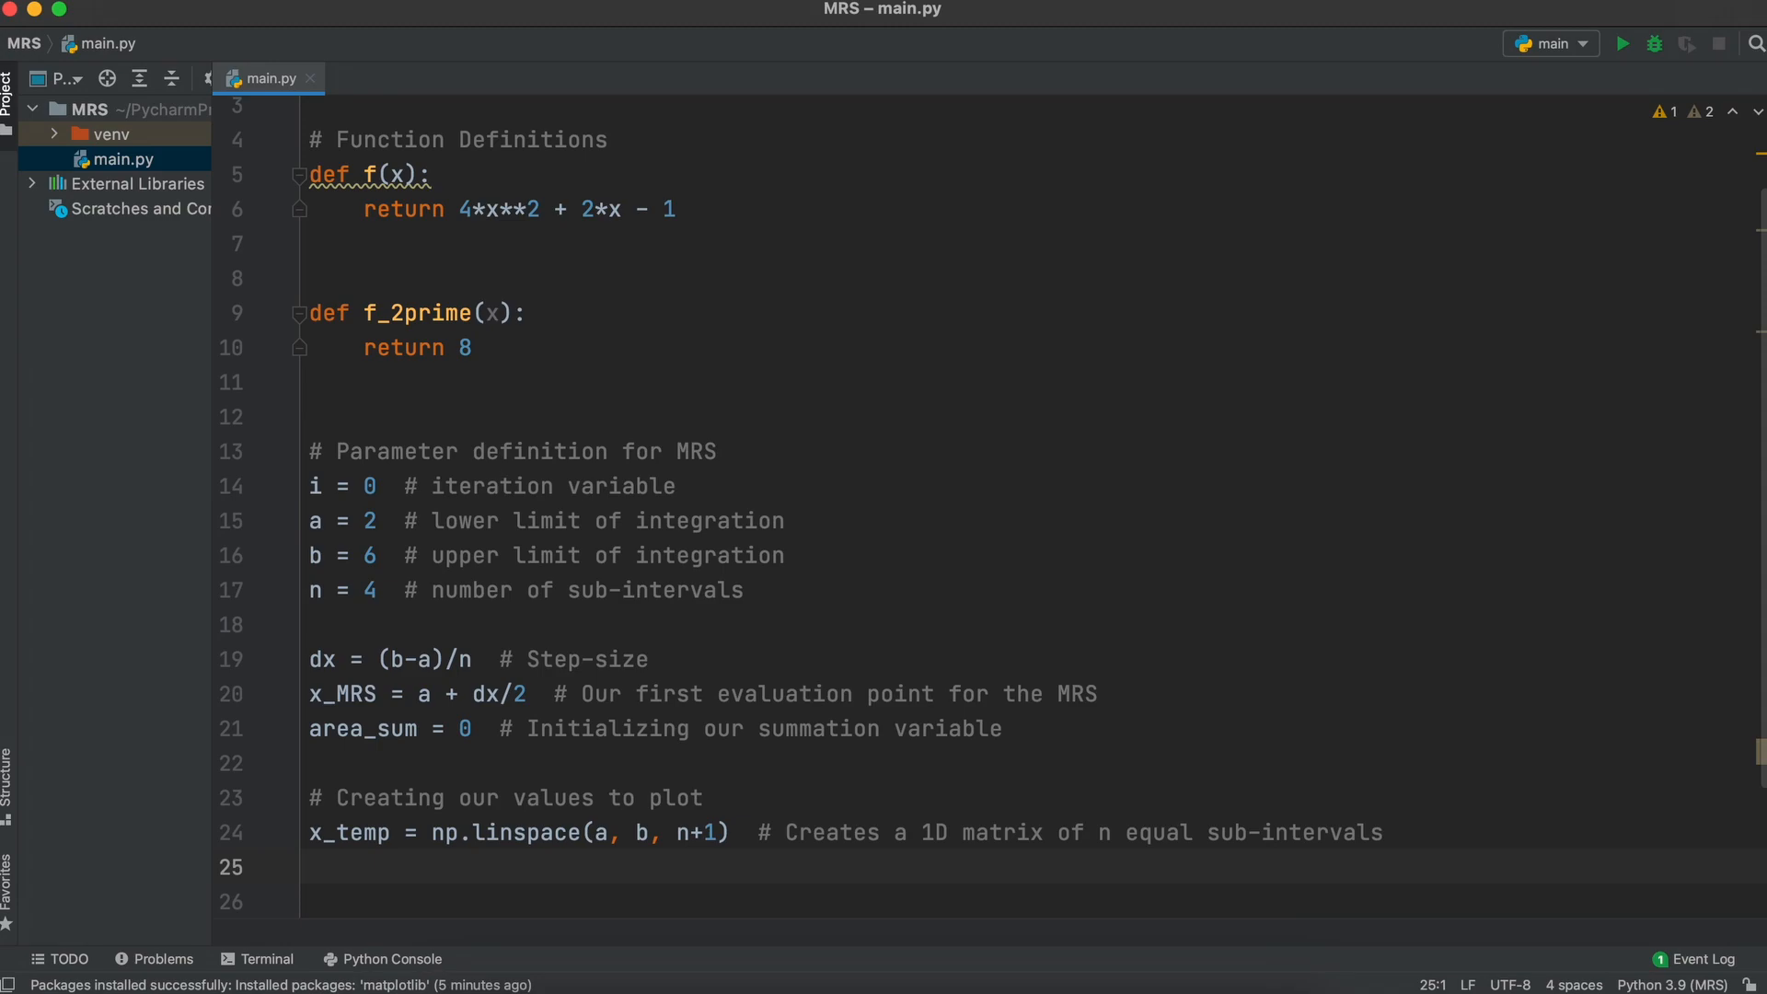
text(x =)
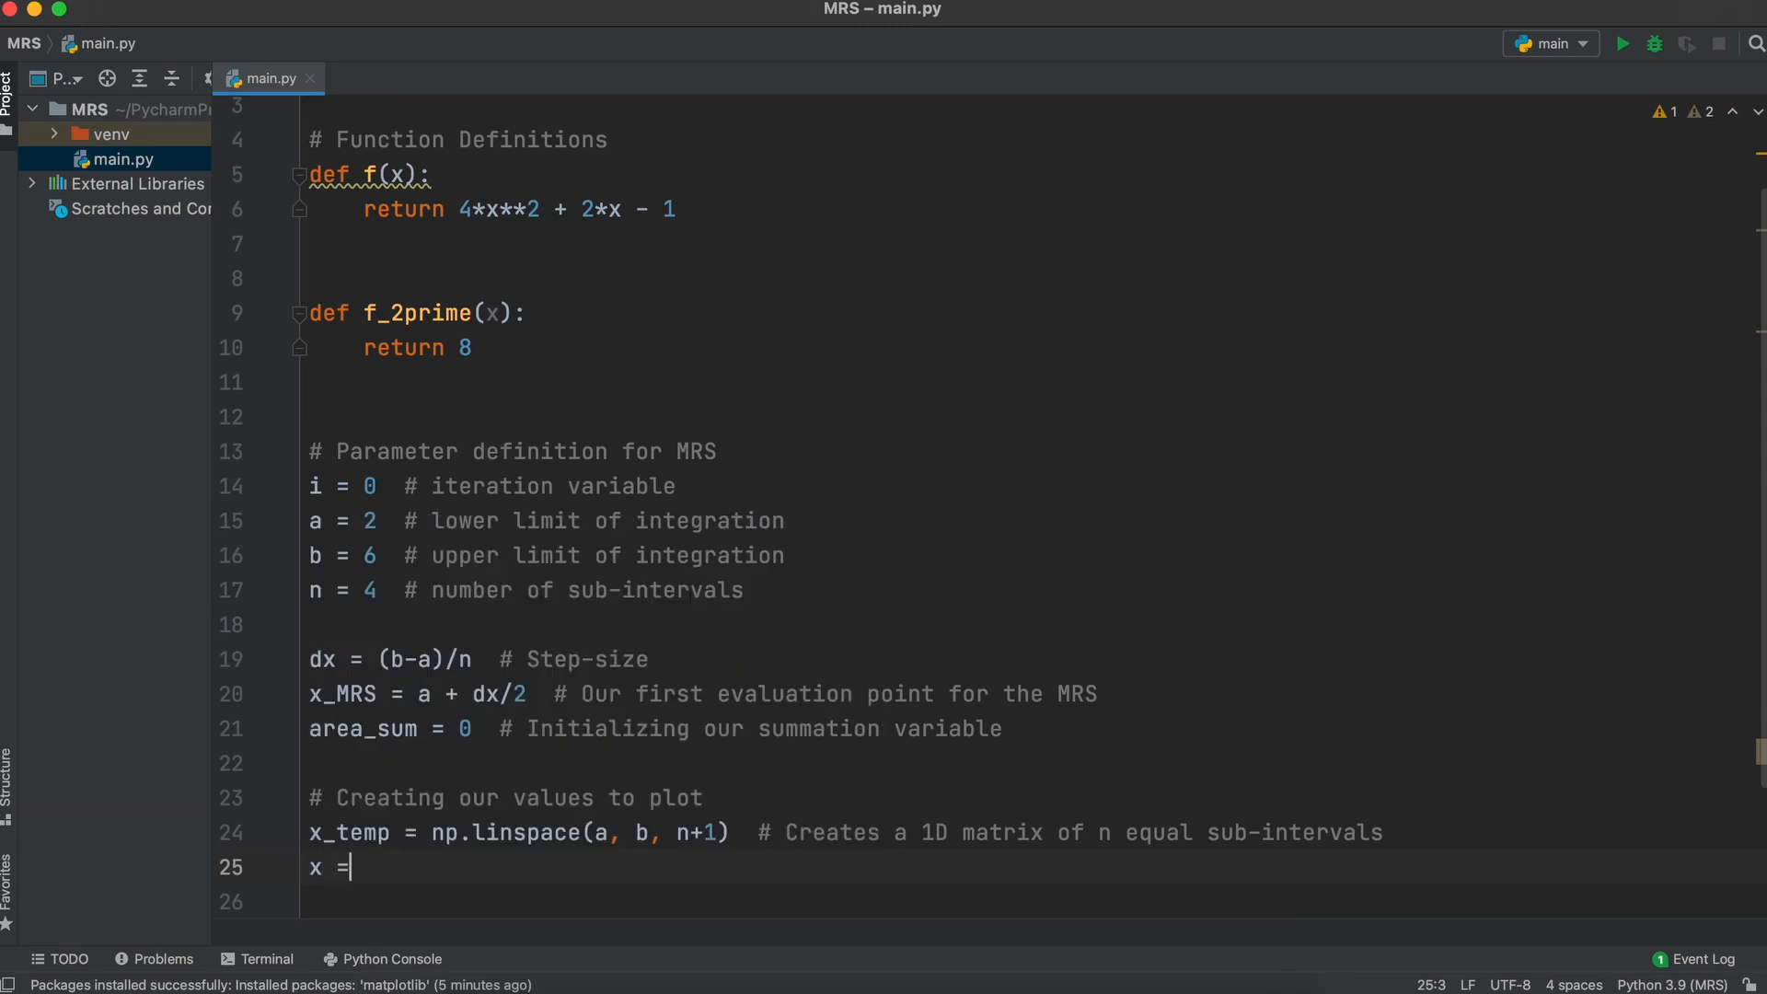
Step: Set the midpoint array x = x_temp[:-1] + dx/2
text(x_temp)
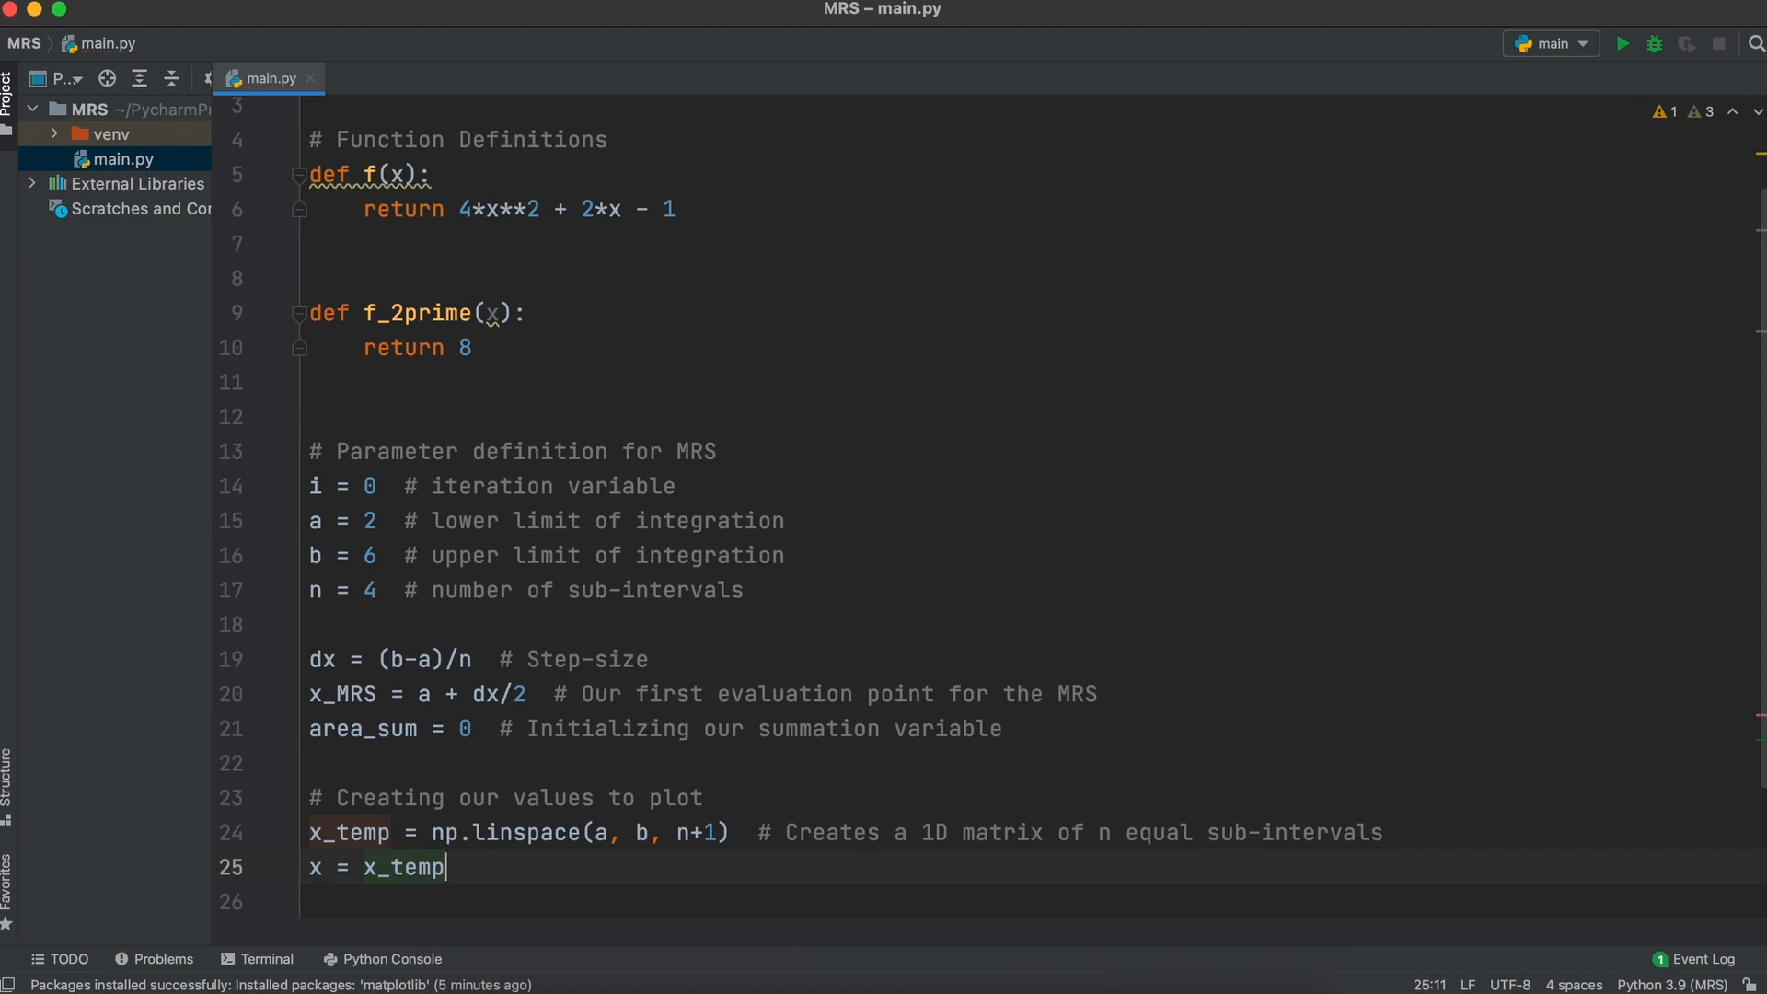
text([])
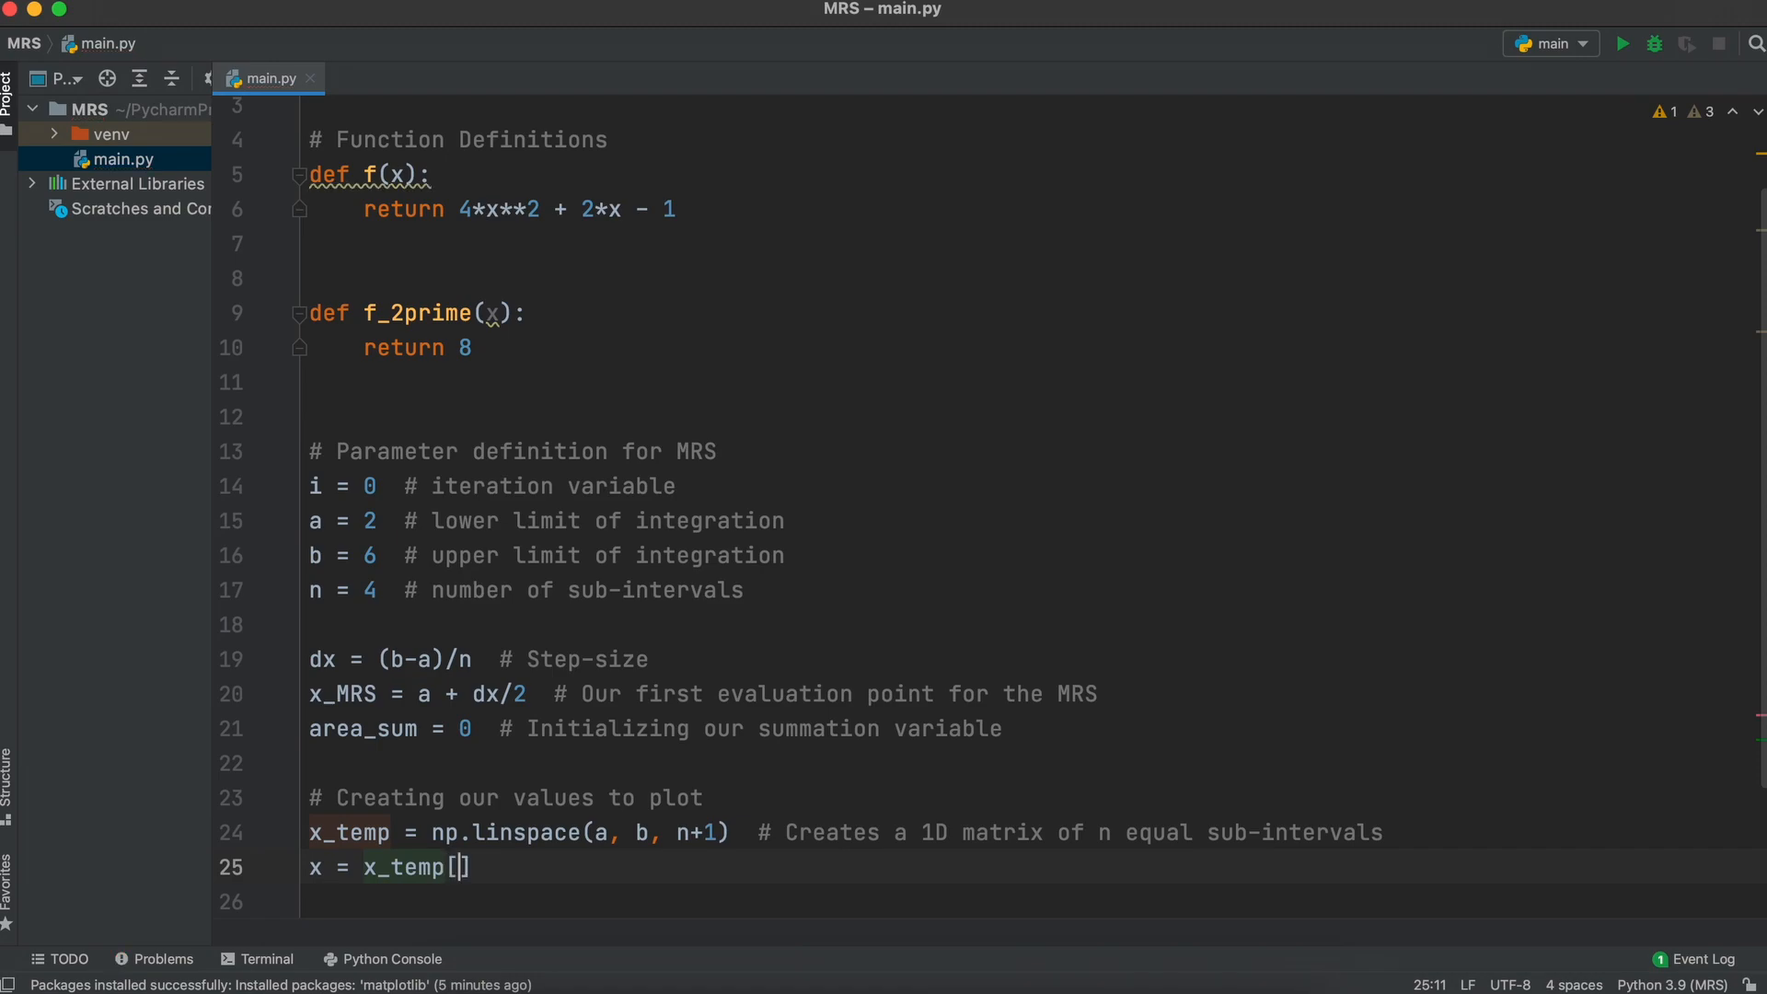
text(:-1)
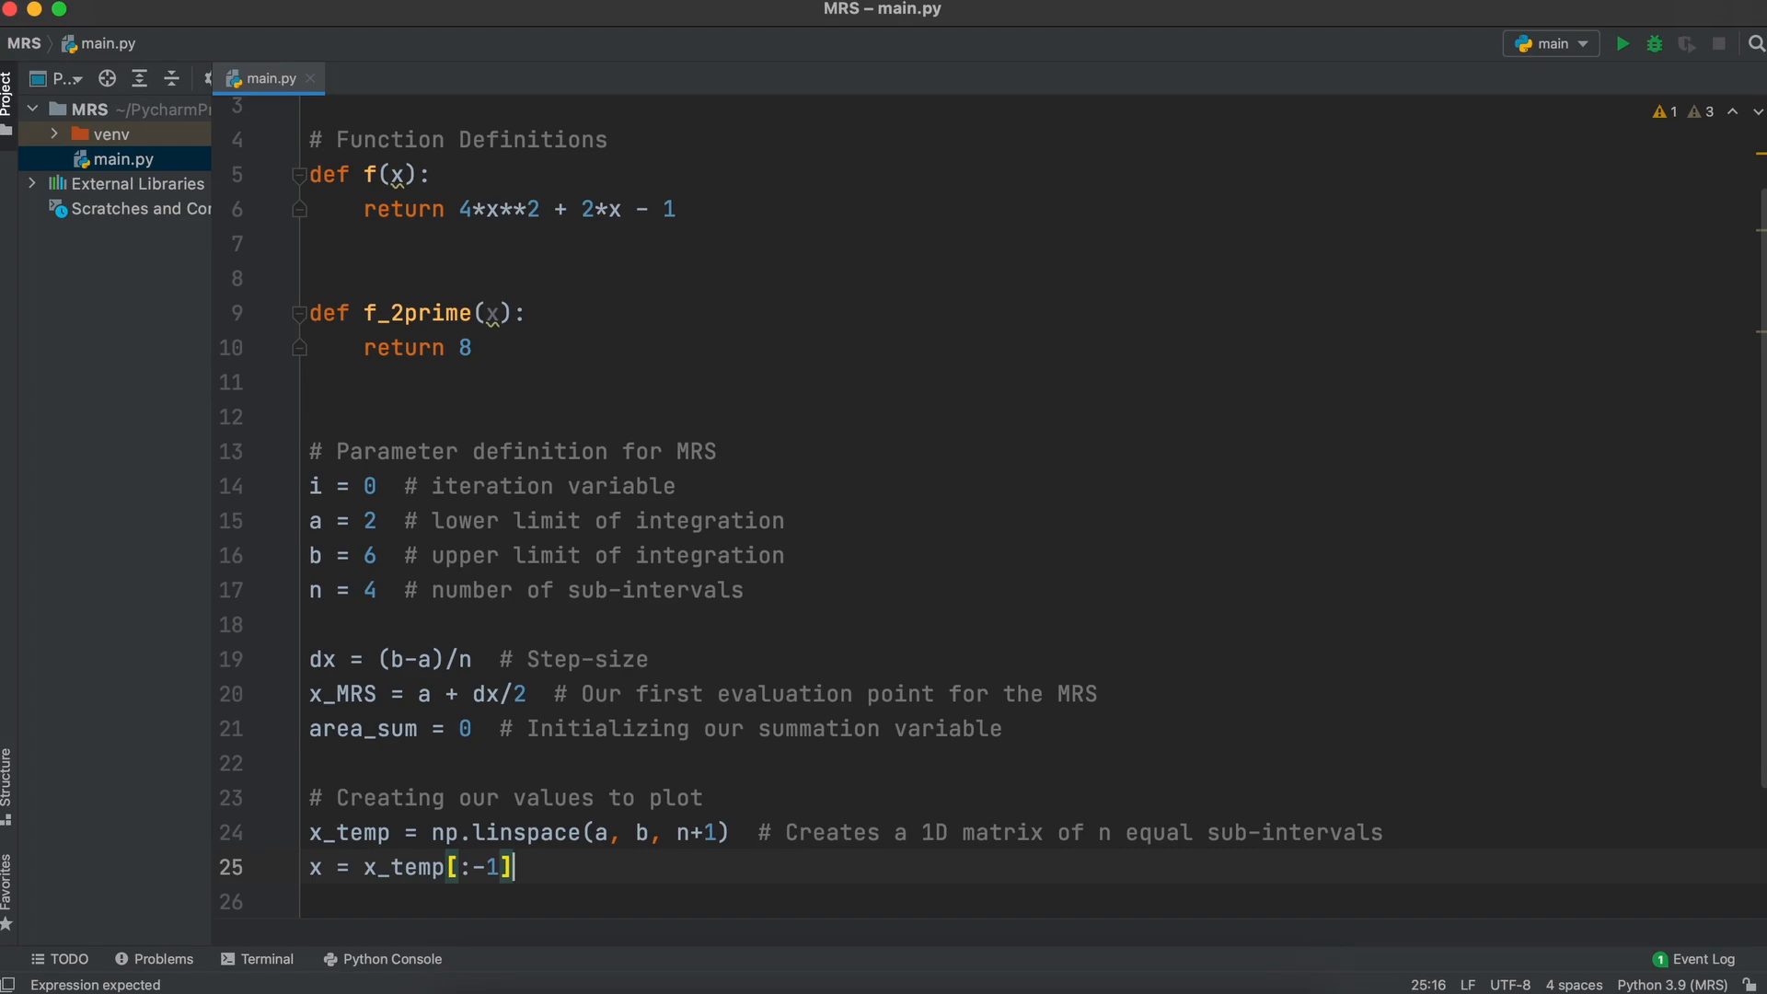
text(+ dx/2)
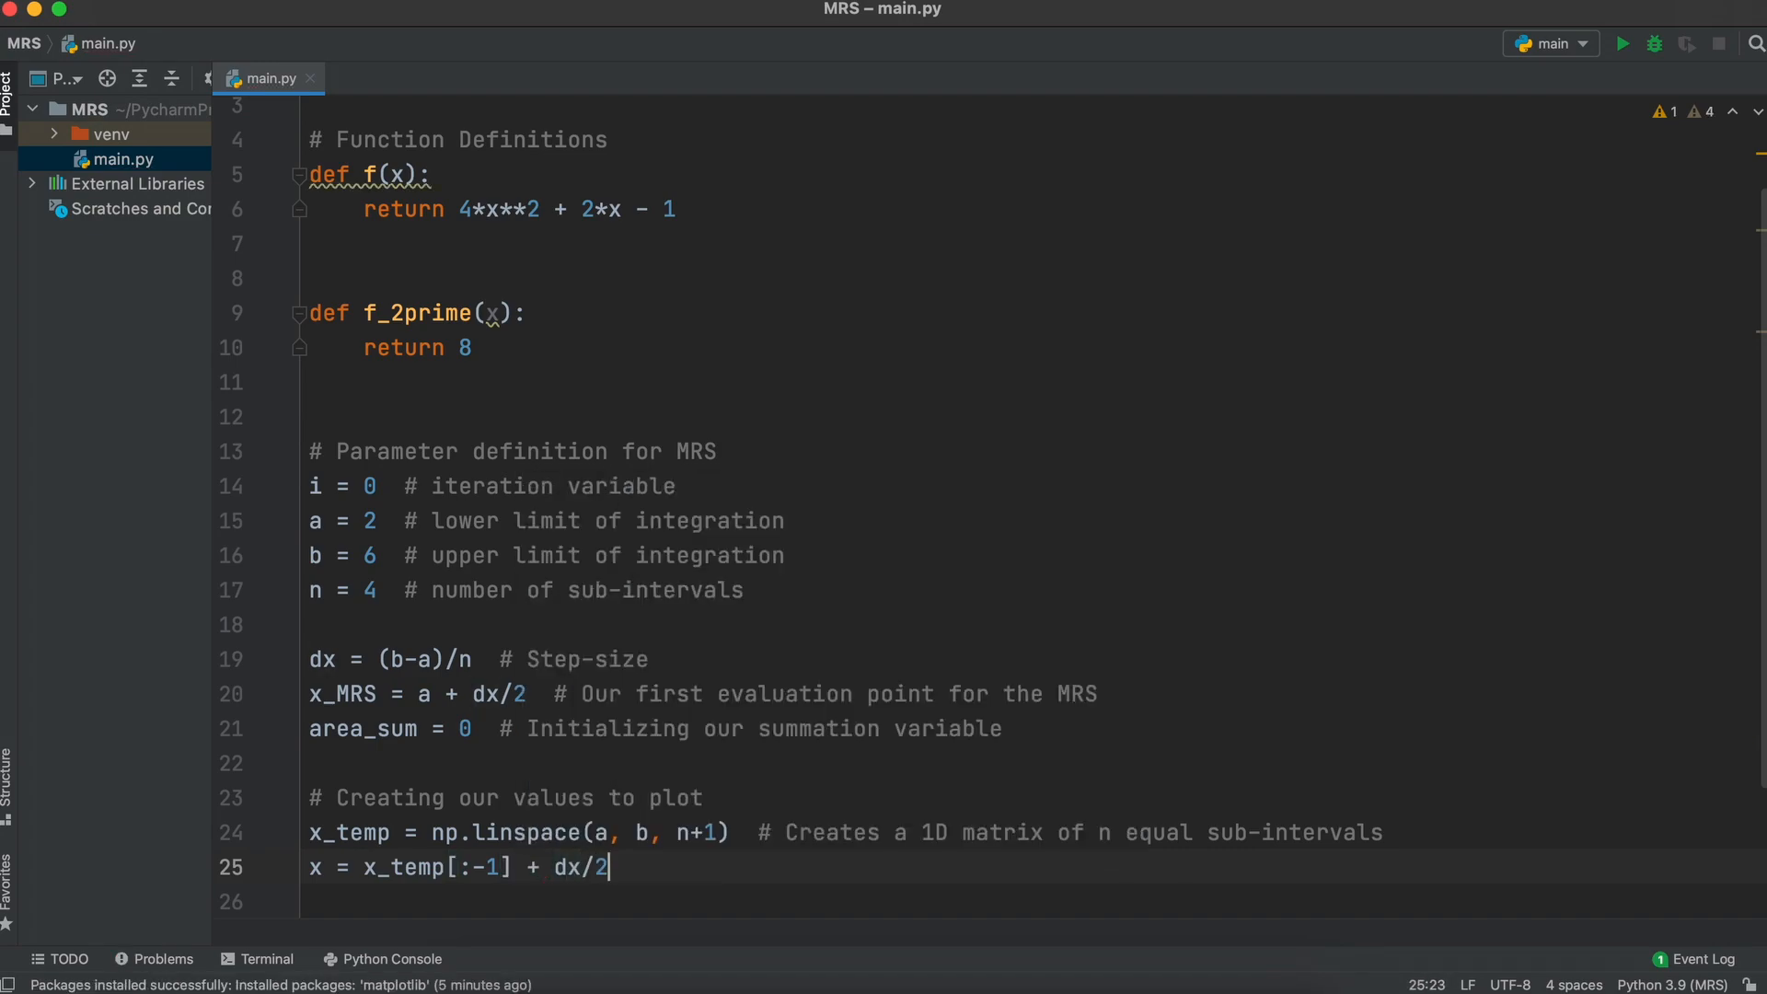
key(enter)
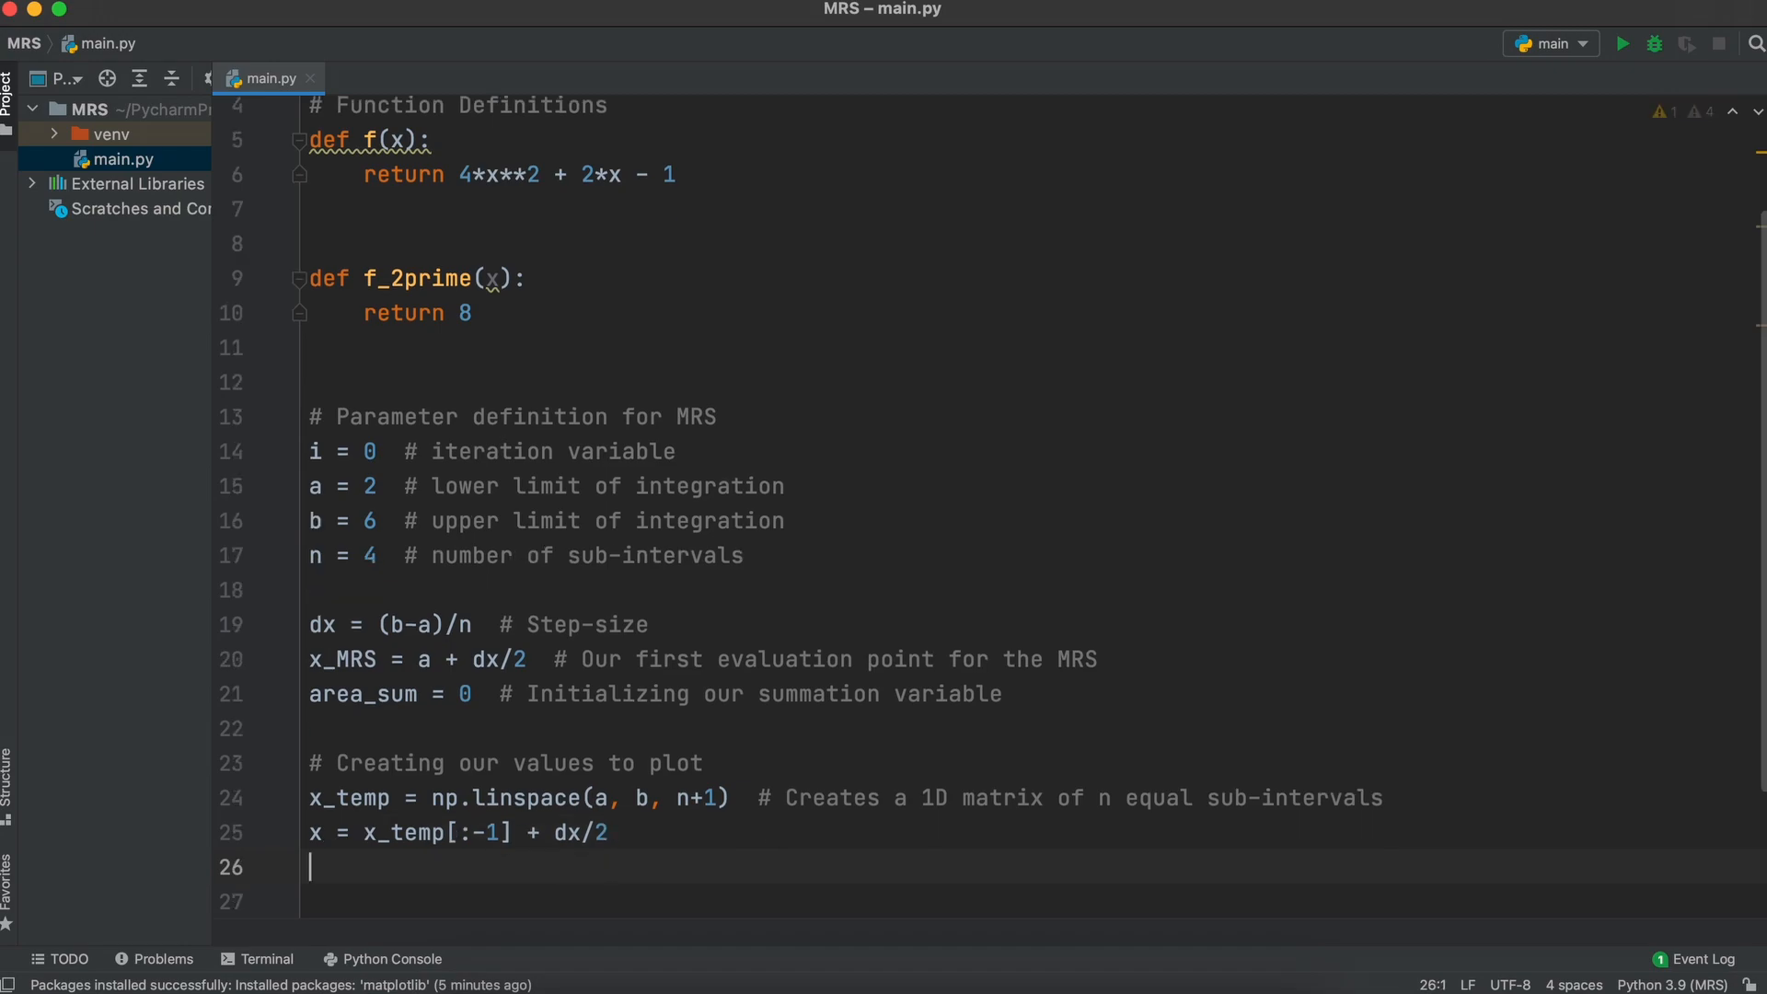
Step: Add print(x_temp) and print(x) lines and run the script
scroll(down, 3)
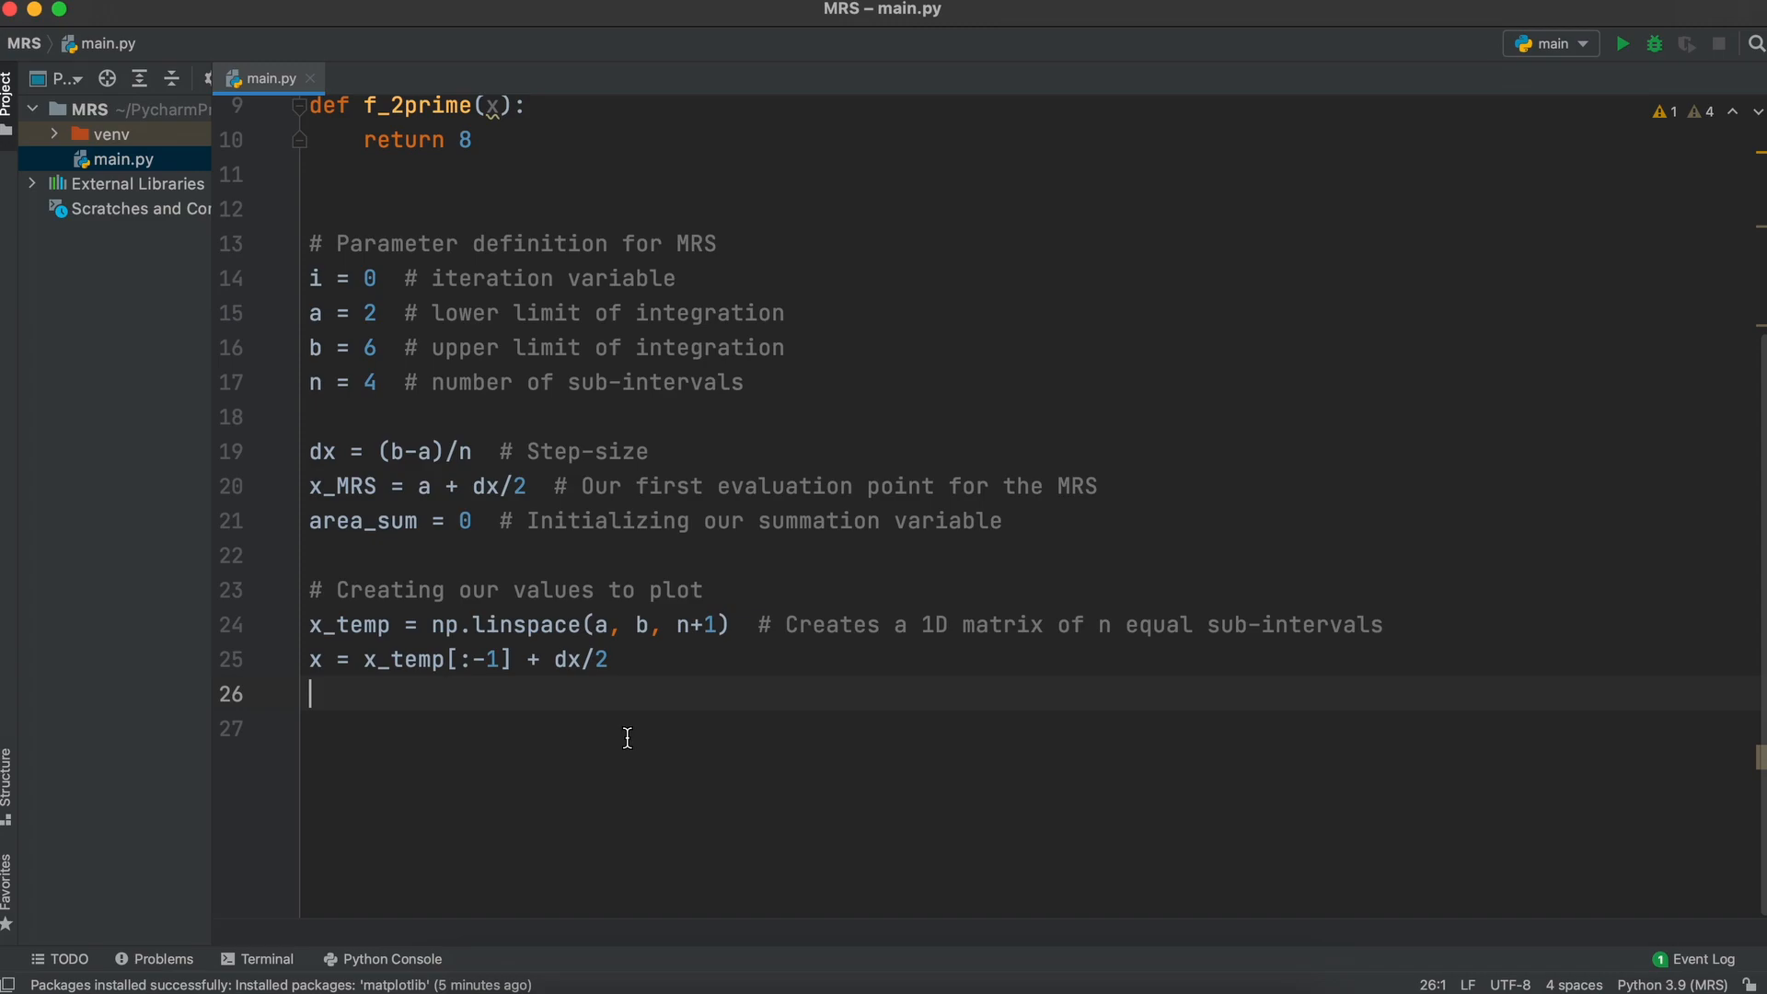
text(print()
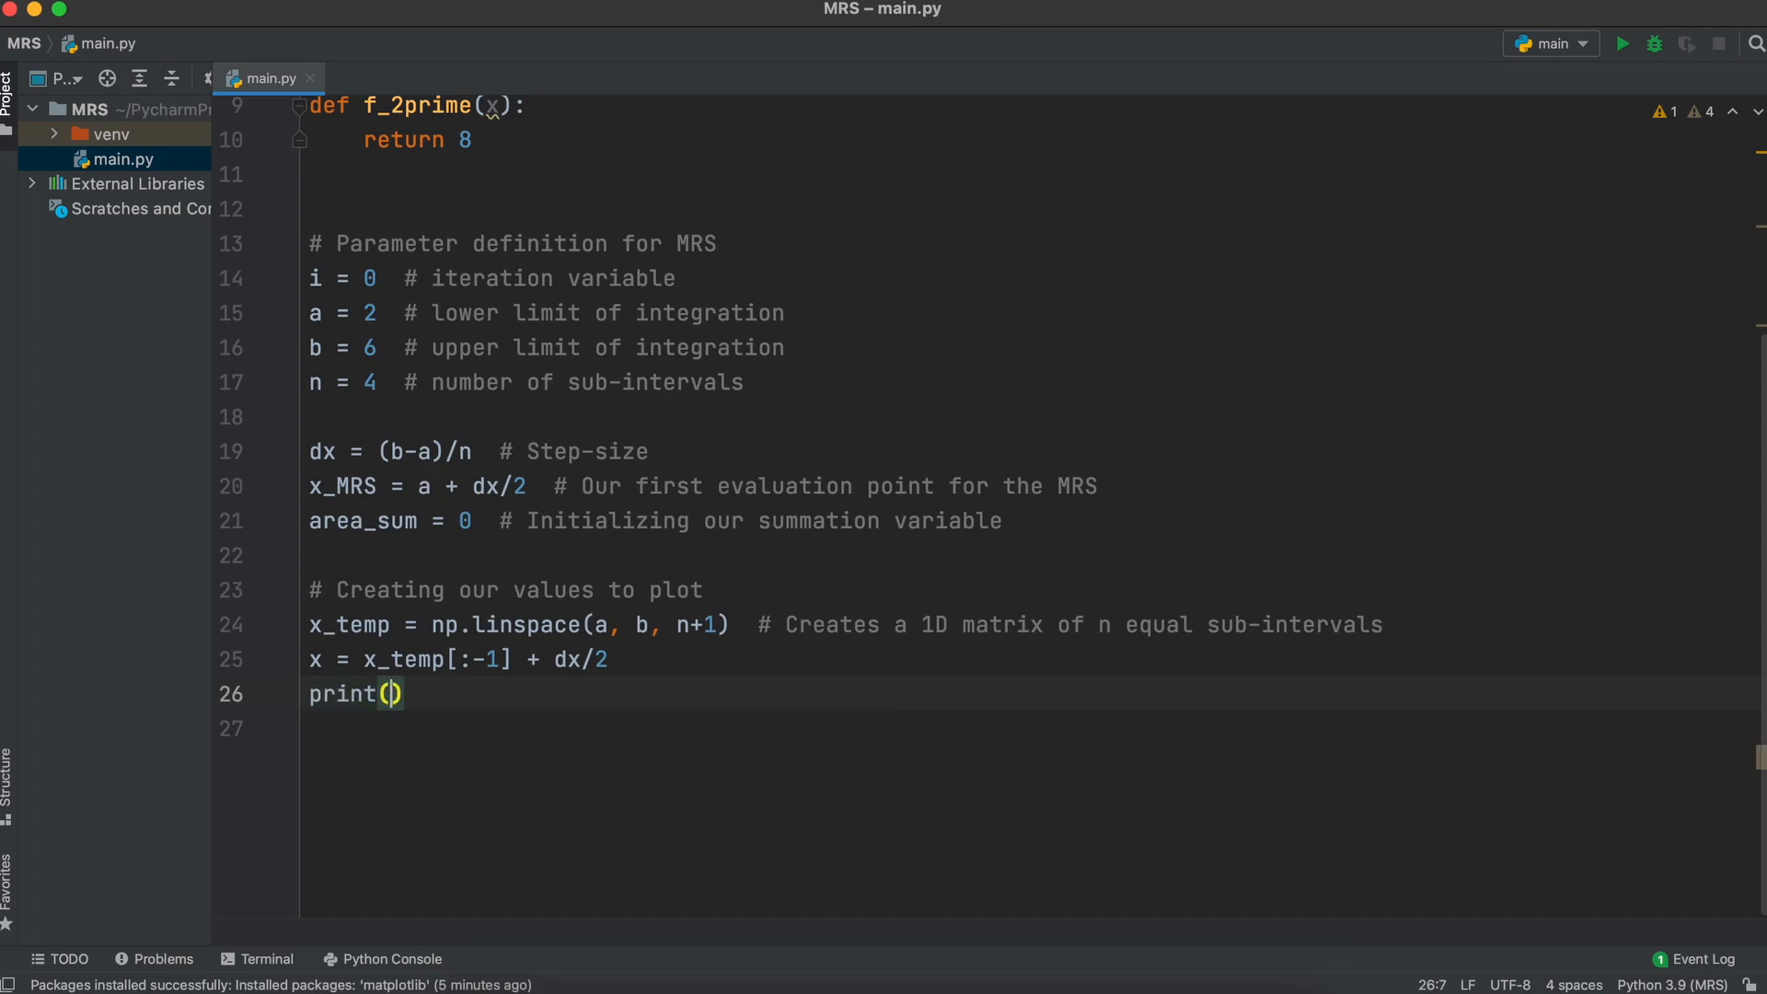
text(x_temp)
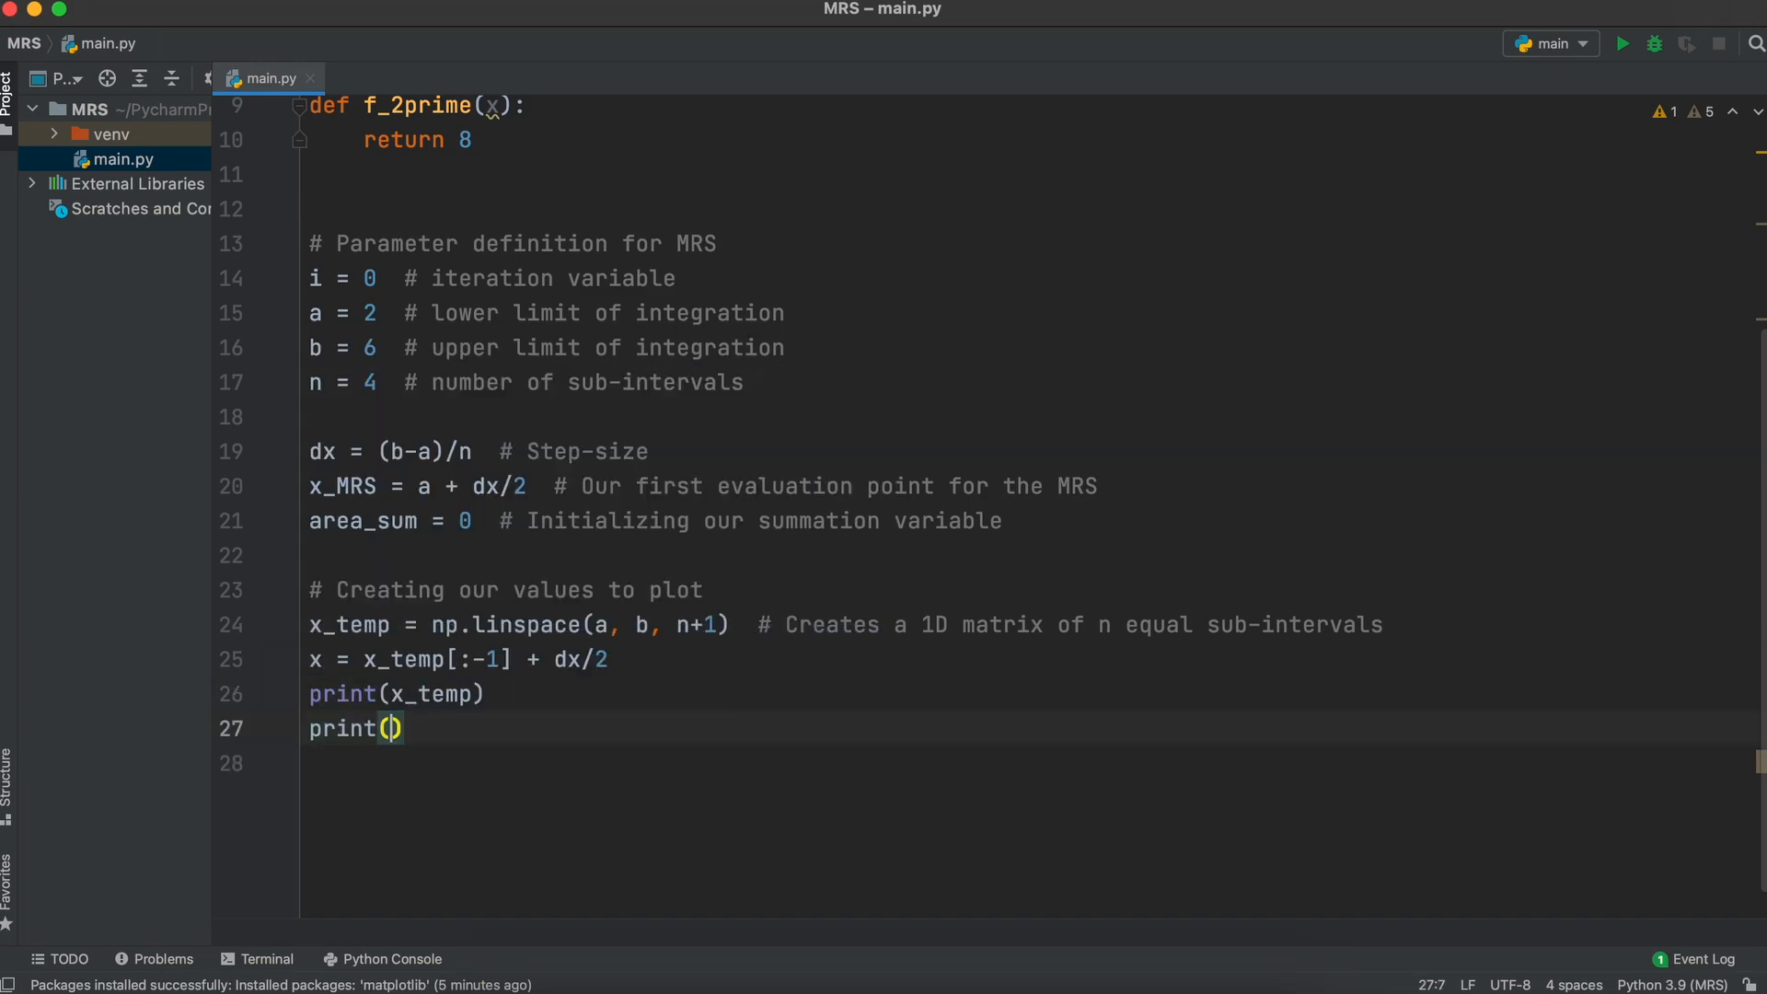
text(x)
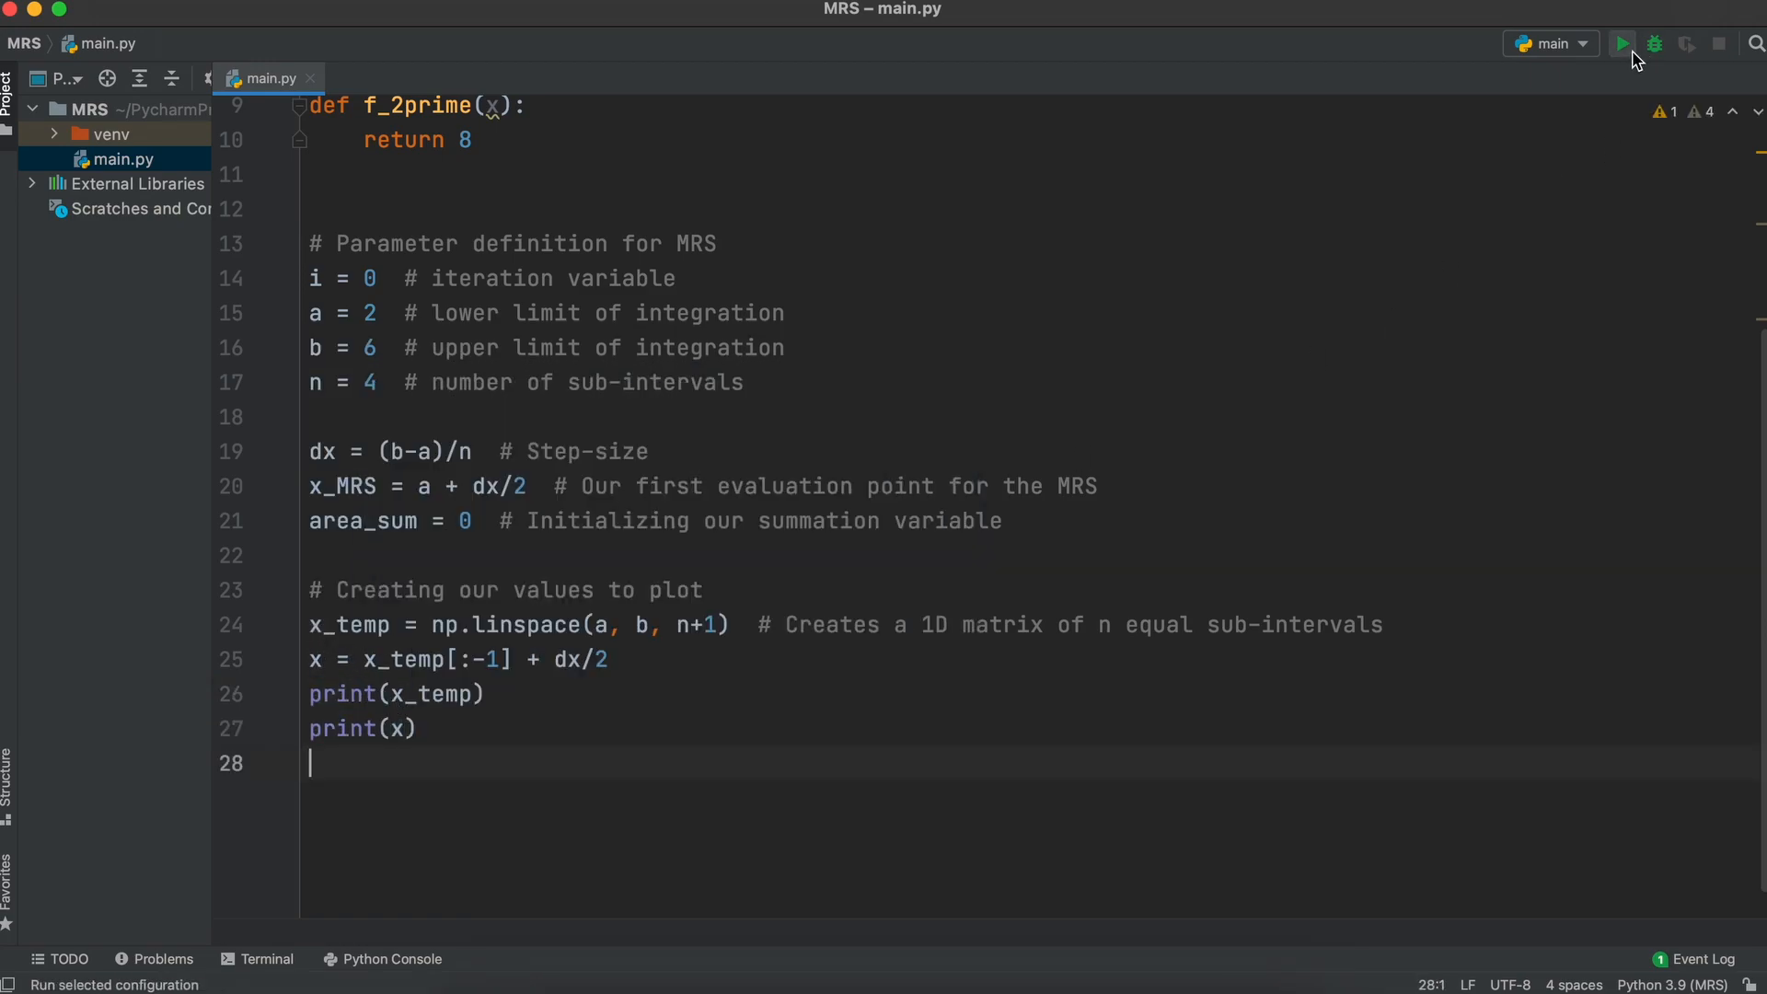
click(1621, 44)
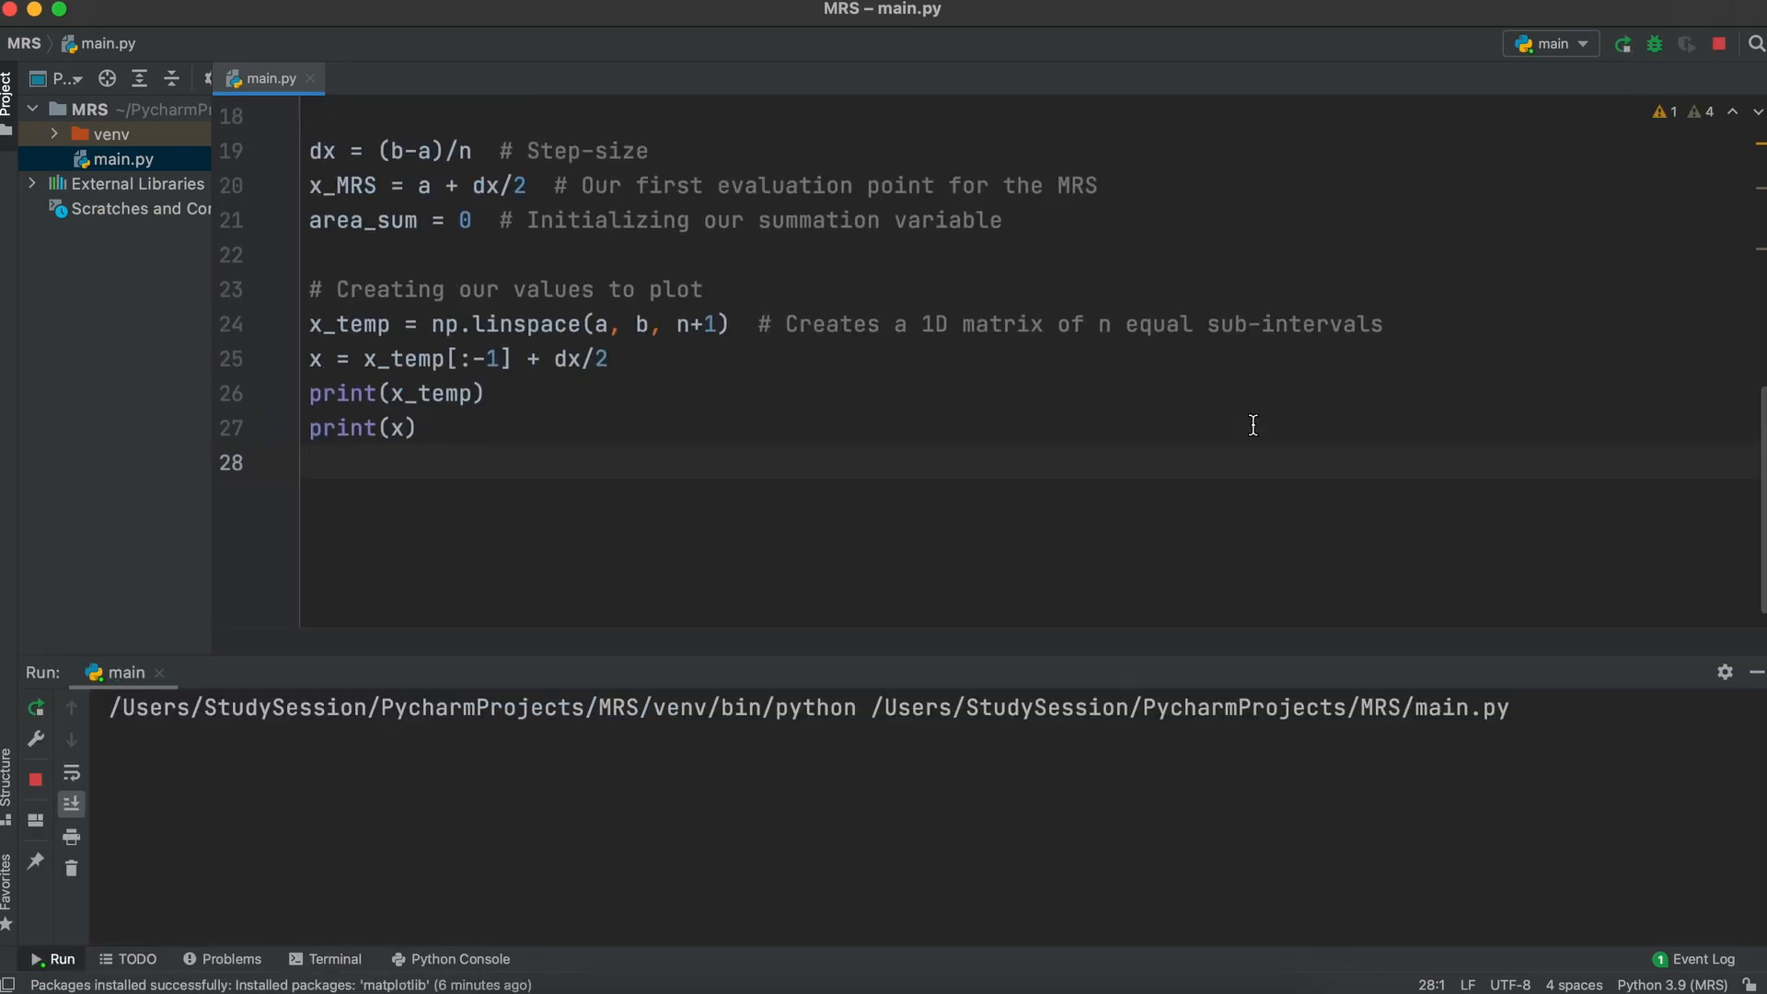
Step: Hide the Run output after checking the printed arrays
click(1622, 44)
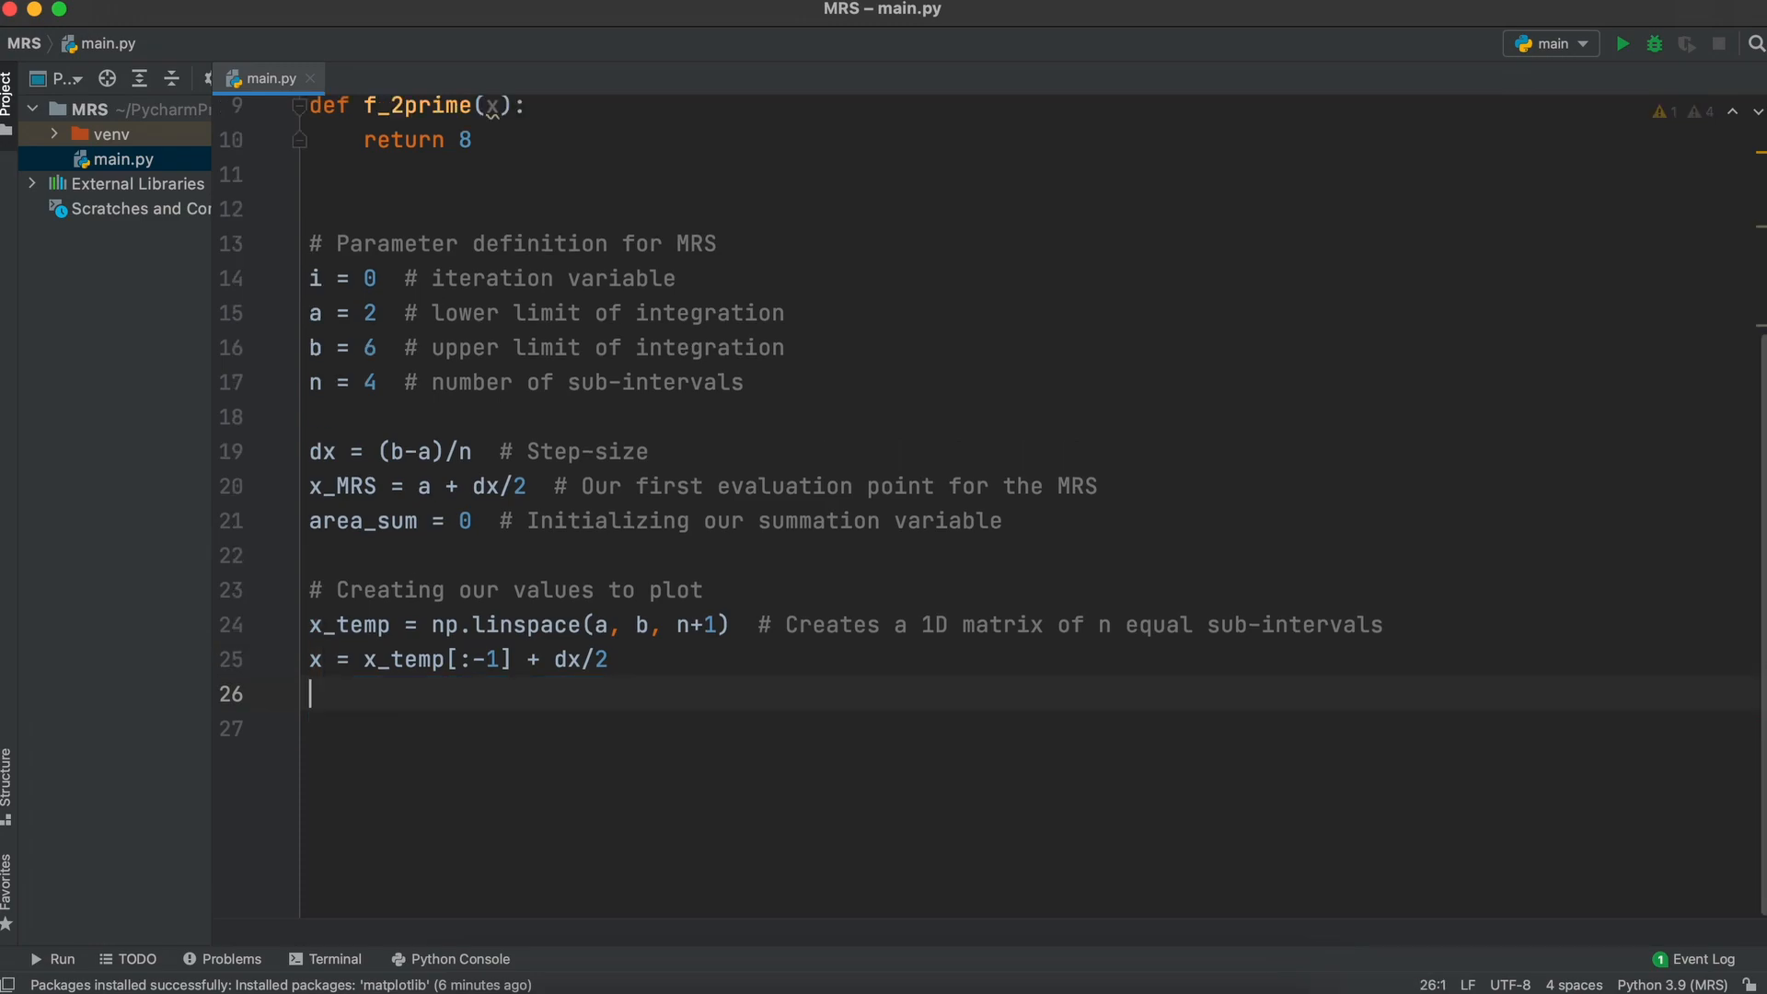
Step: Add y = f(x), a Method 1 comment, and area = dx * f(x_MRS) accumulated into area_sum
text(y)
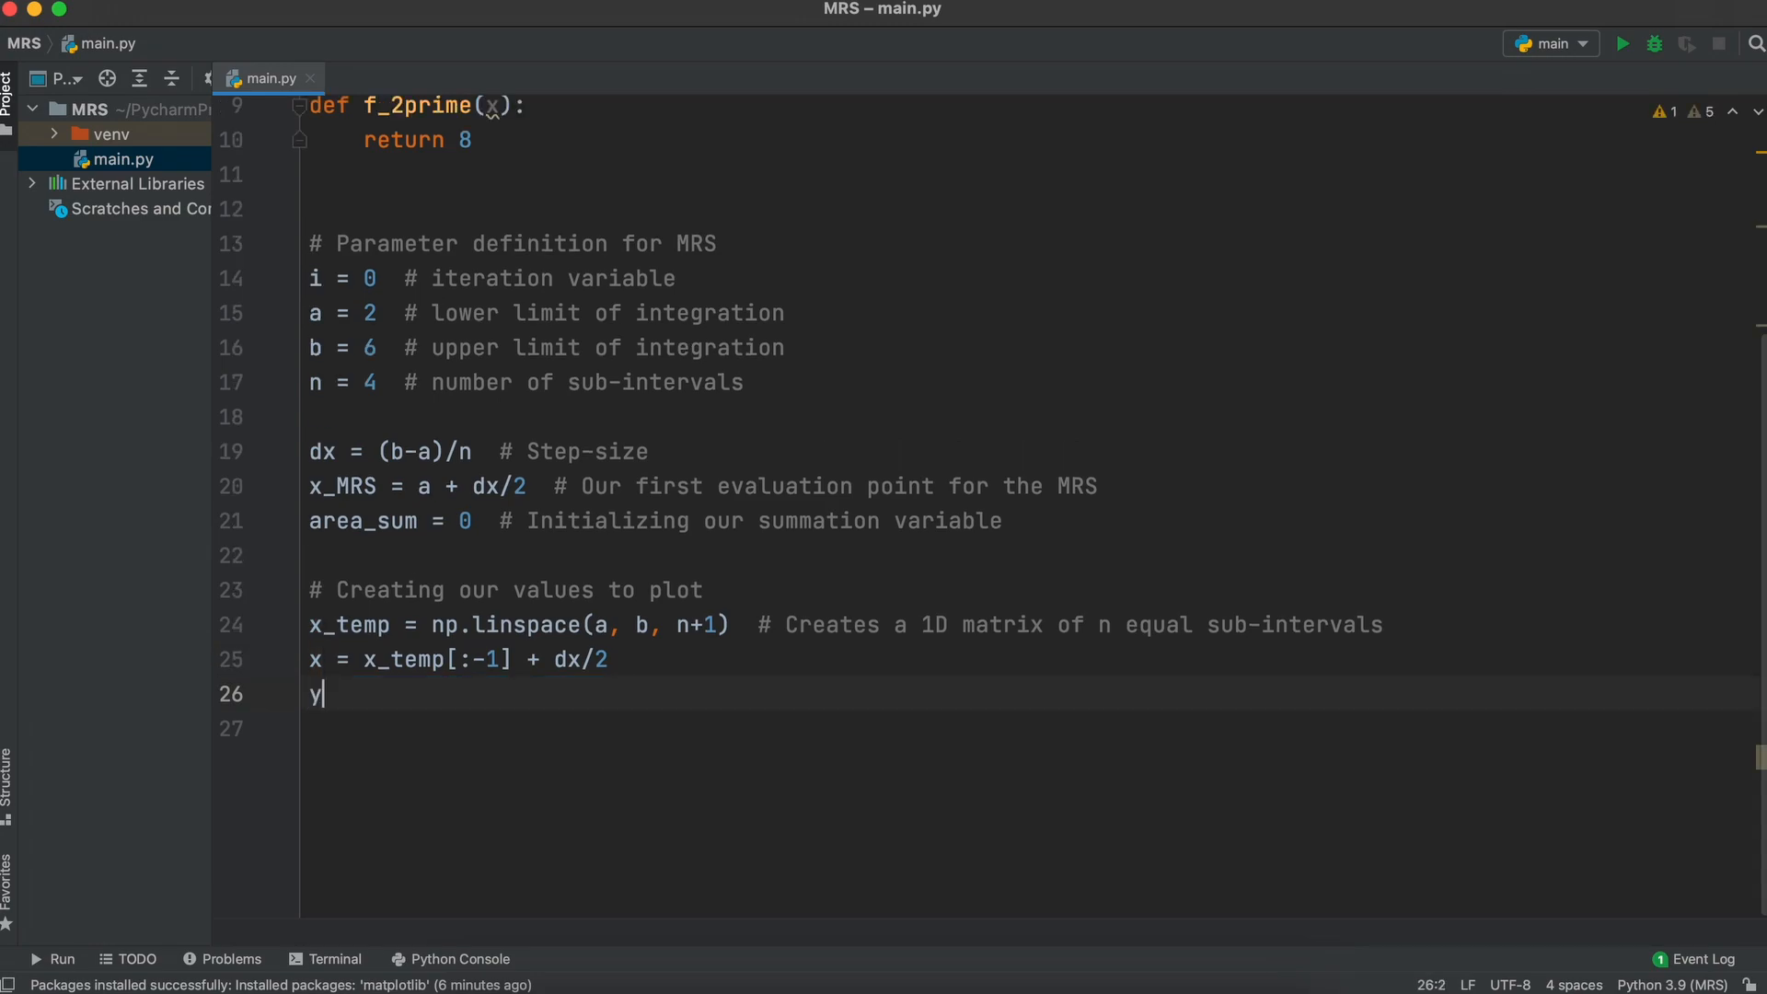
text(= f(x)
text(#)
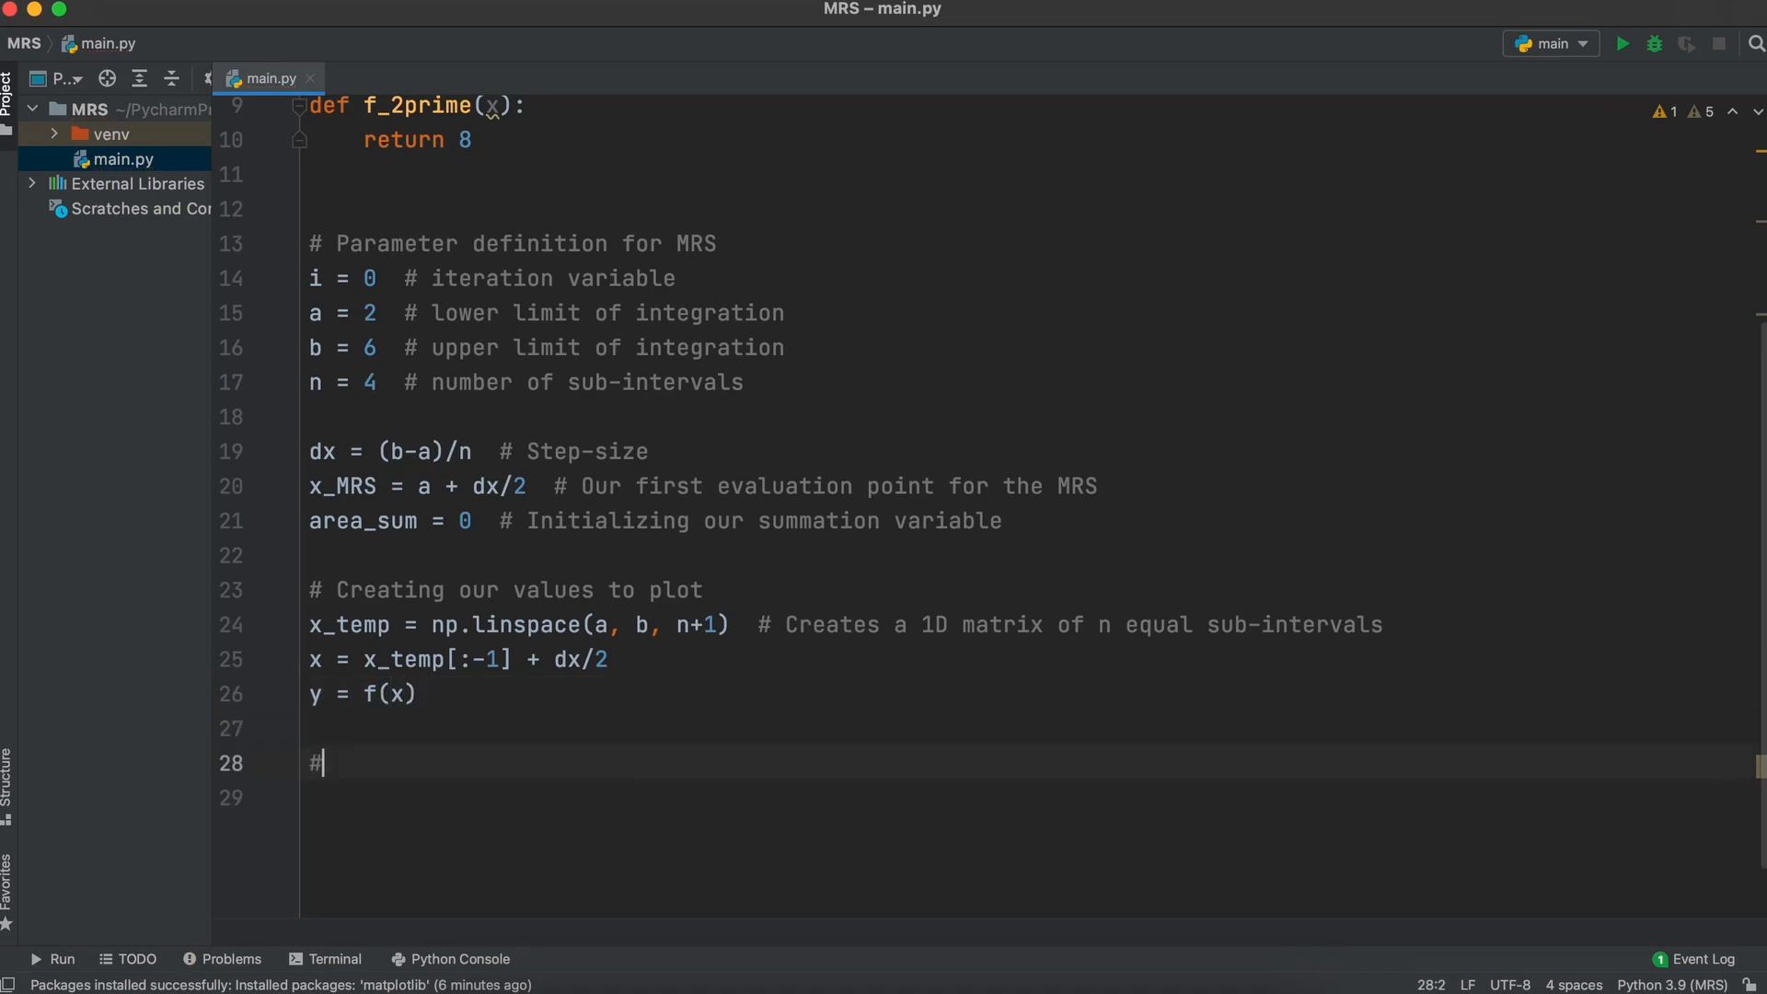
text(Solving for the MRS - Method 1)
click(1030, 798)
text(while i < n:)
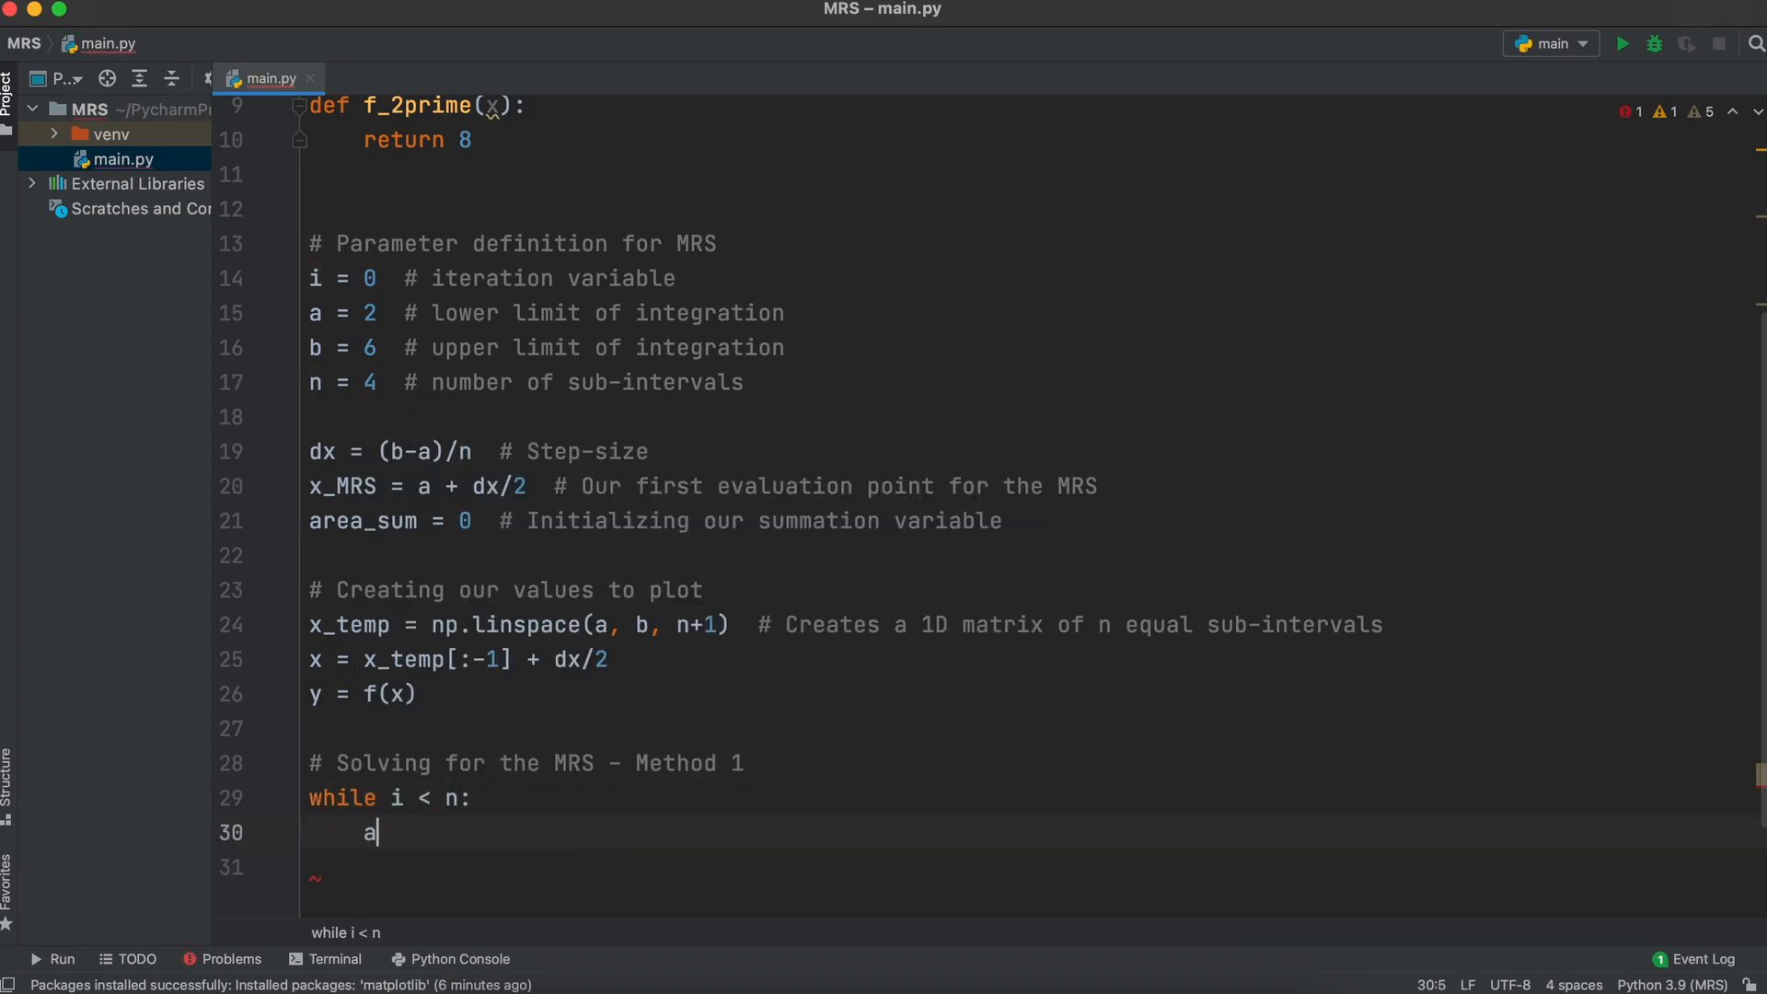
text(rea = dx *)
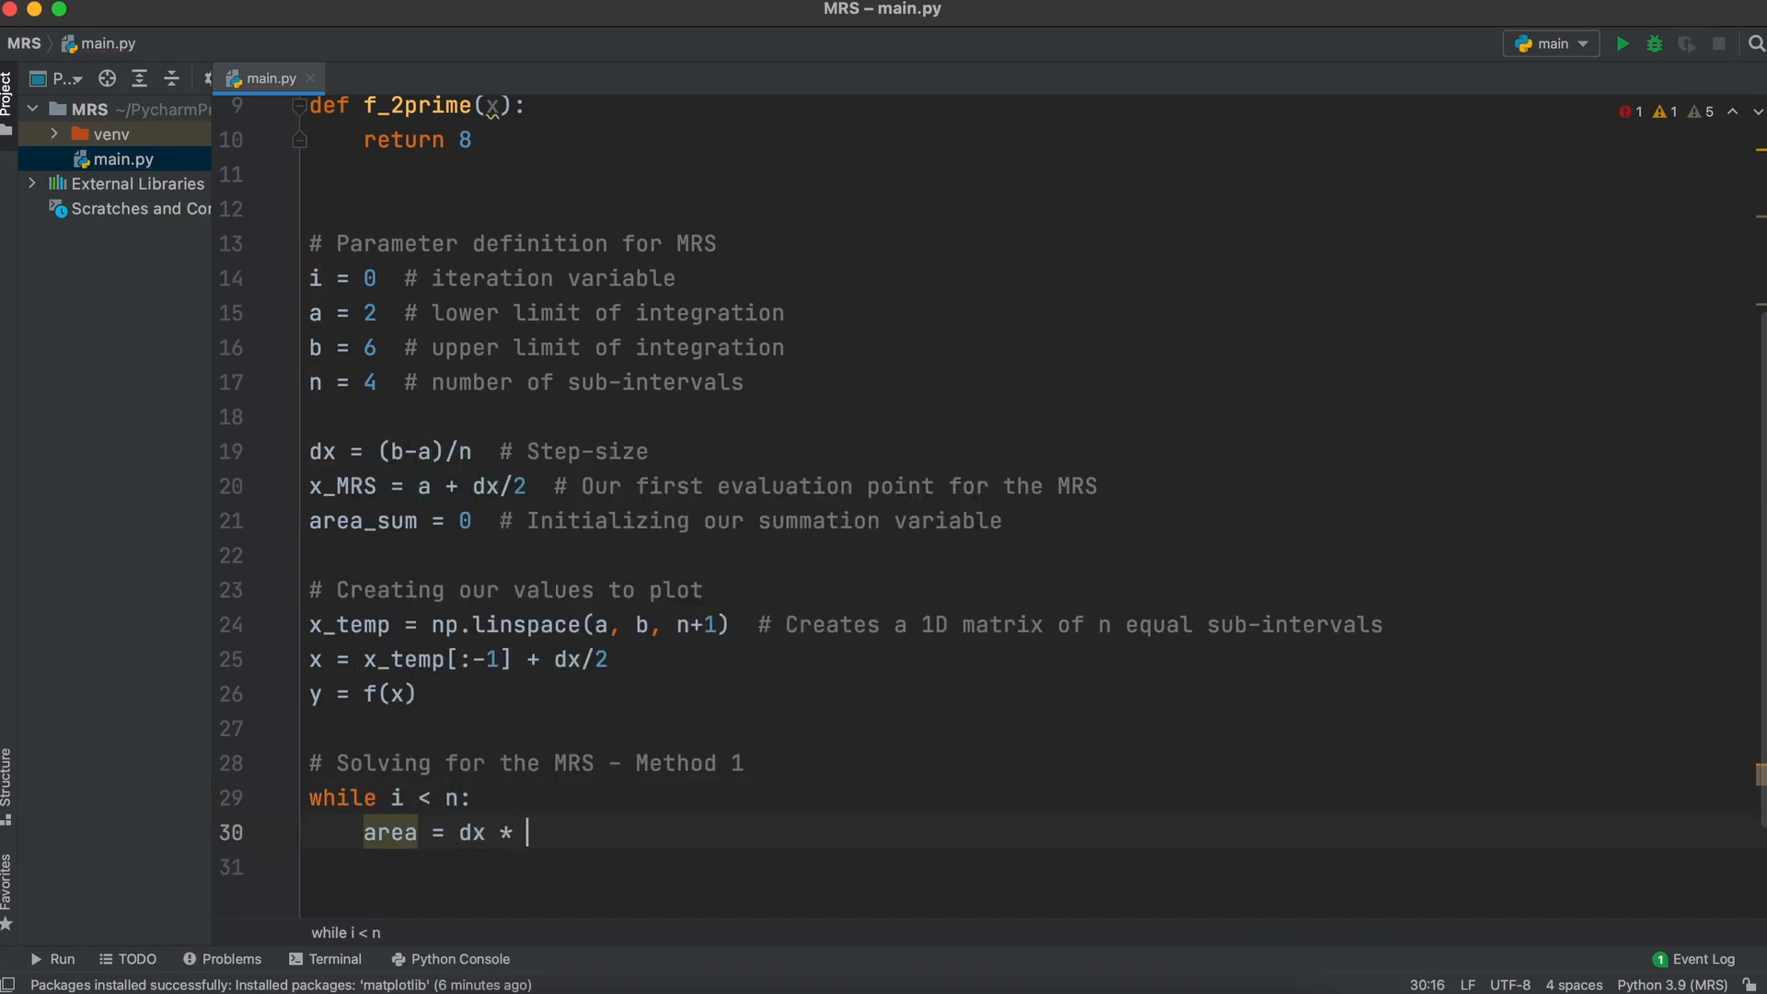
text(f(x_)
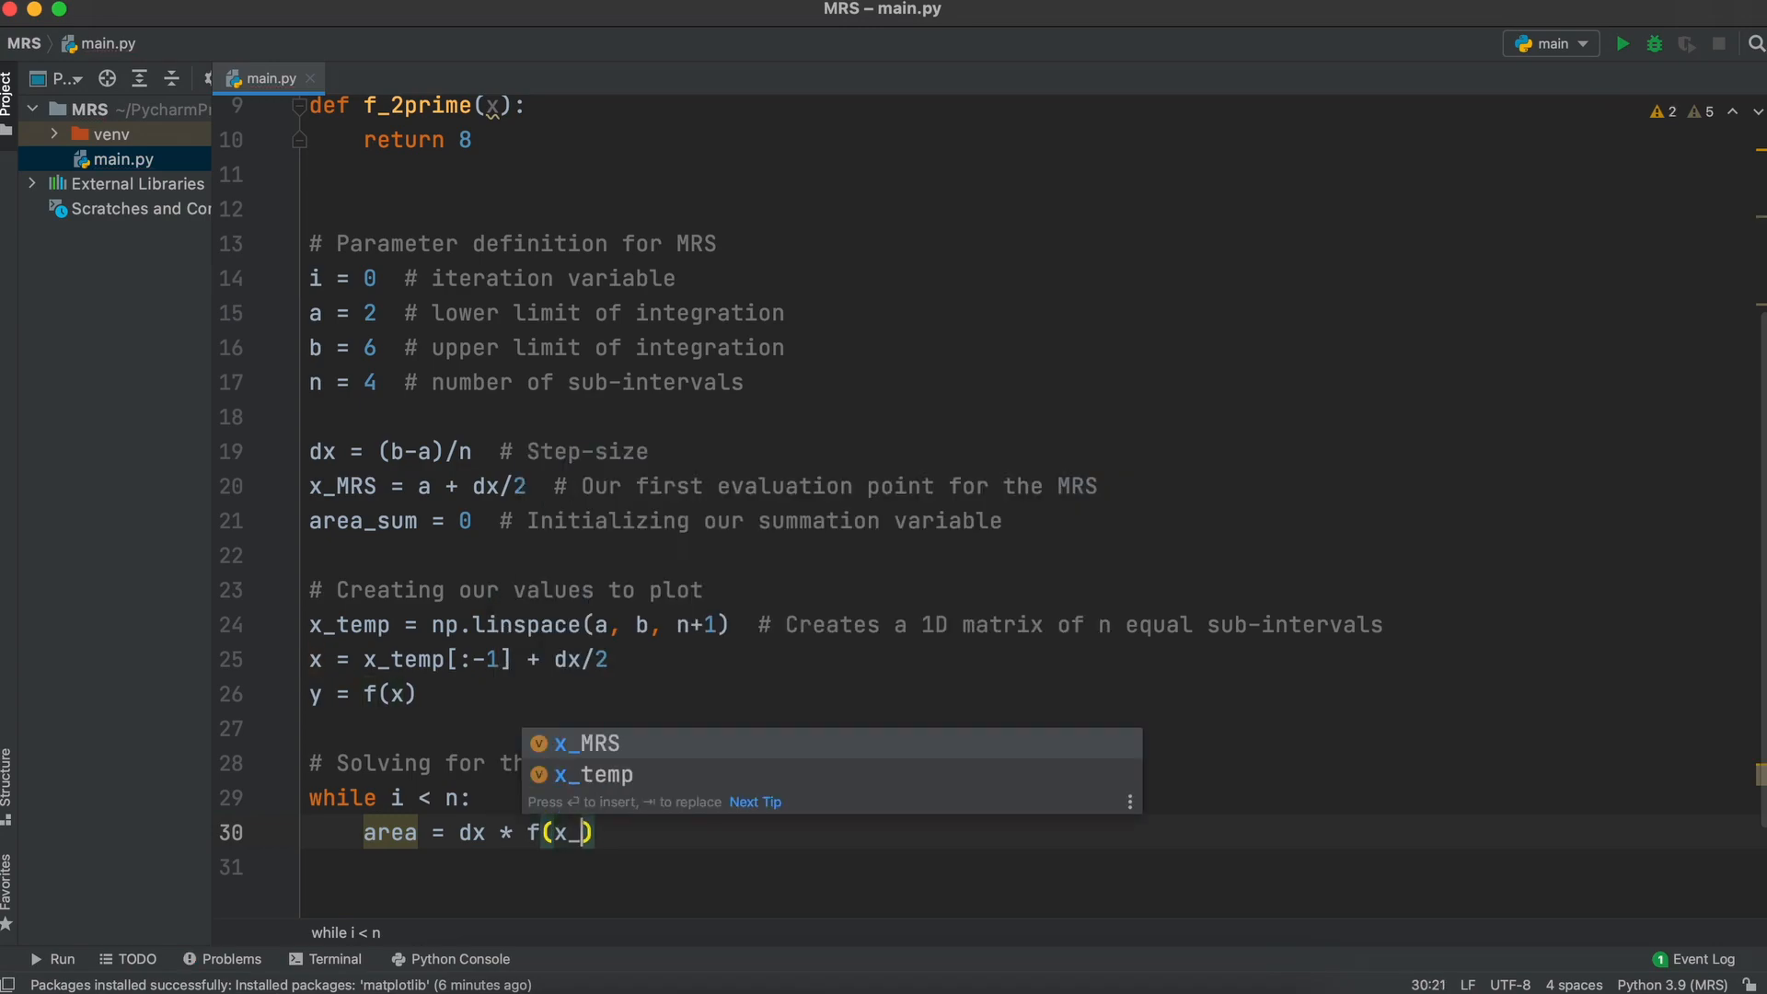
text(area_sum = area)
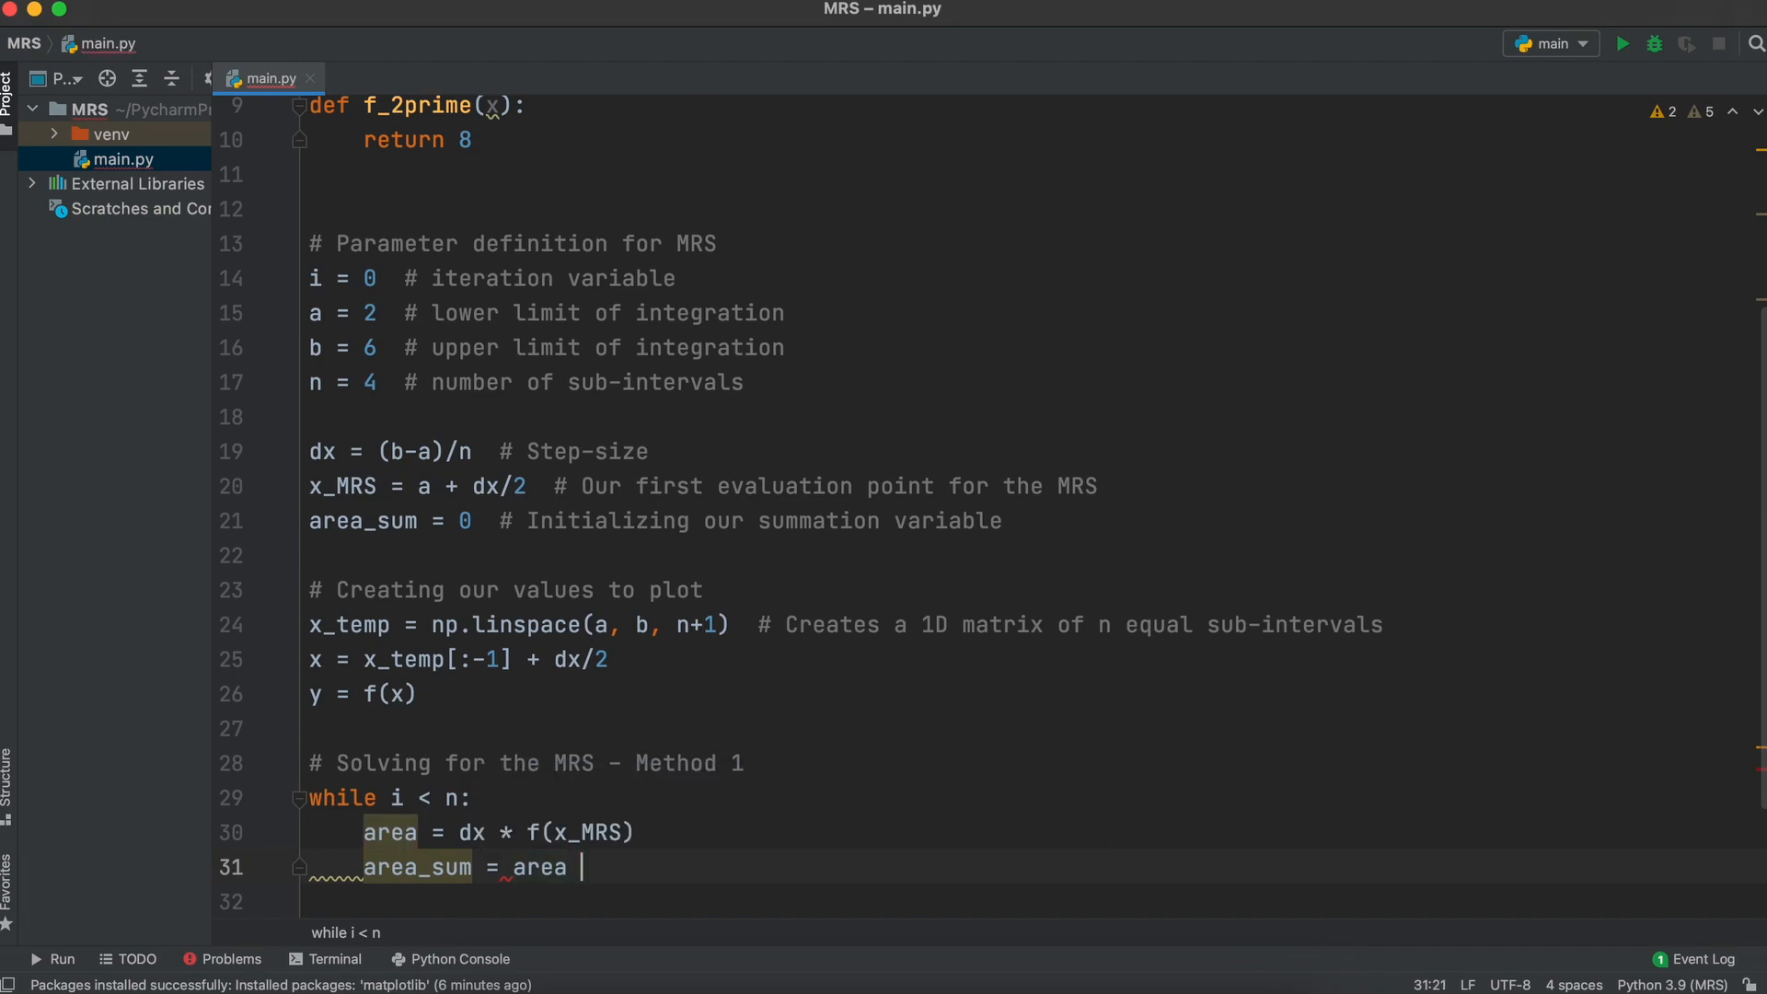
text(+ area_sum)
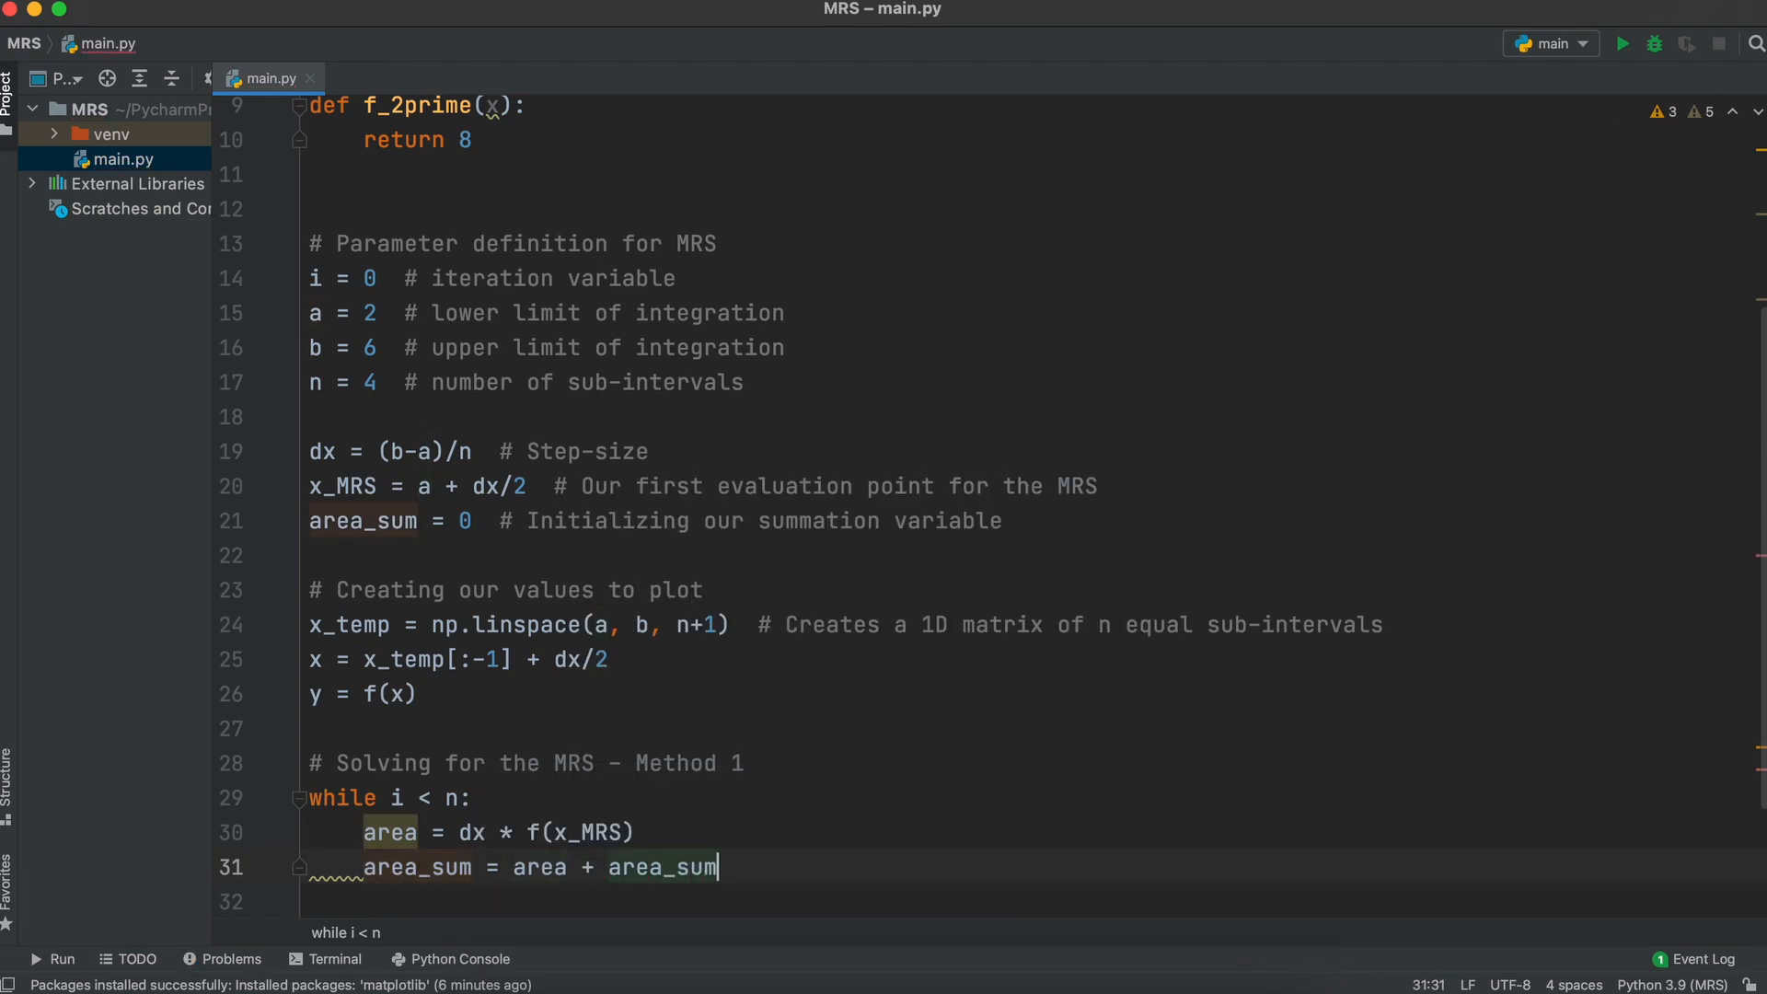
Step: Advance x_MRS by dx, increment i, and start a new comment line
text(x_MRS)
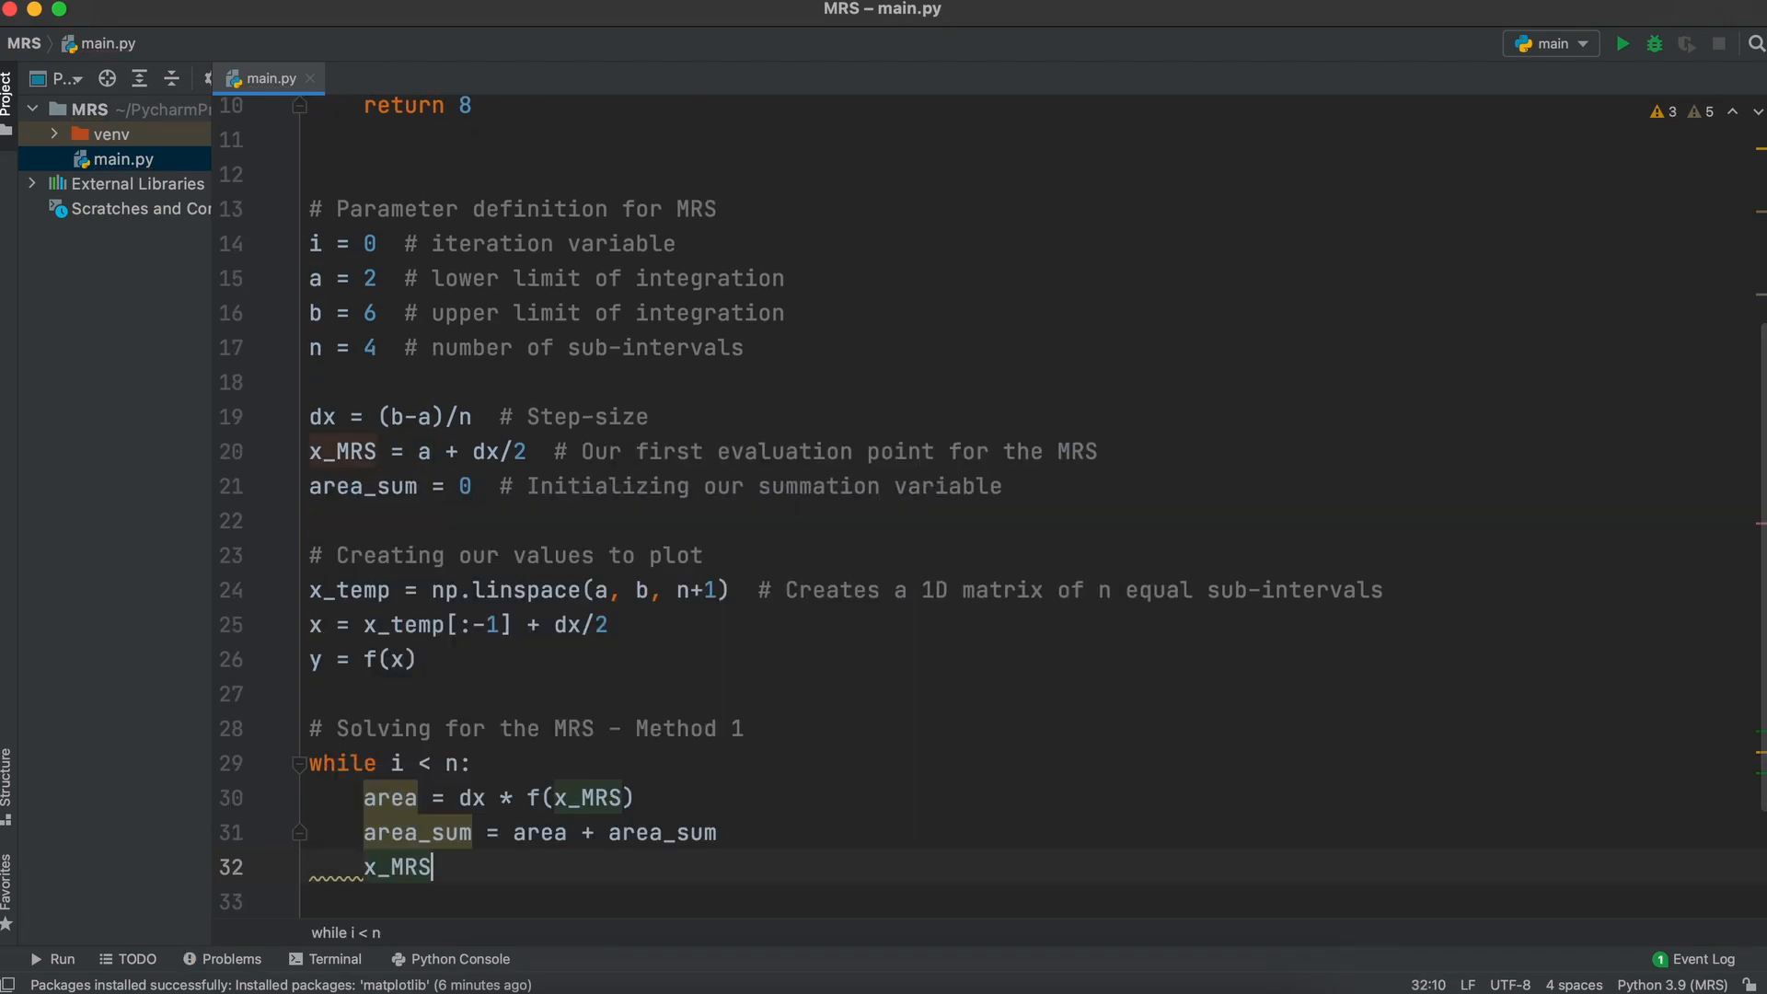
text(= x_MRS +)
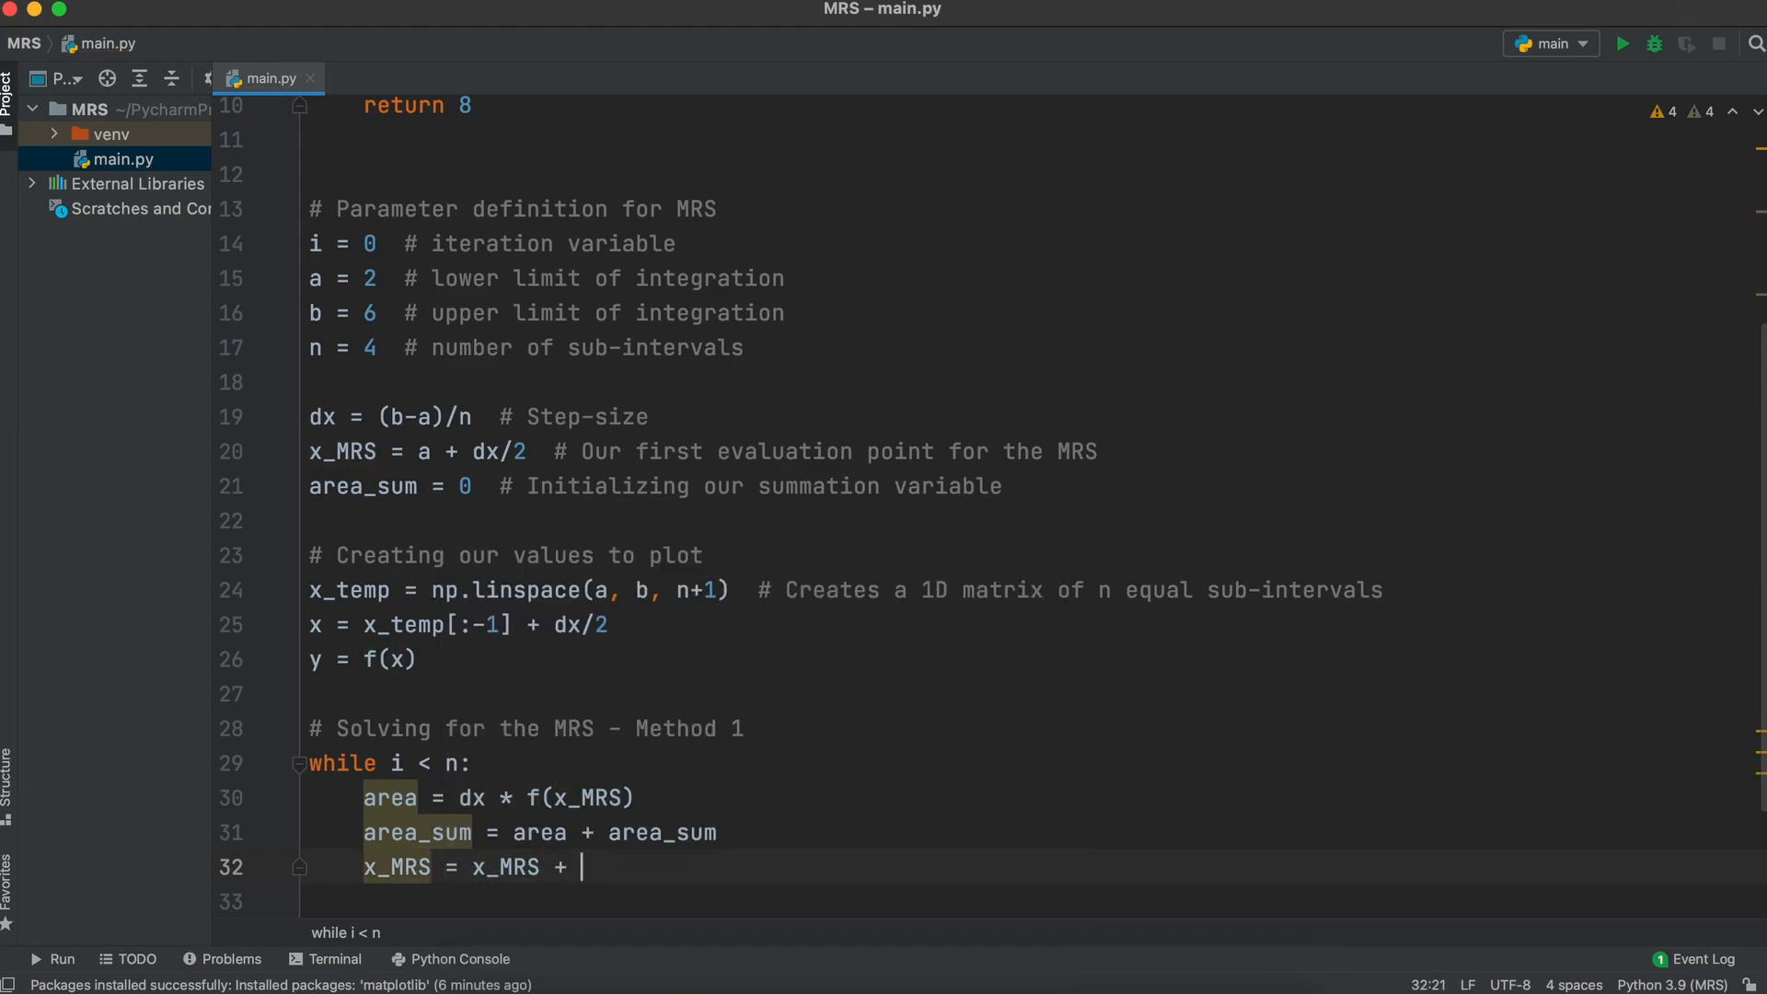
text(dx)
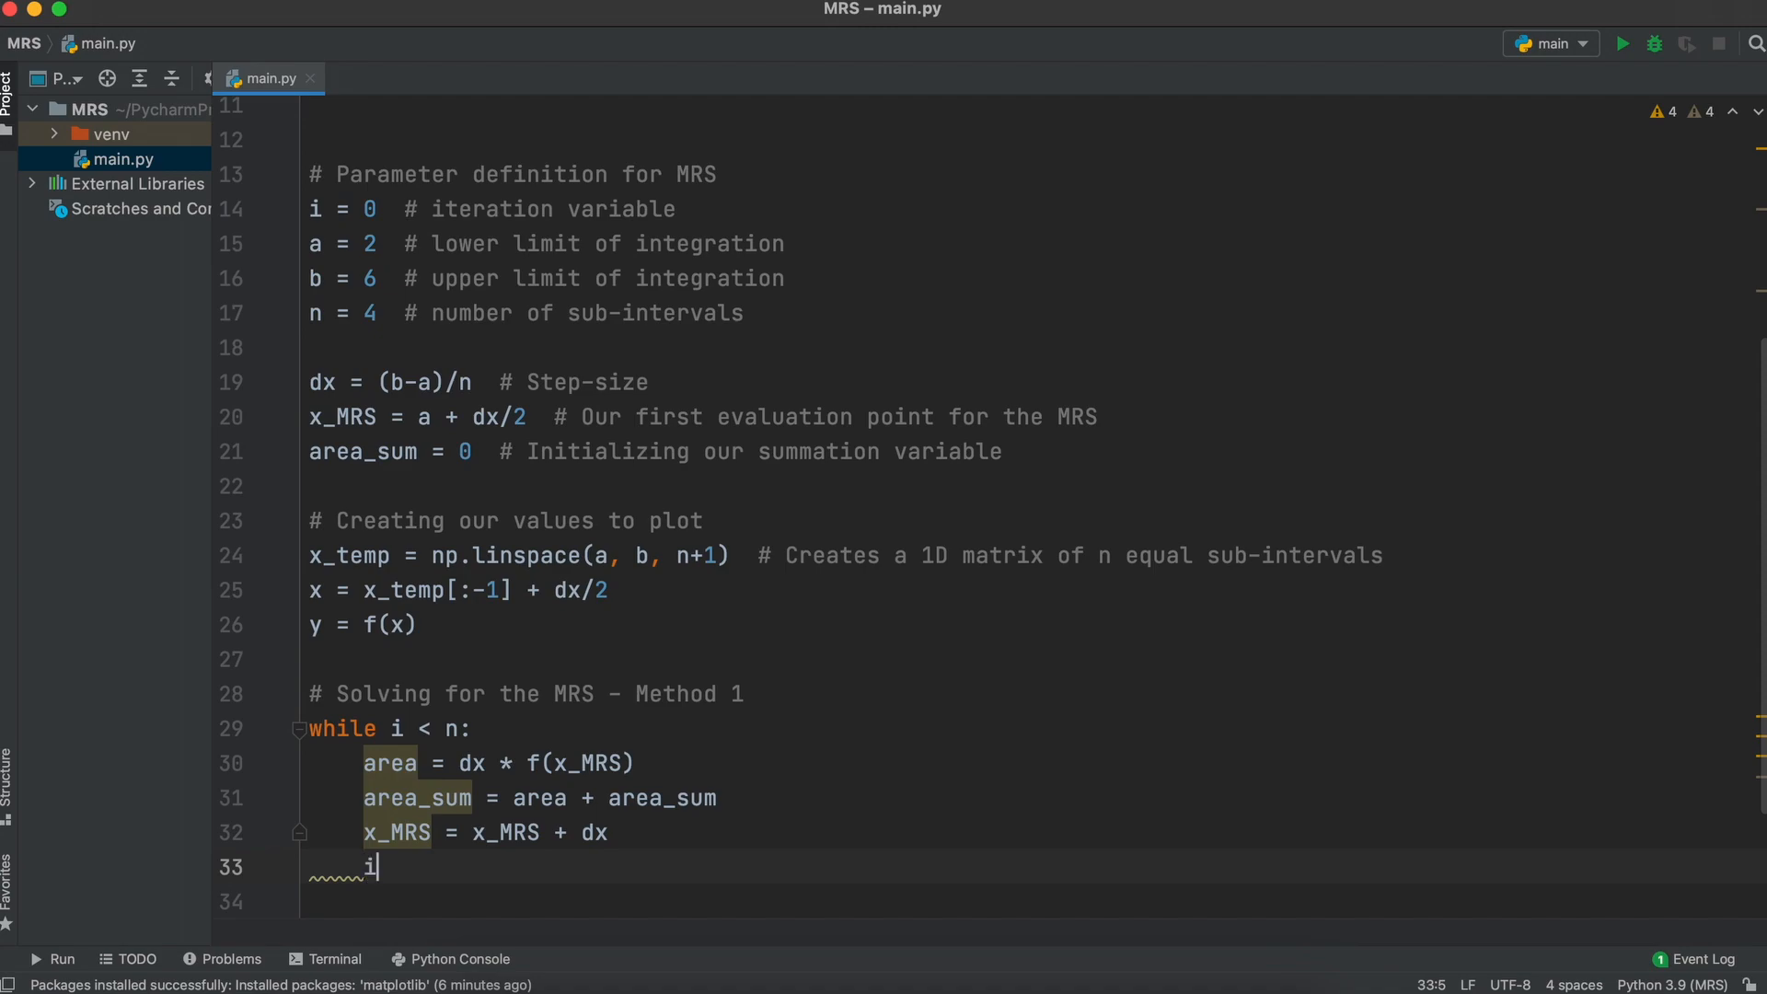
text(= i + 1)
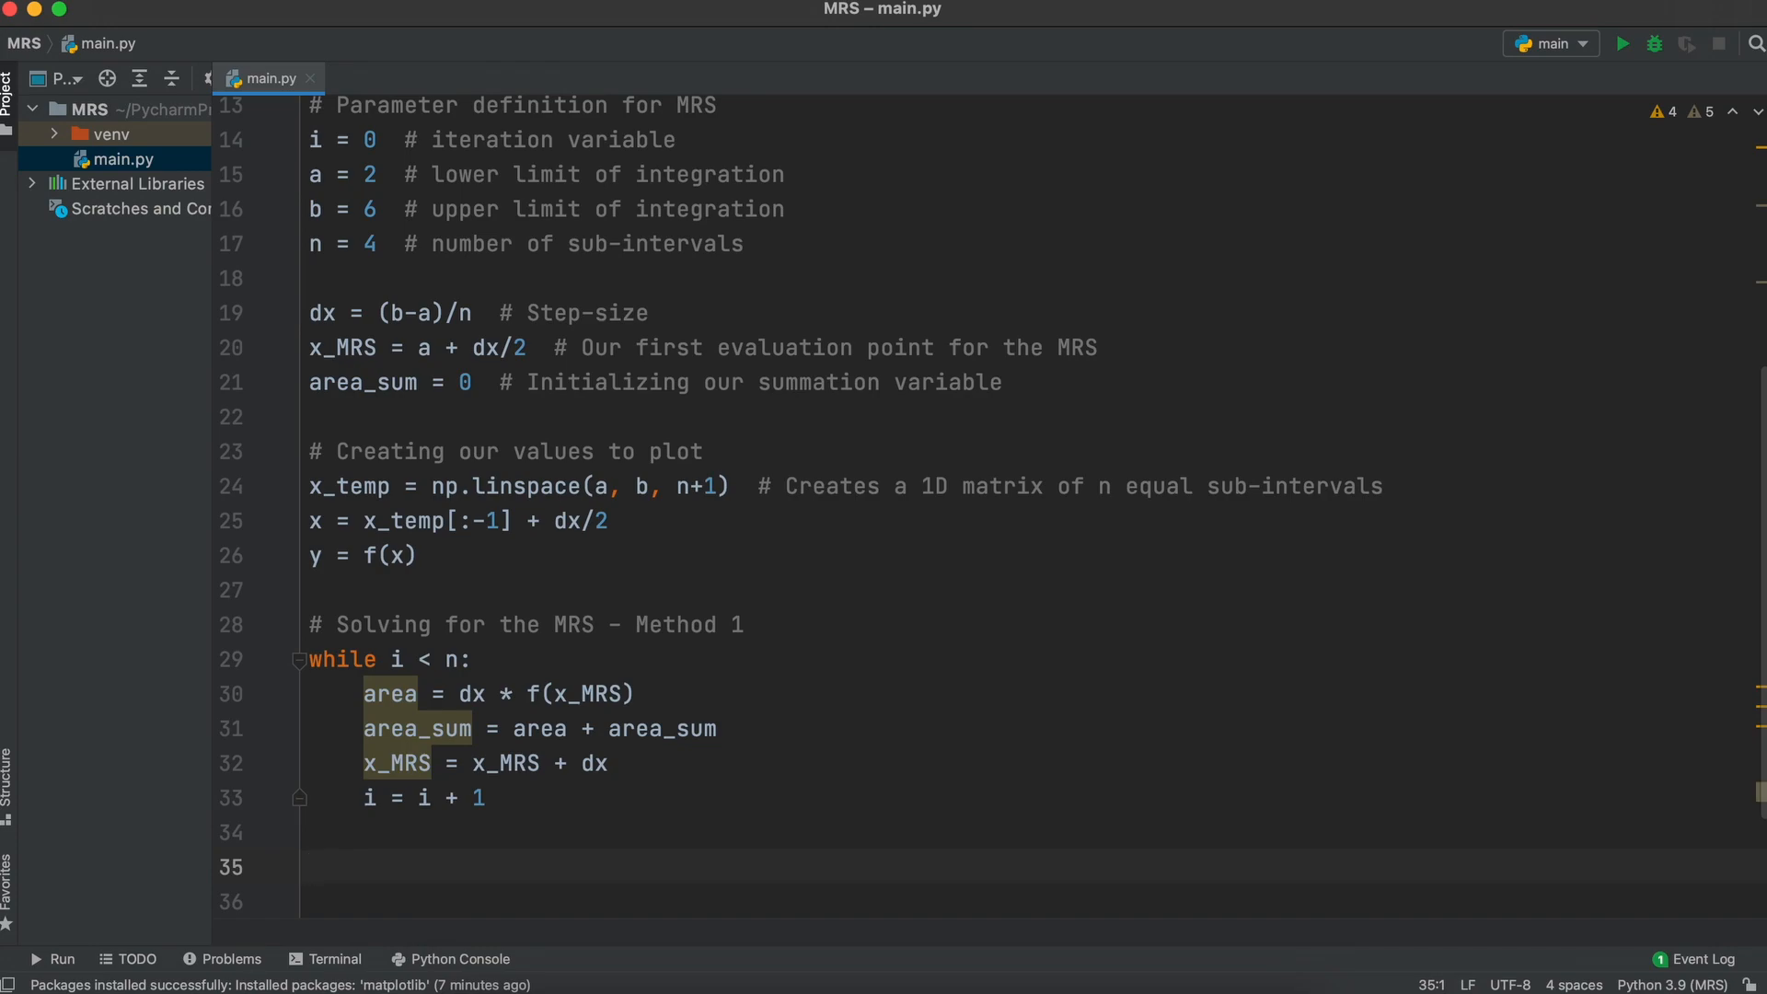
text(#)
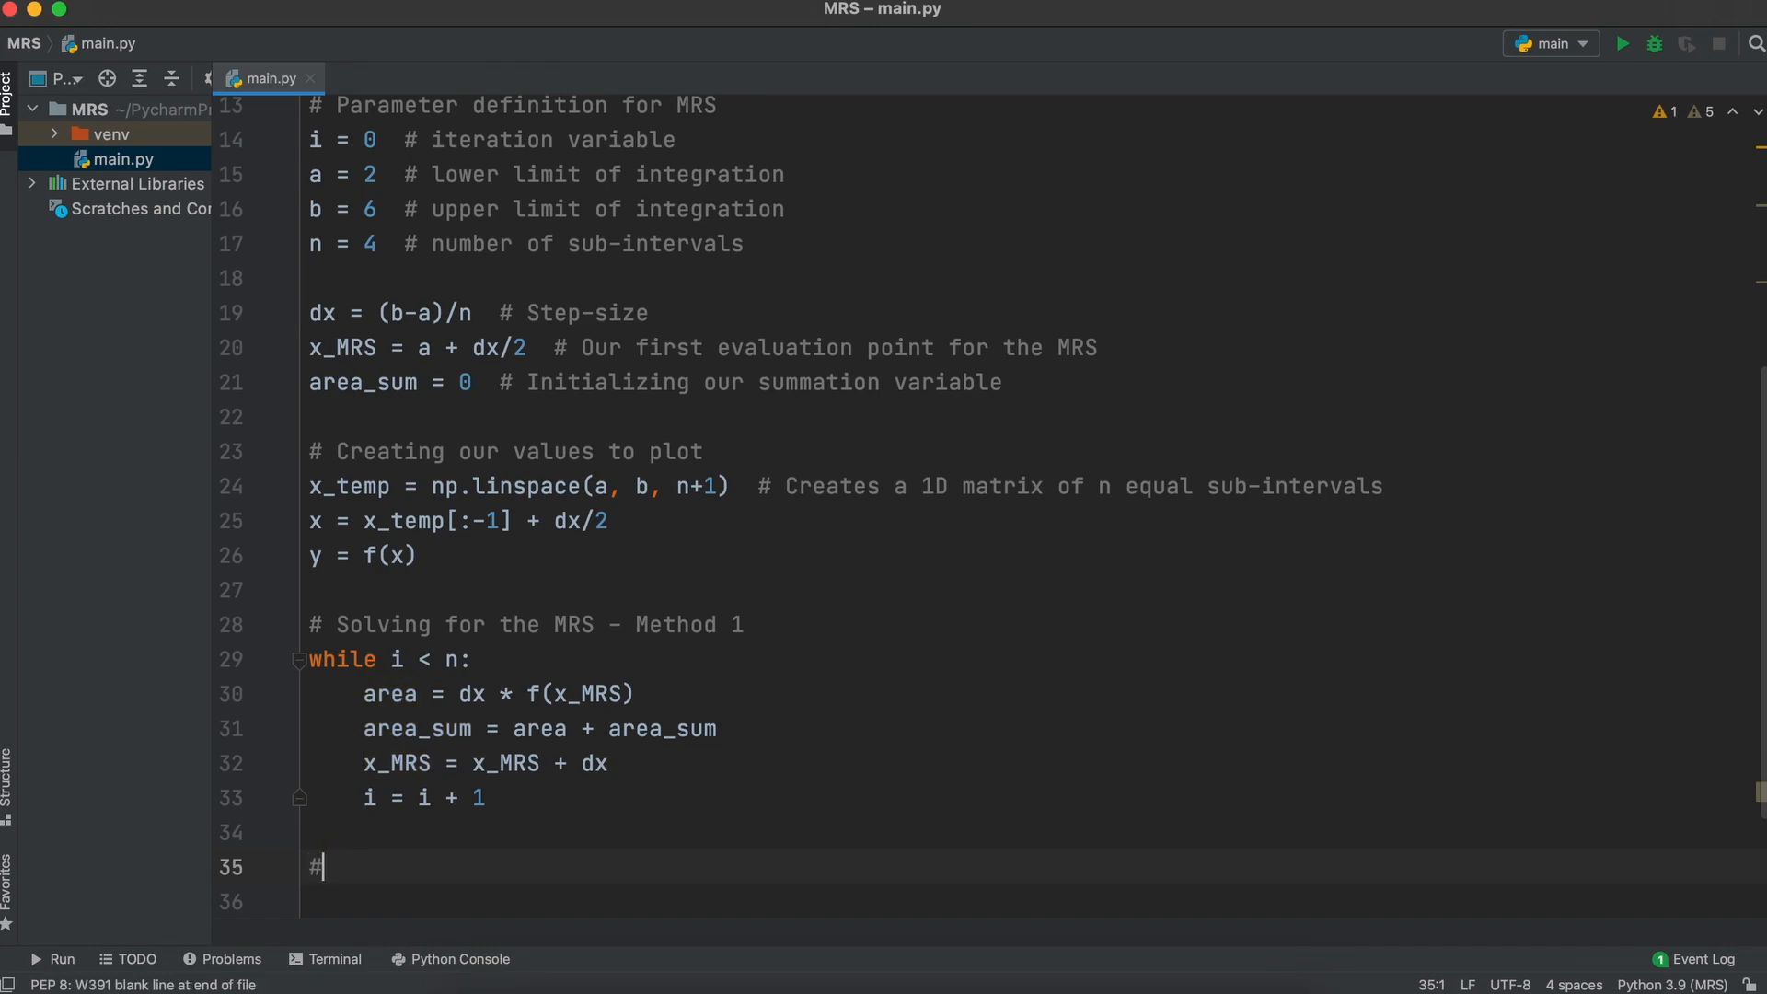
Step: Add a Method 2 comment and print area_sum and np.sum(y * dx)
text(Method 2)
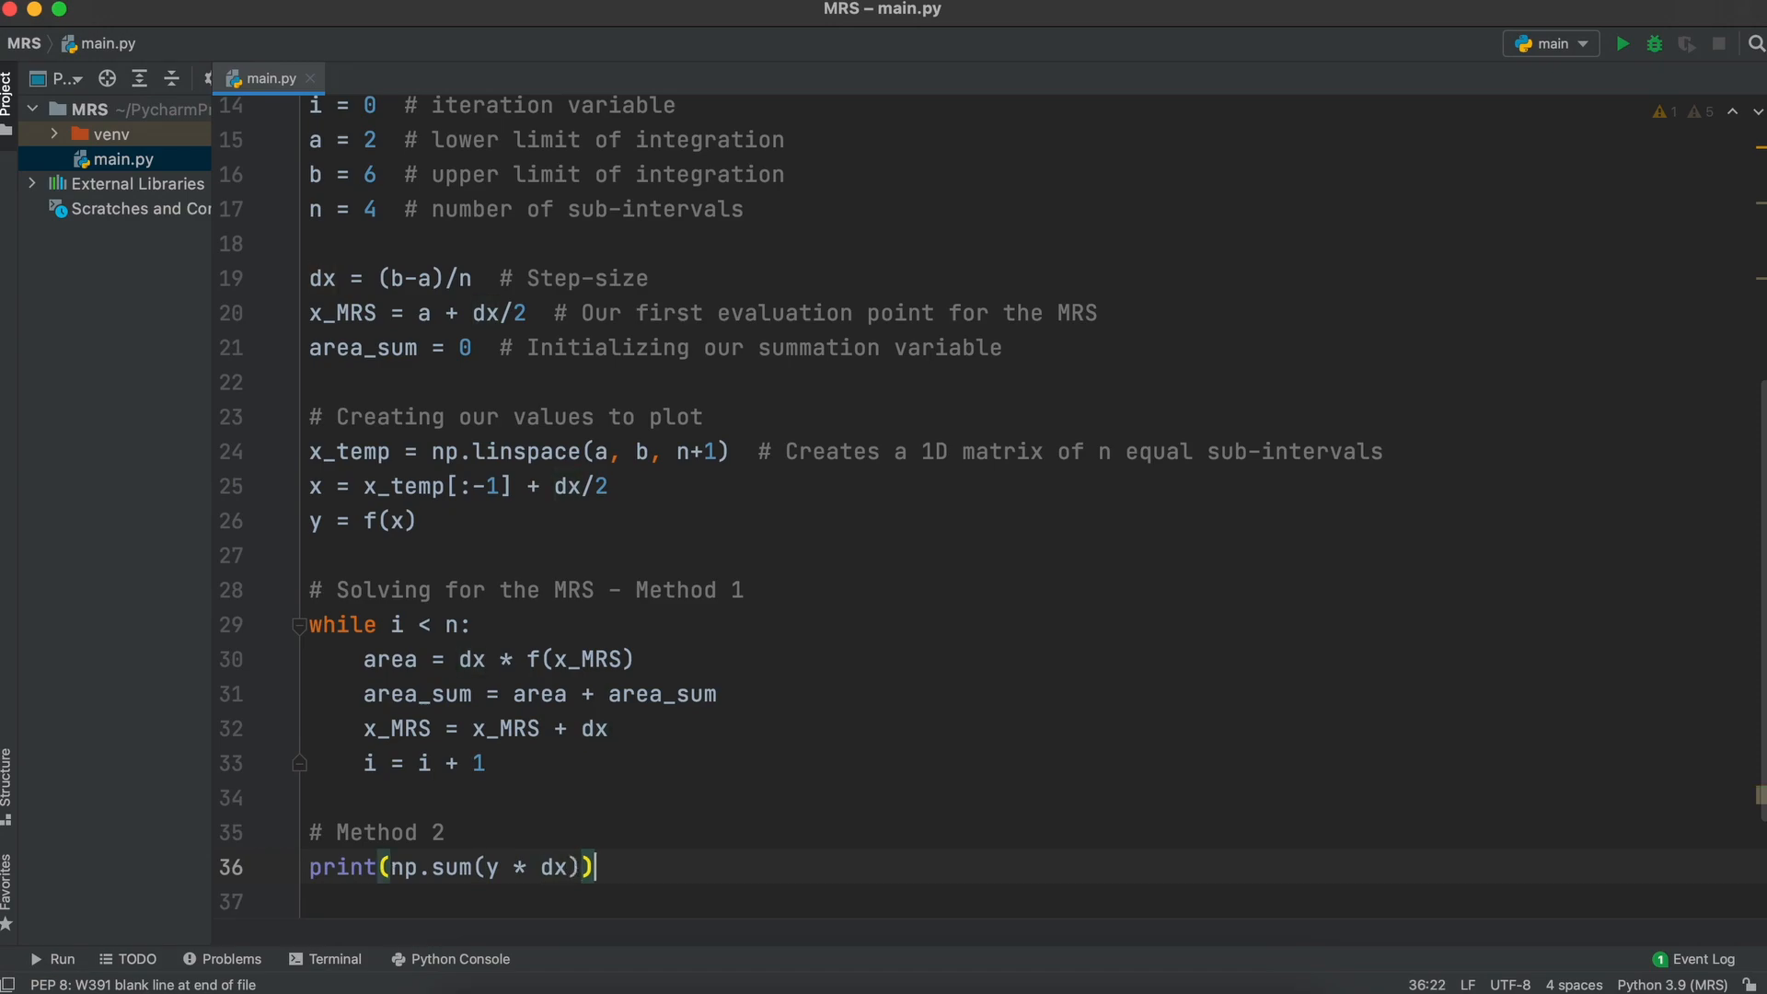
text(print)
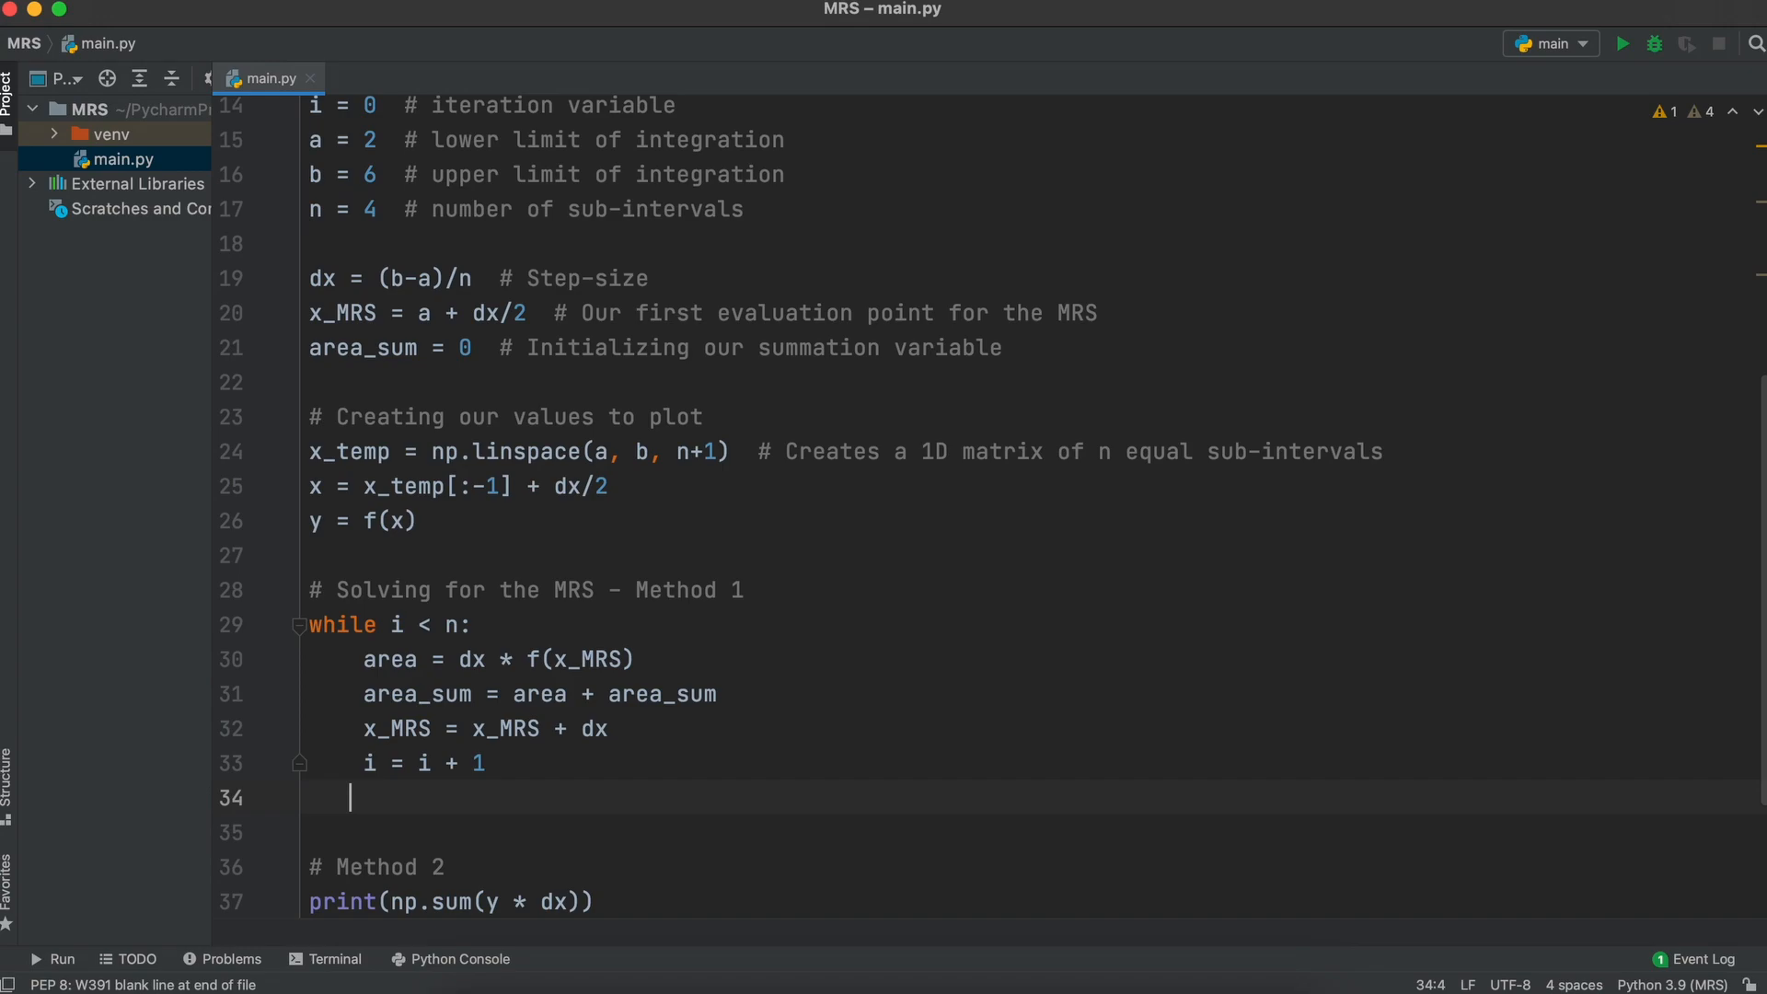
text(print(a))
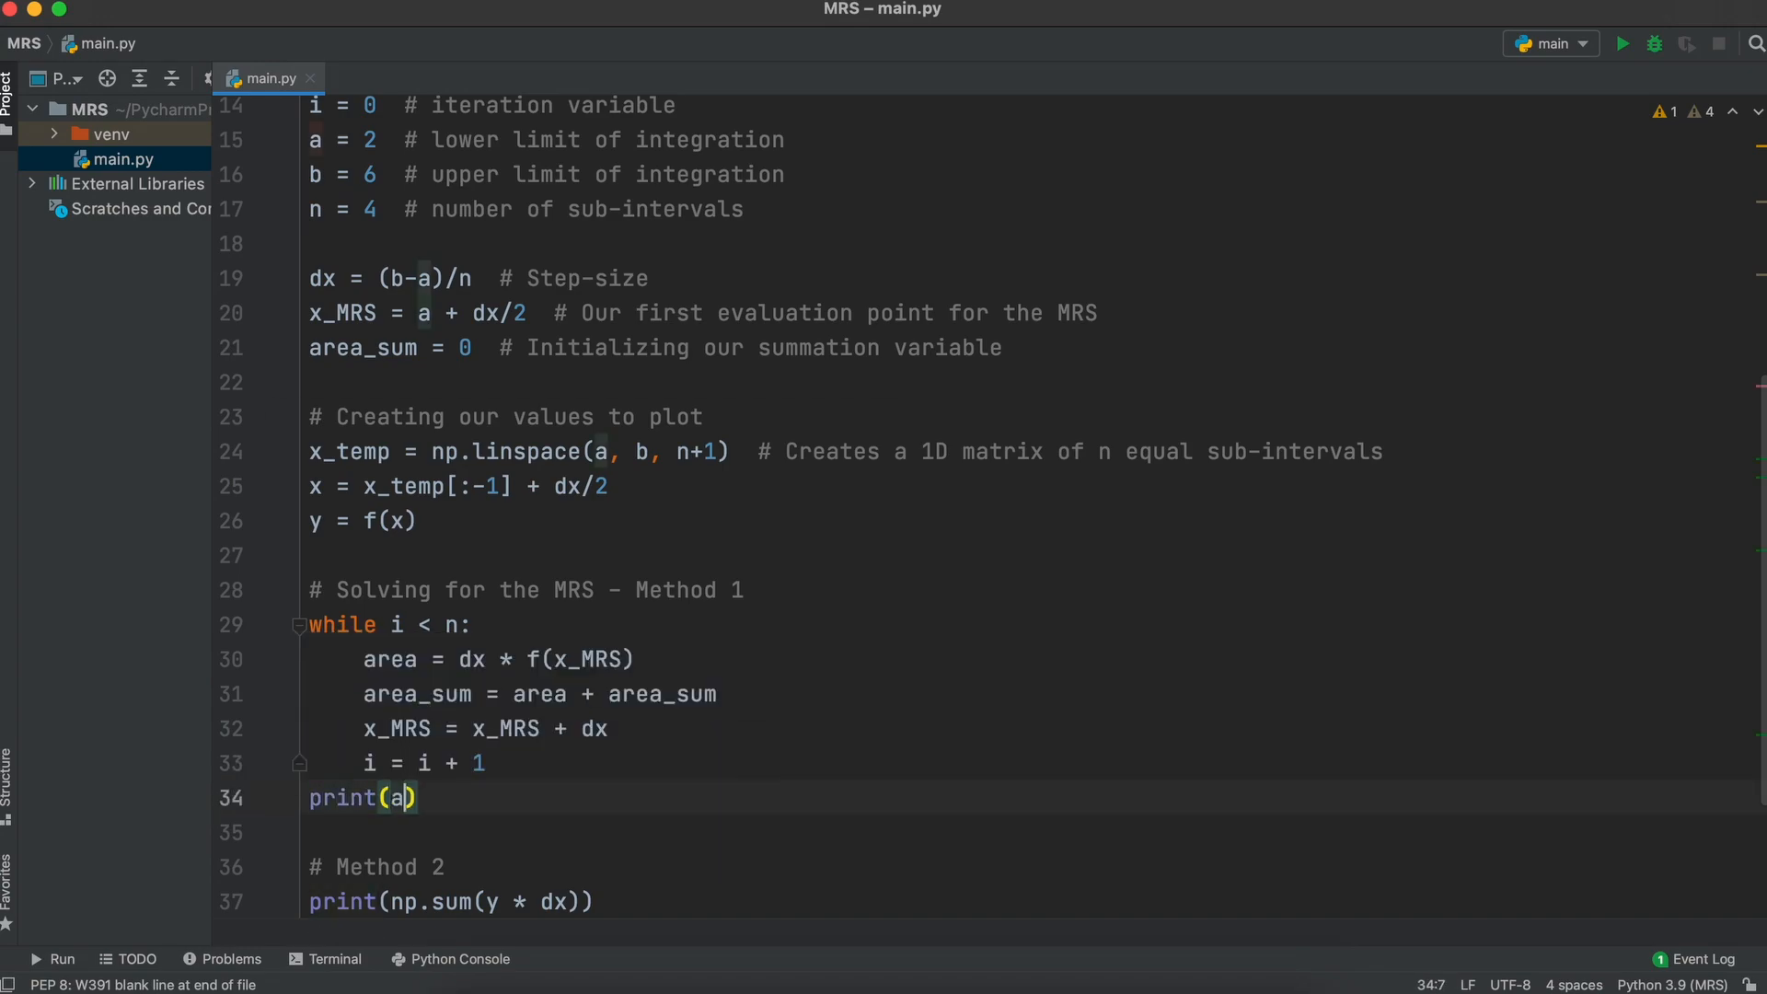
text(rea_sum)
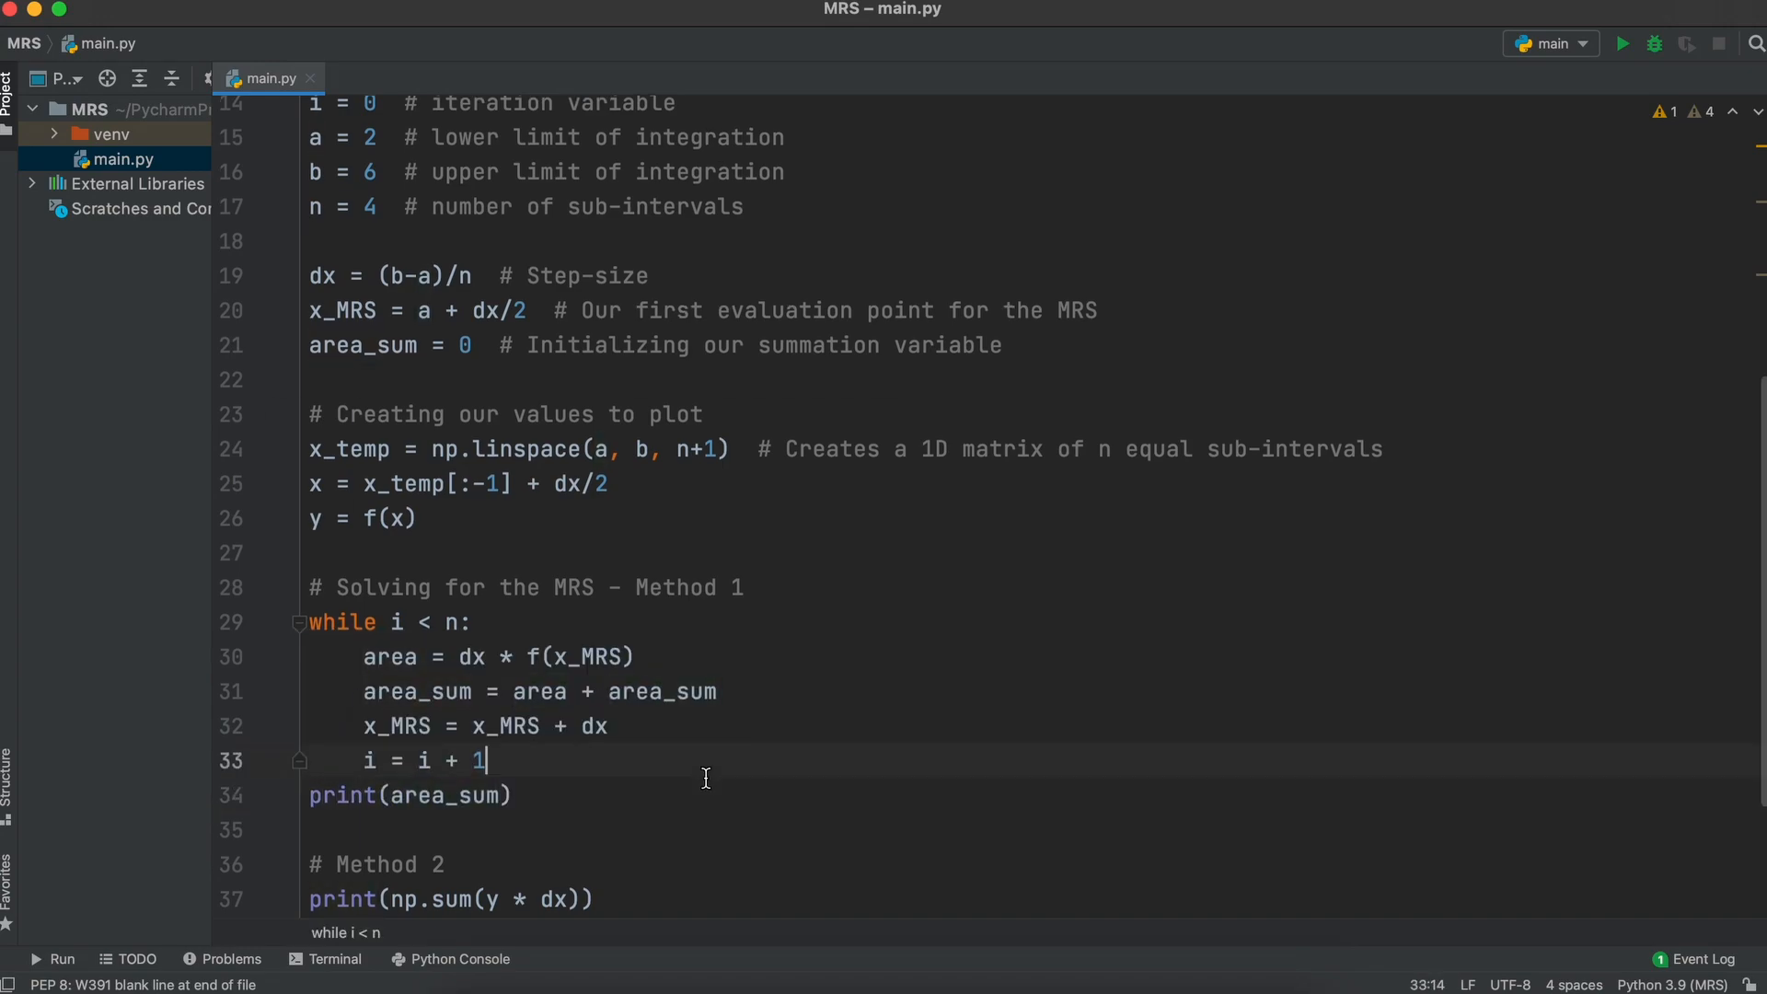
Step: Run main.py from the toolbar so its output appears in the run panel
click(1622, 44)
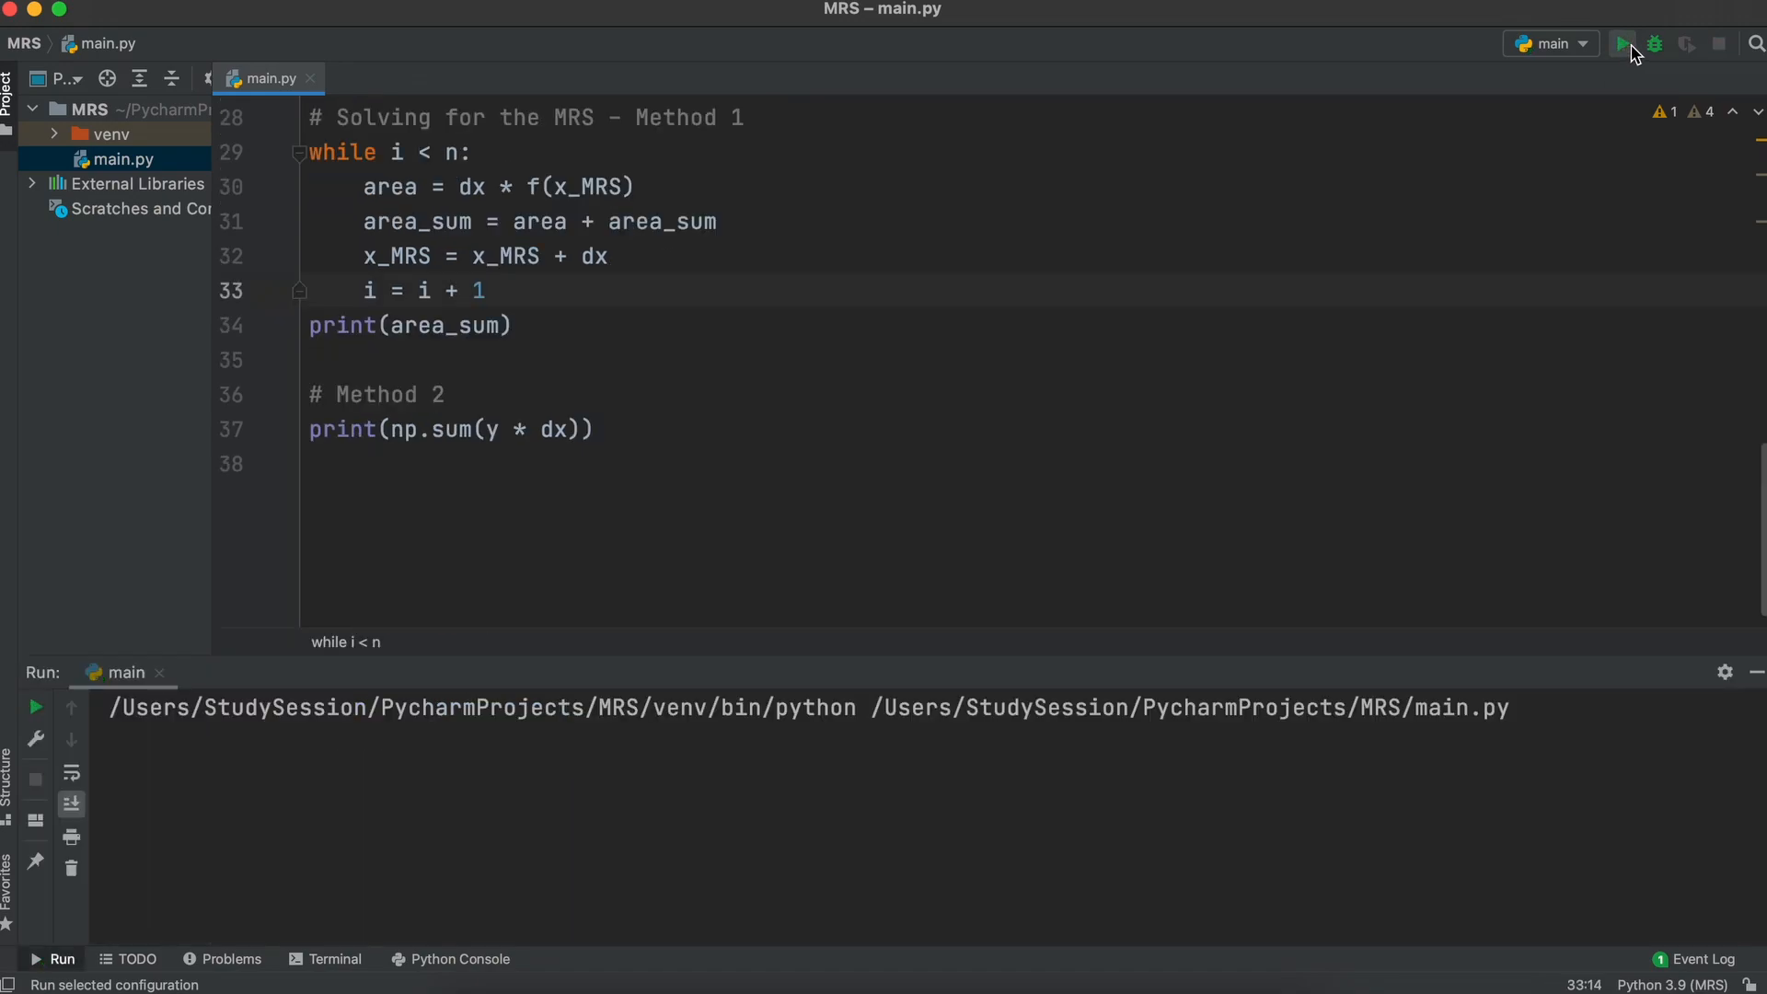
click(1621, 44)
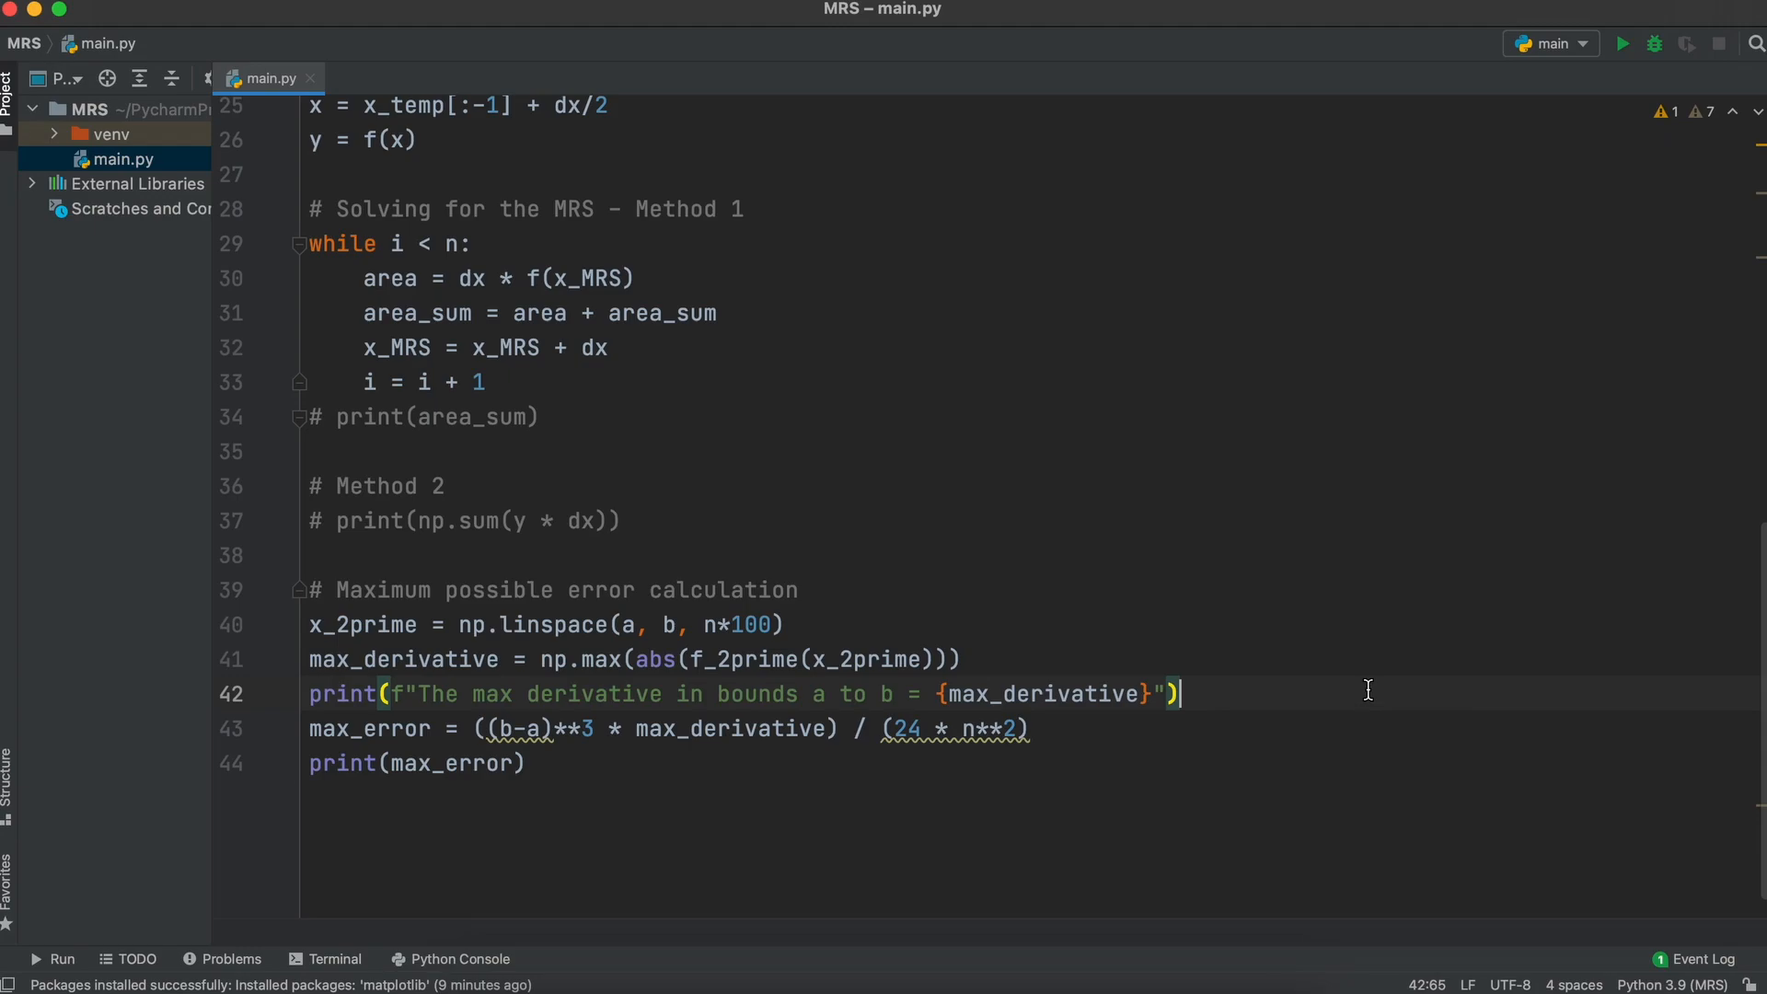
mouse_move(1371, 681)
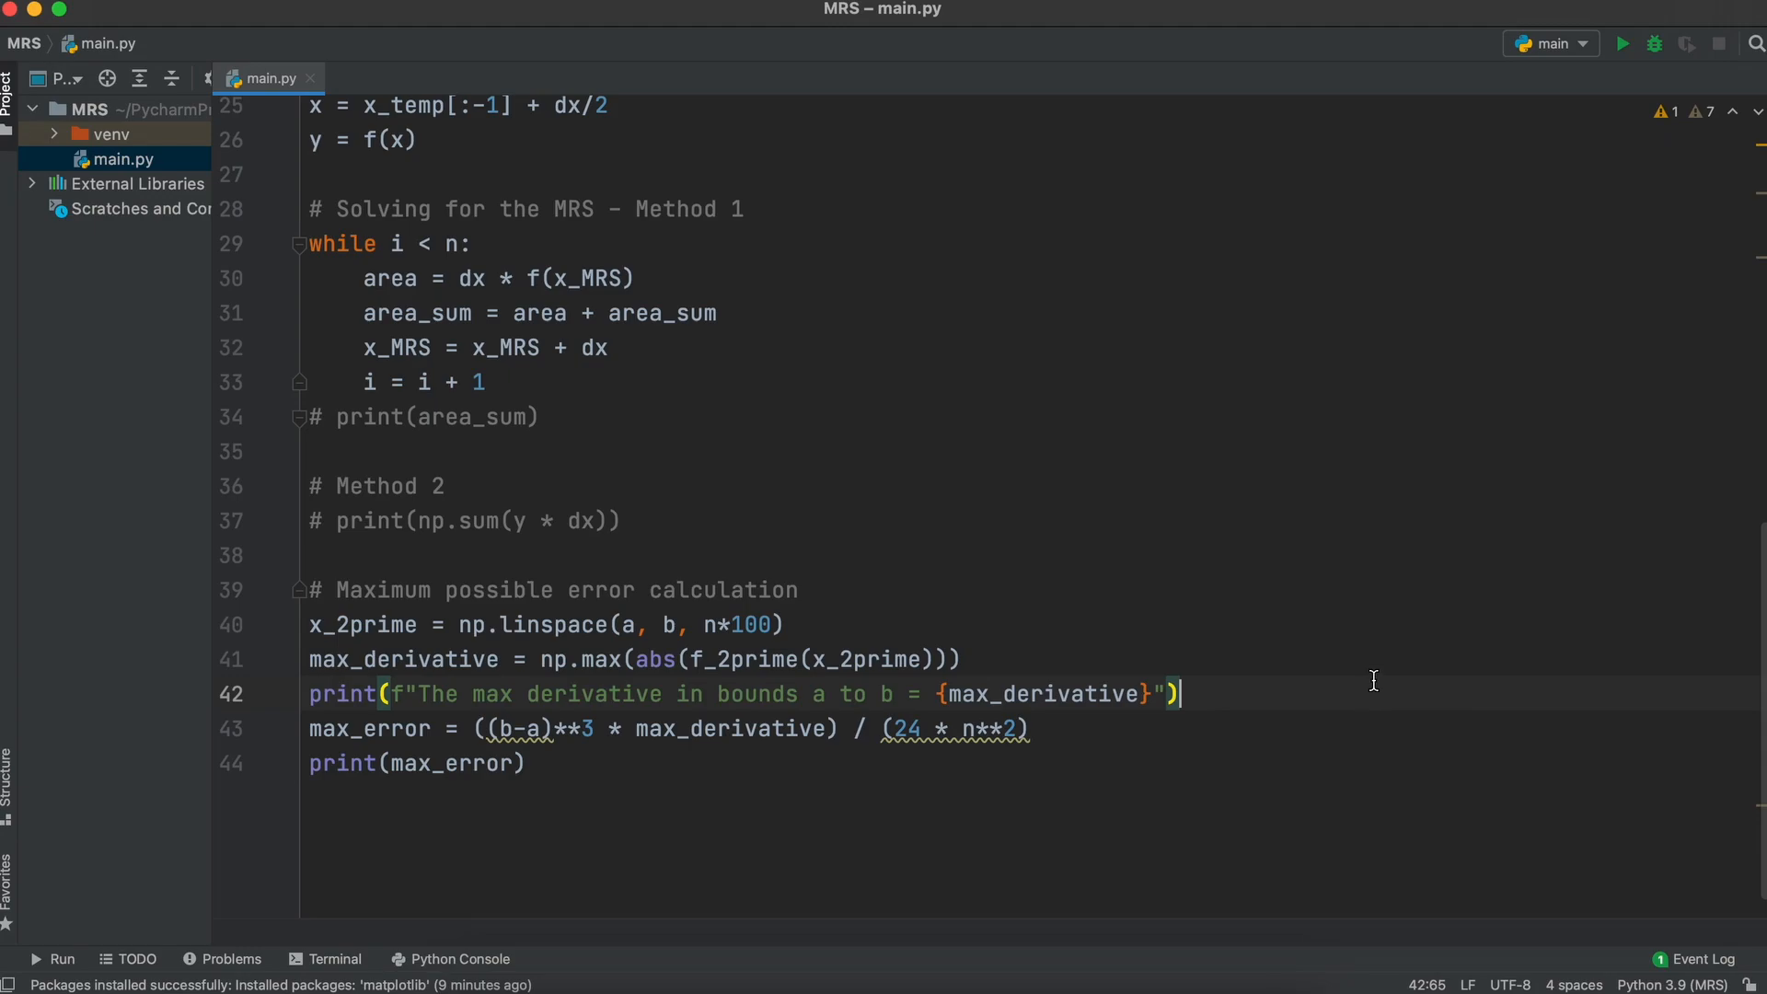
mouse_move(1385, 659)
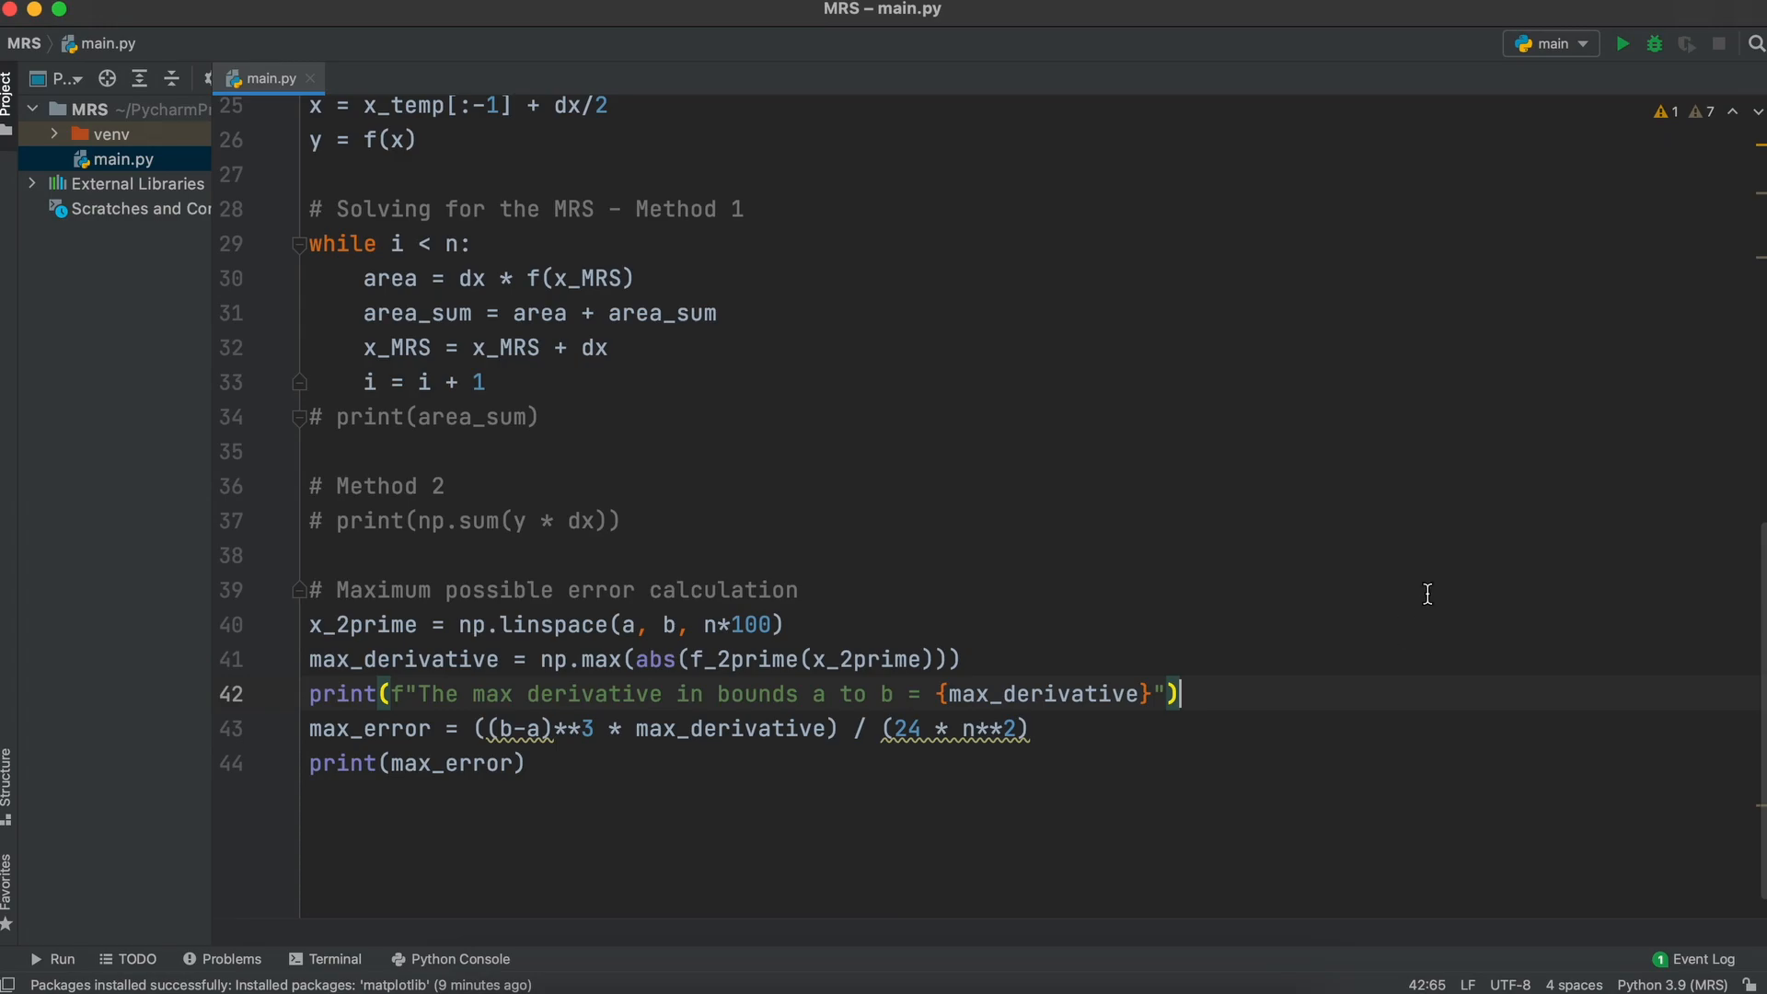
mouse_move(1485, 496)
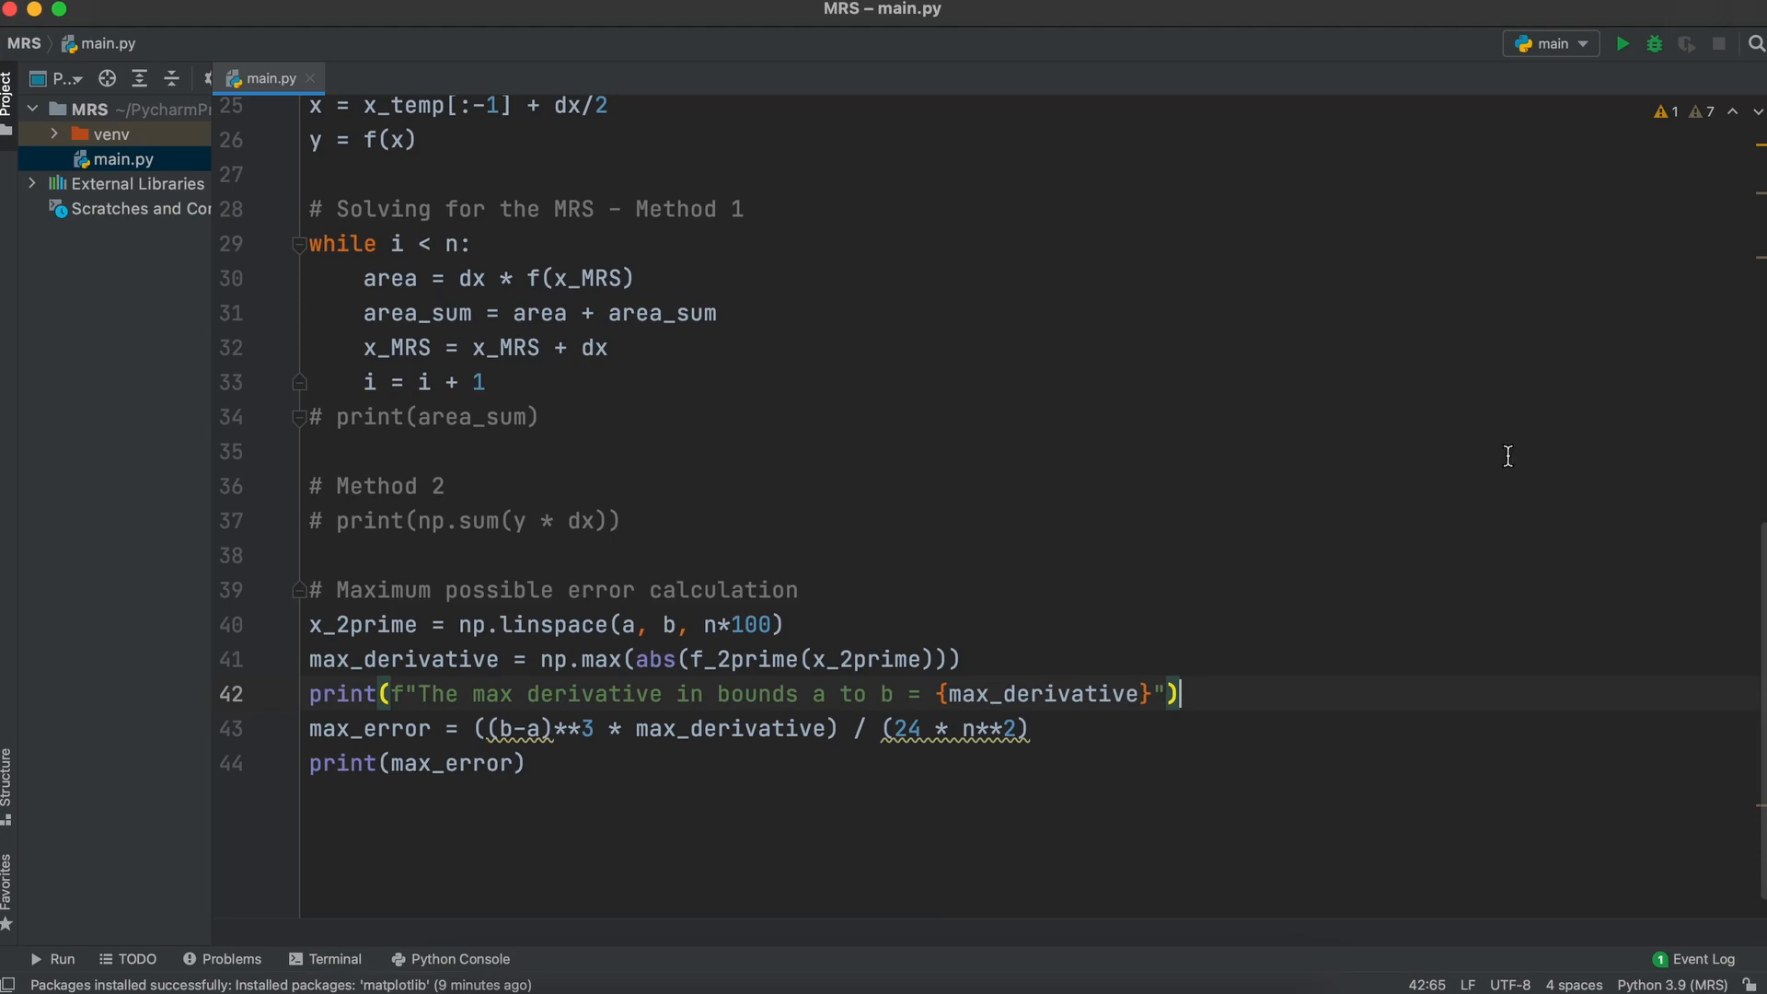
mouse_move(1530, 402)
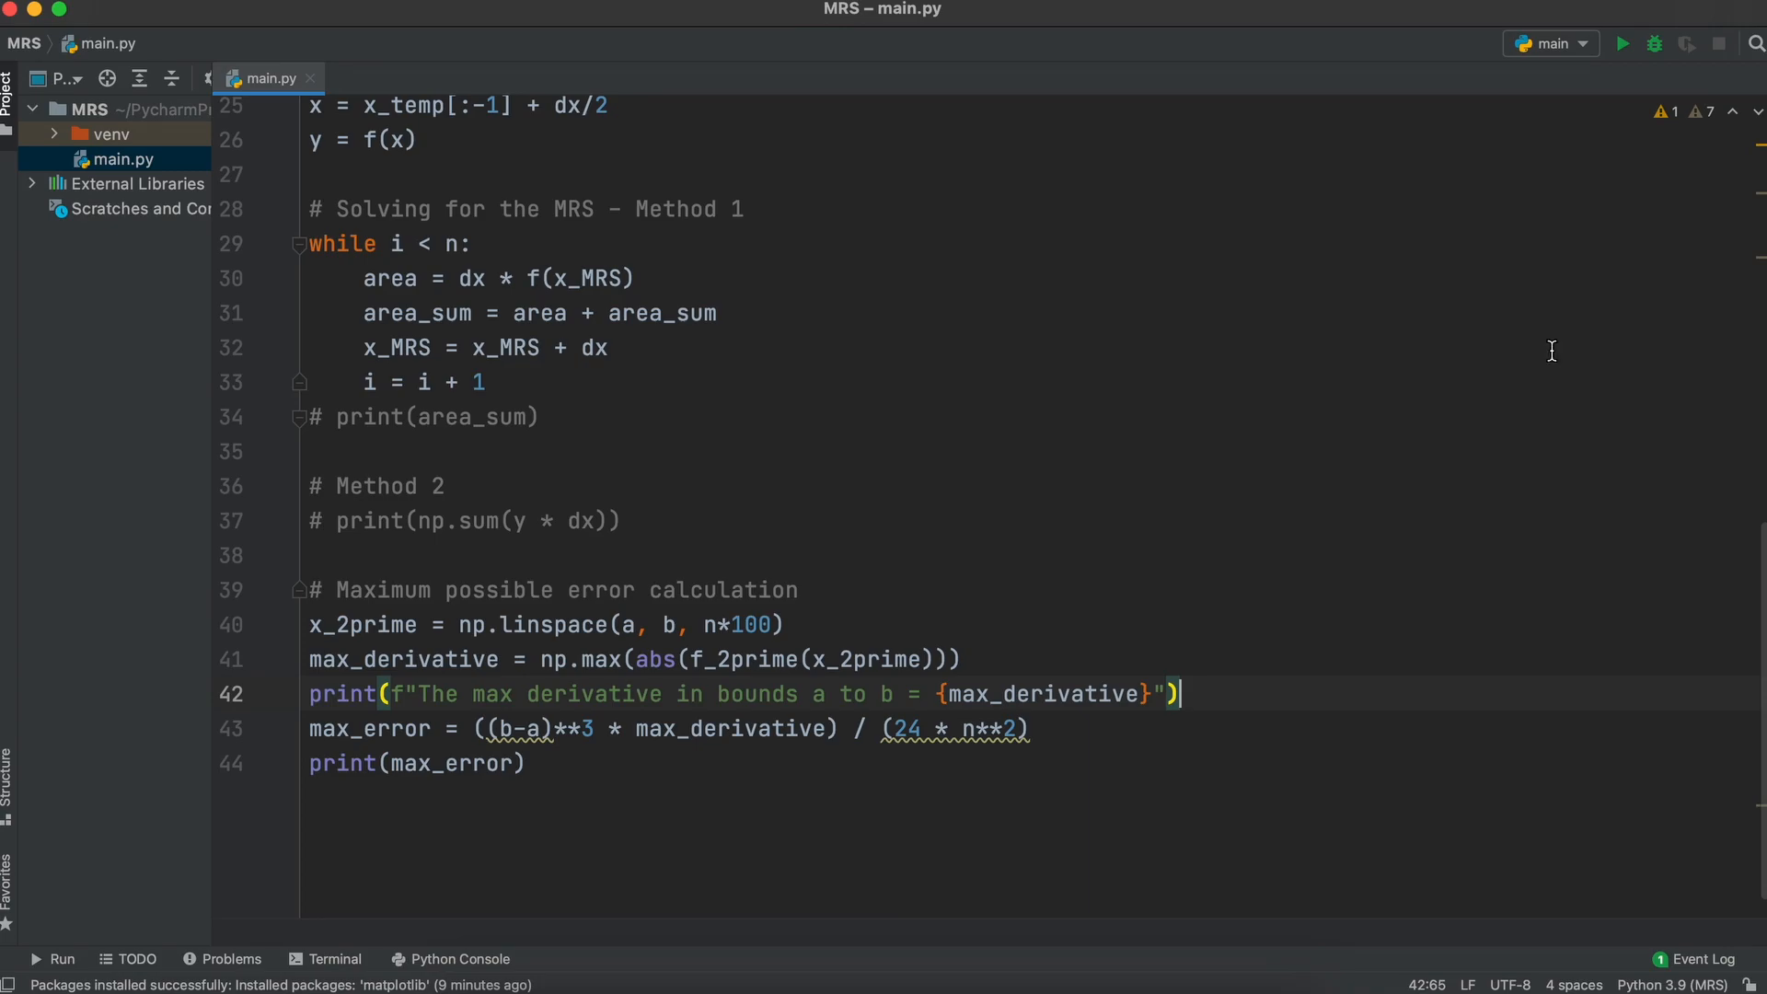
mouse_move(1570, 304)
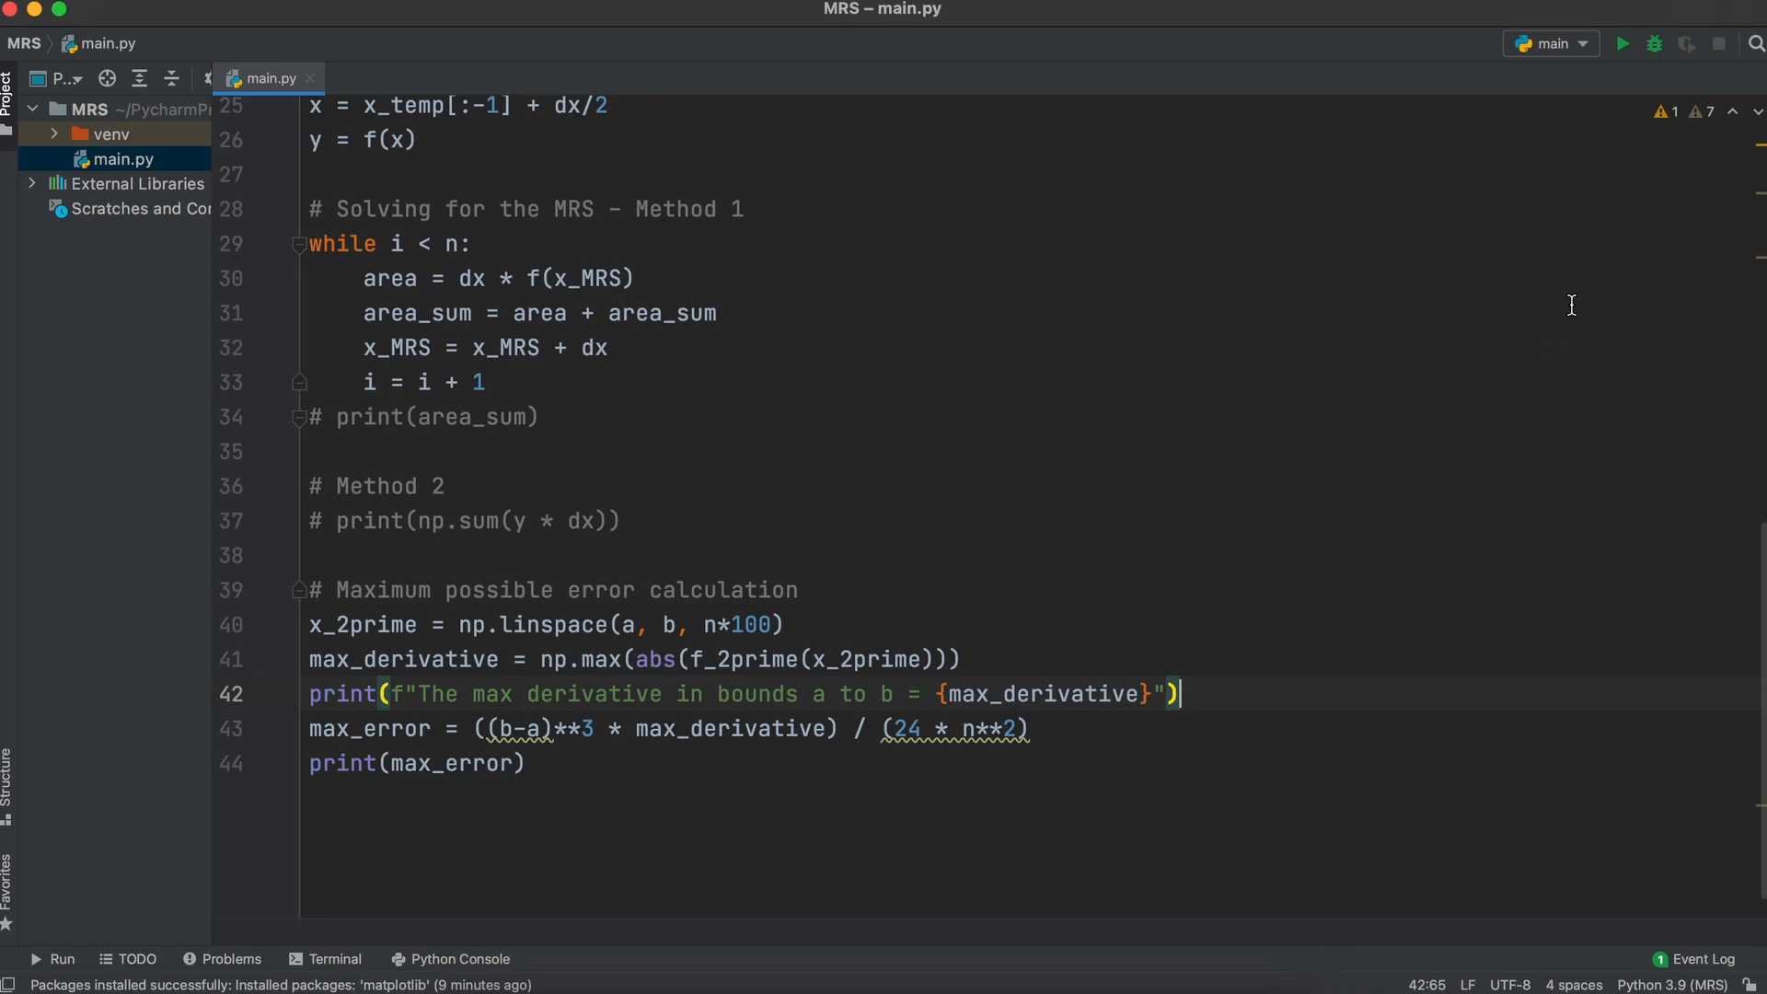
Step: Run the error bound with n = 4, then rerun with n = 40
click(1622, 44)
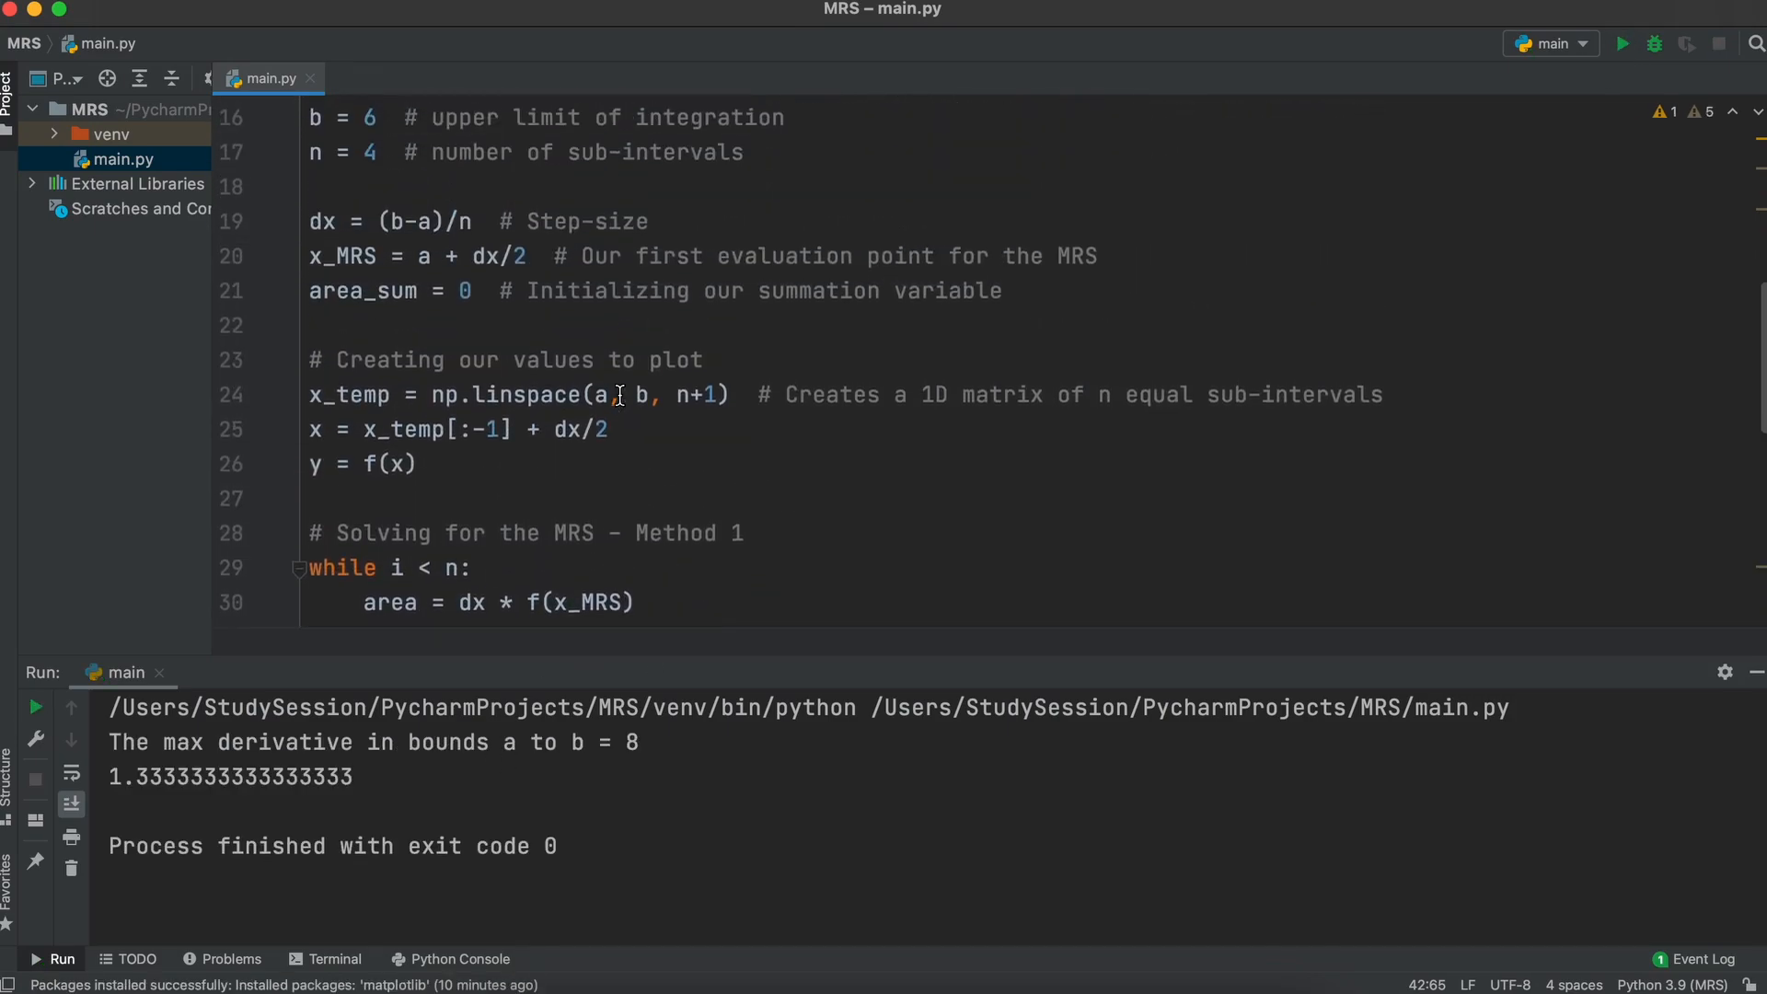
text(0)
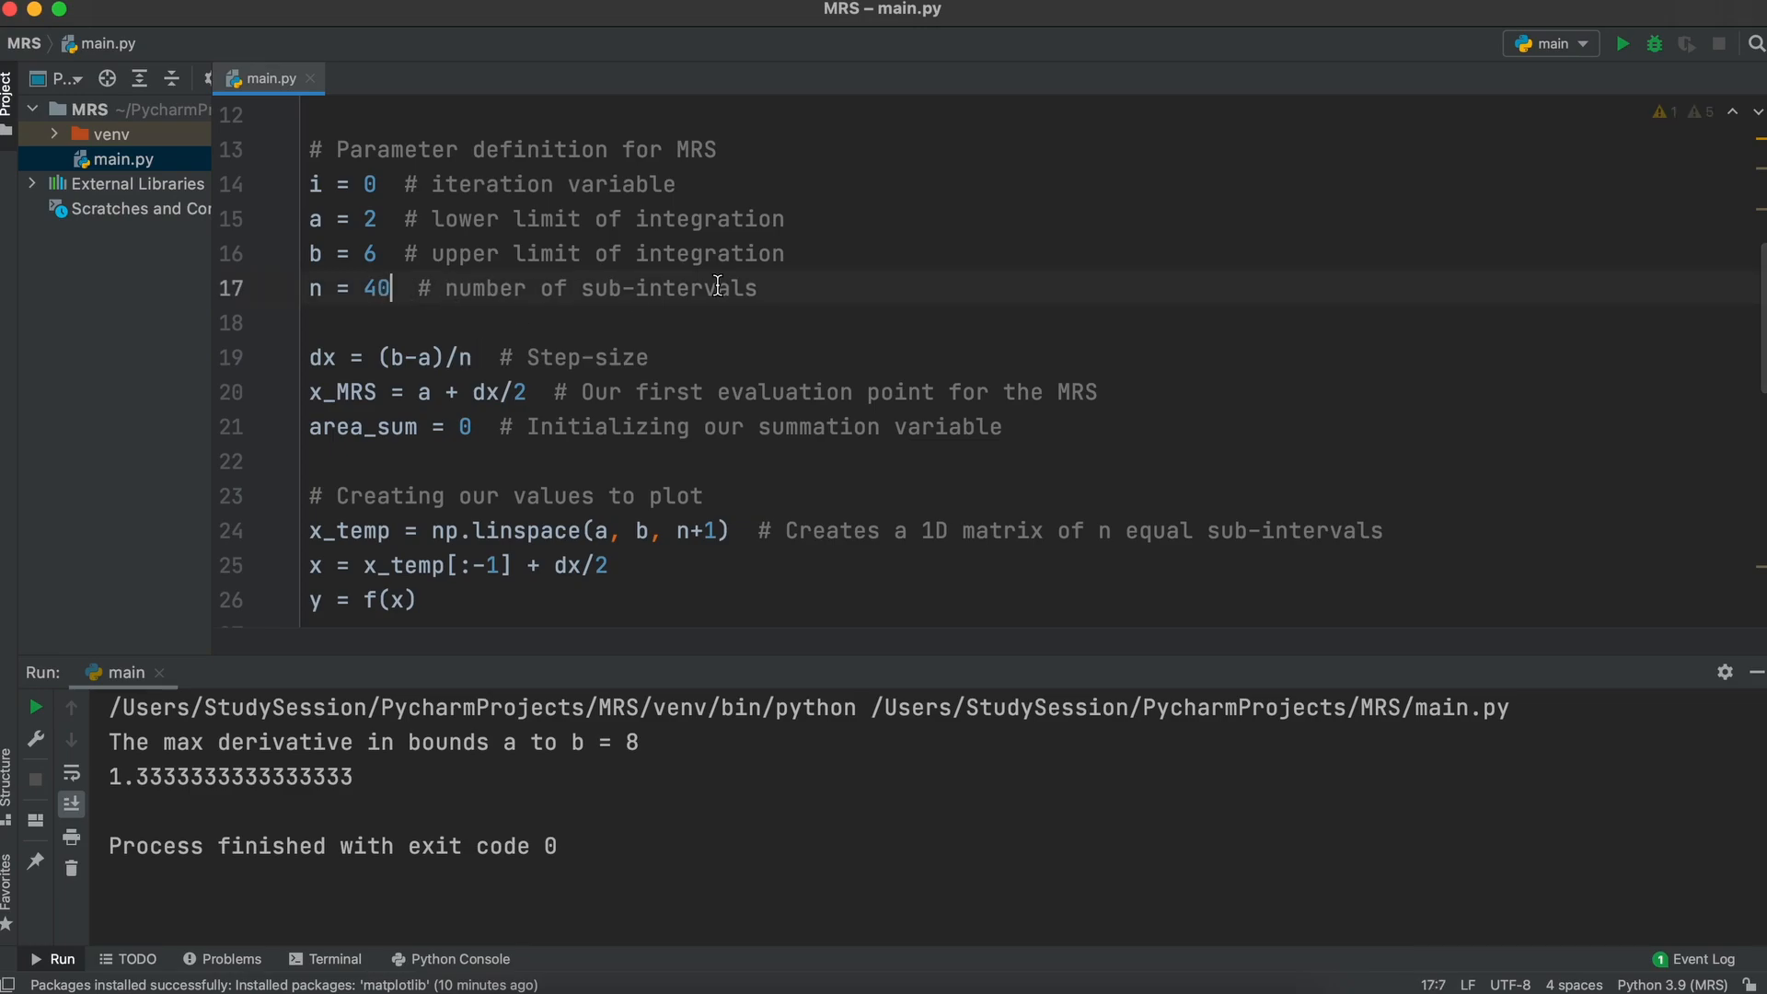
click(1623, 45)
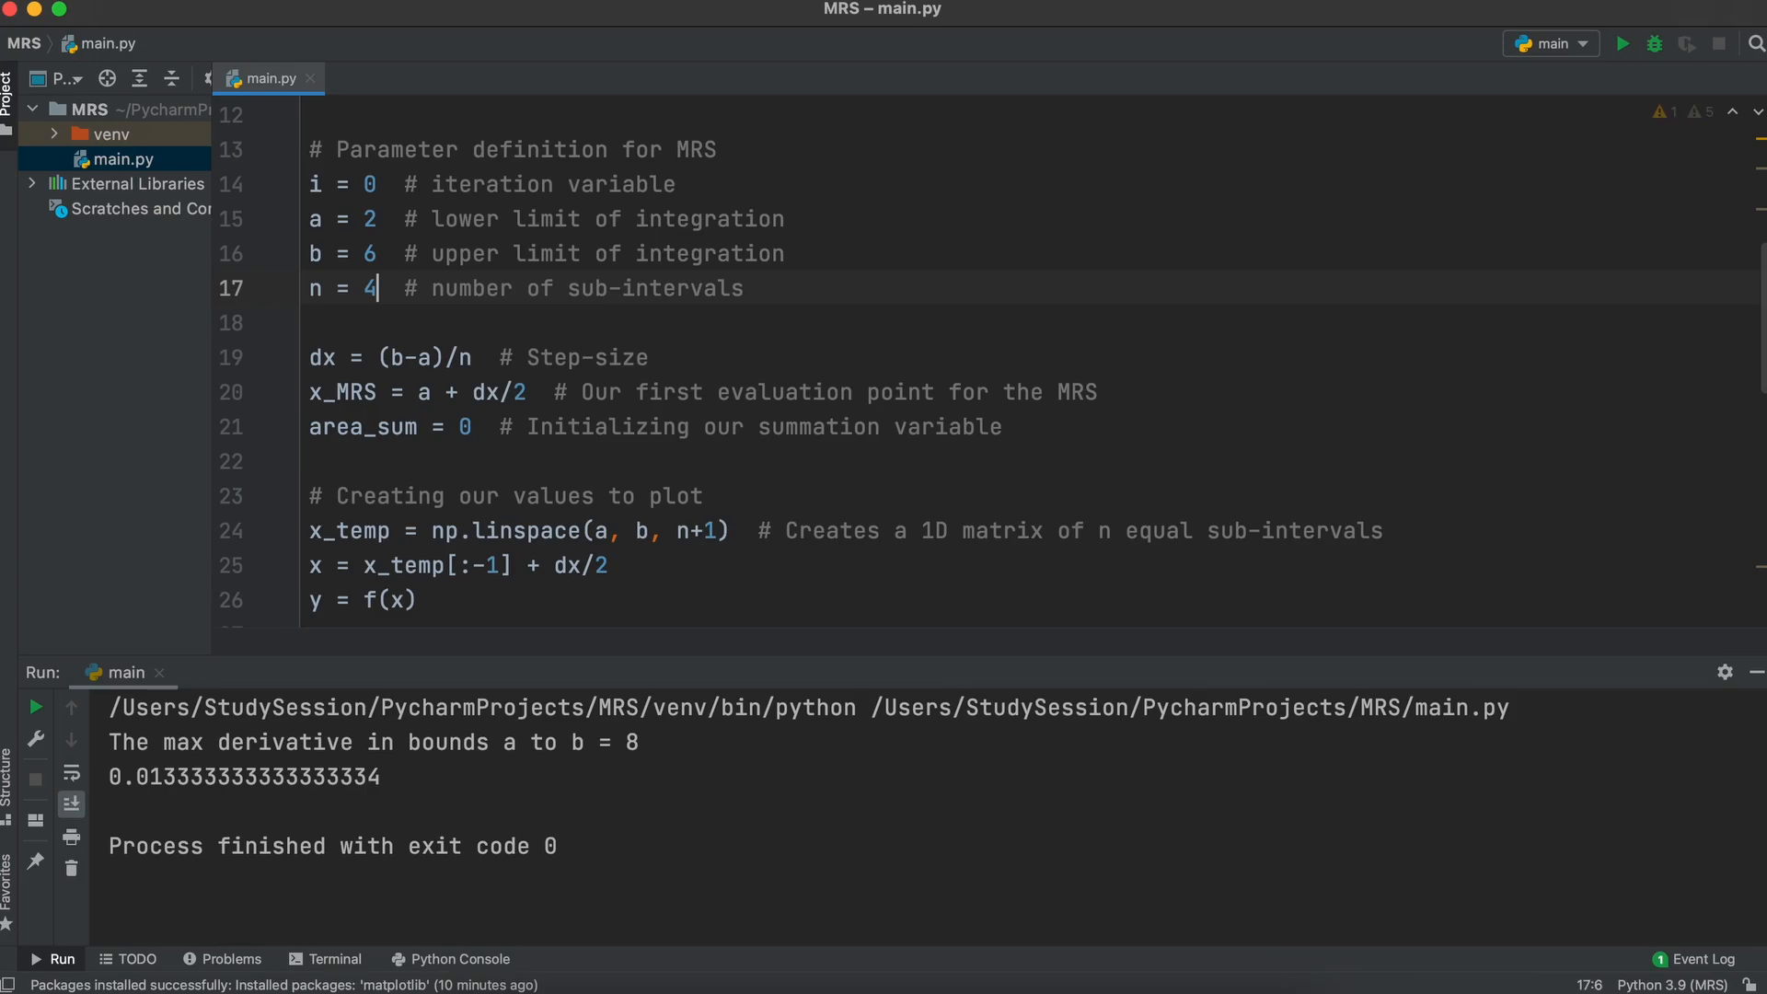
scroll(down, 3)
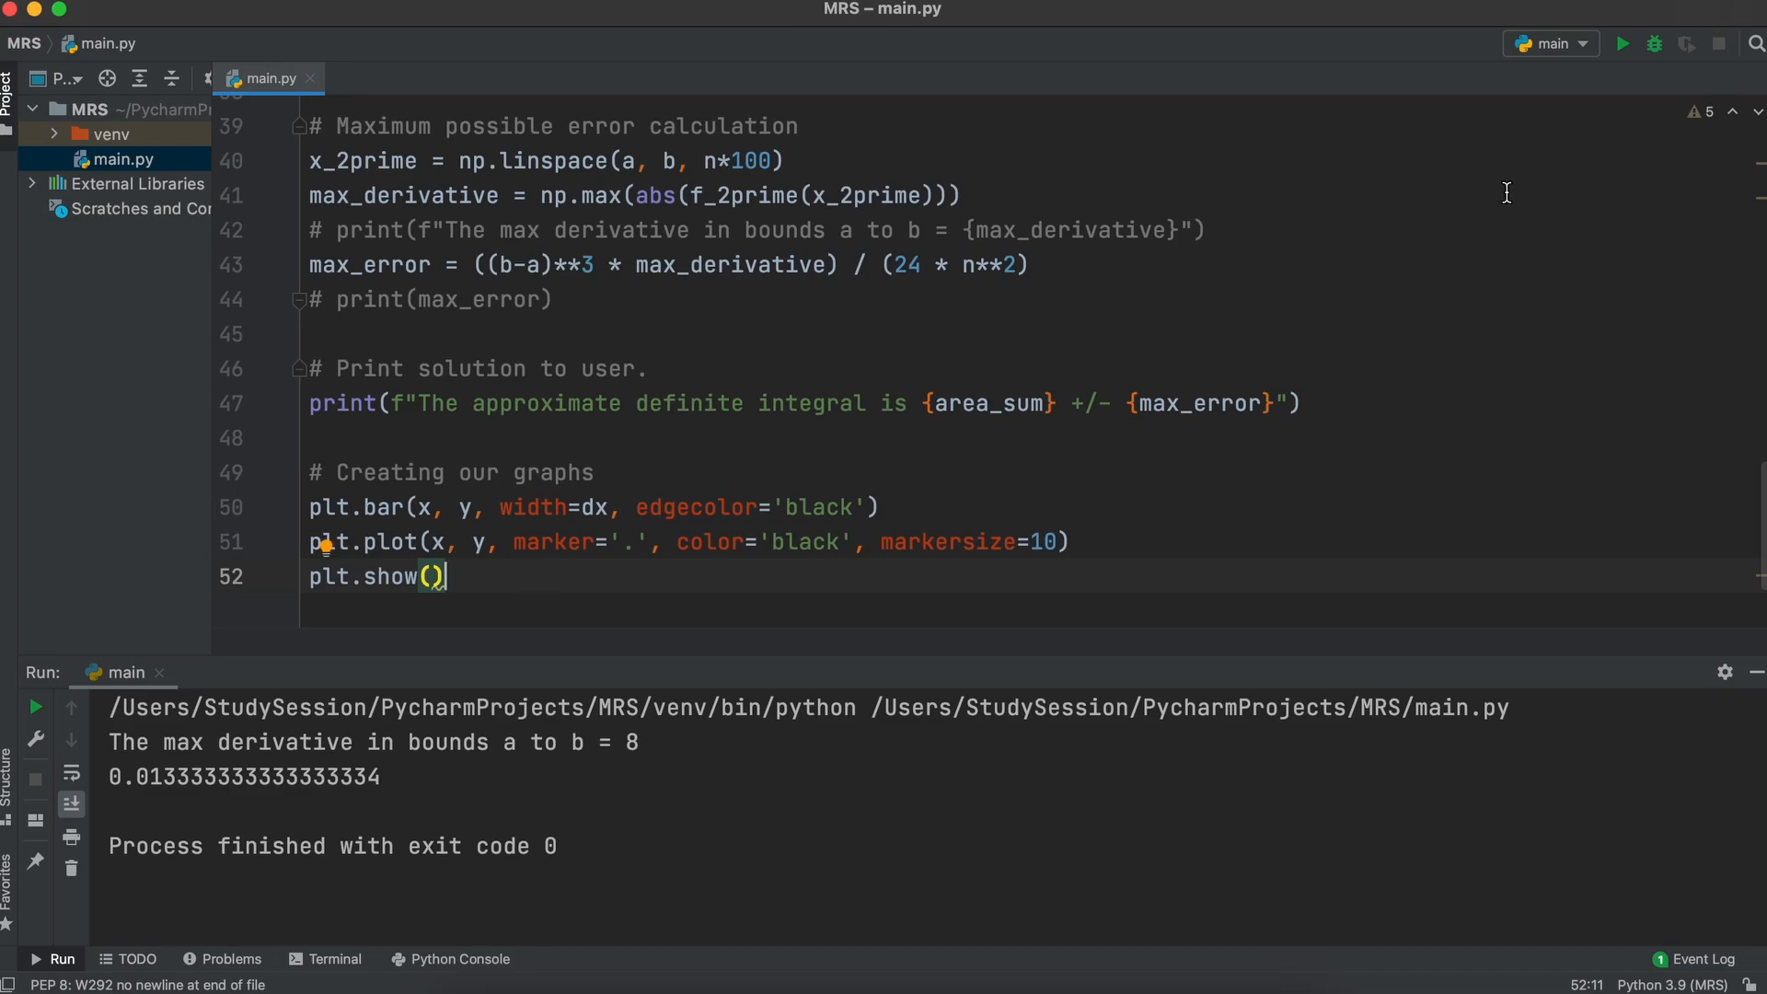
Step: Run to show the four-bar midpoint plot and 304.0 +/- 1.3333, then close Figure 1
click(1621, 44)
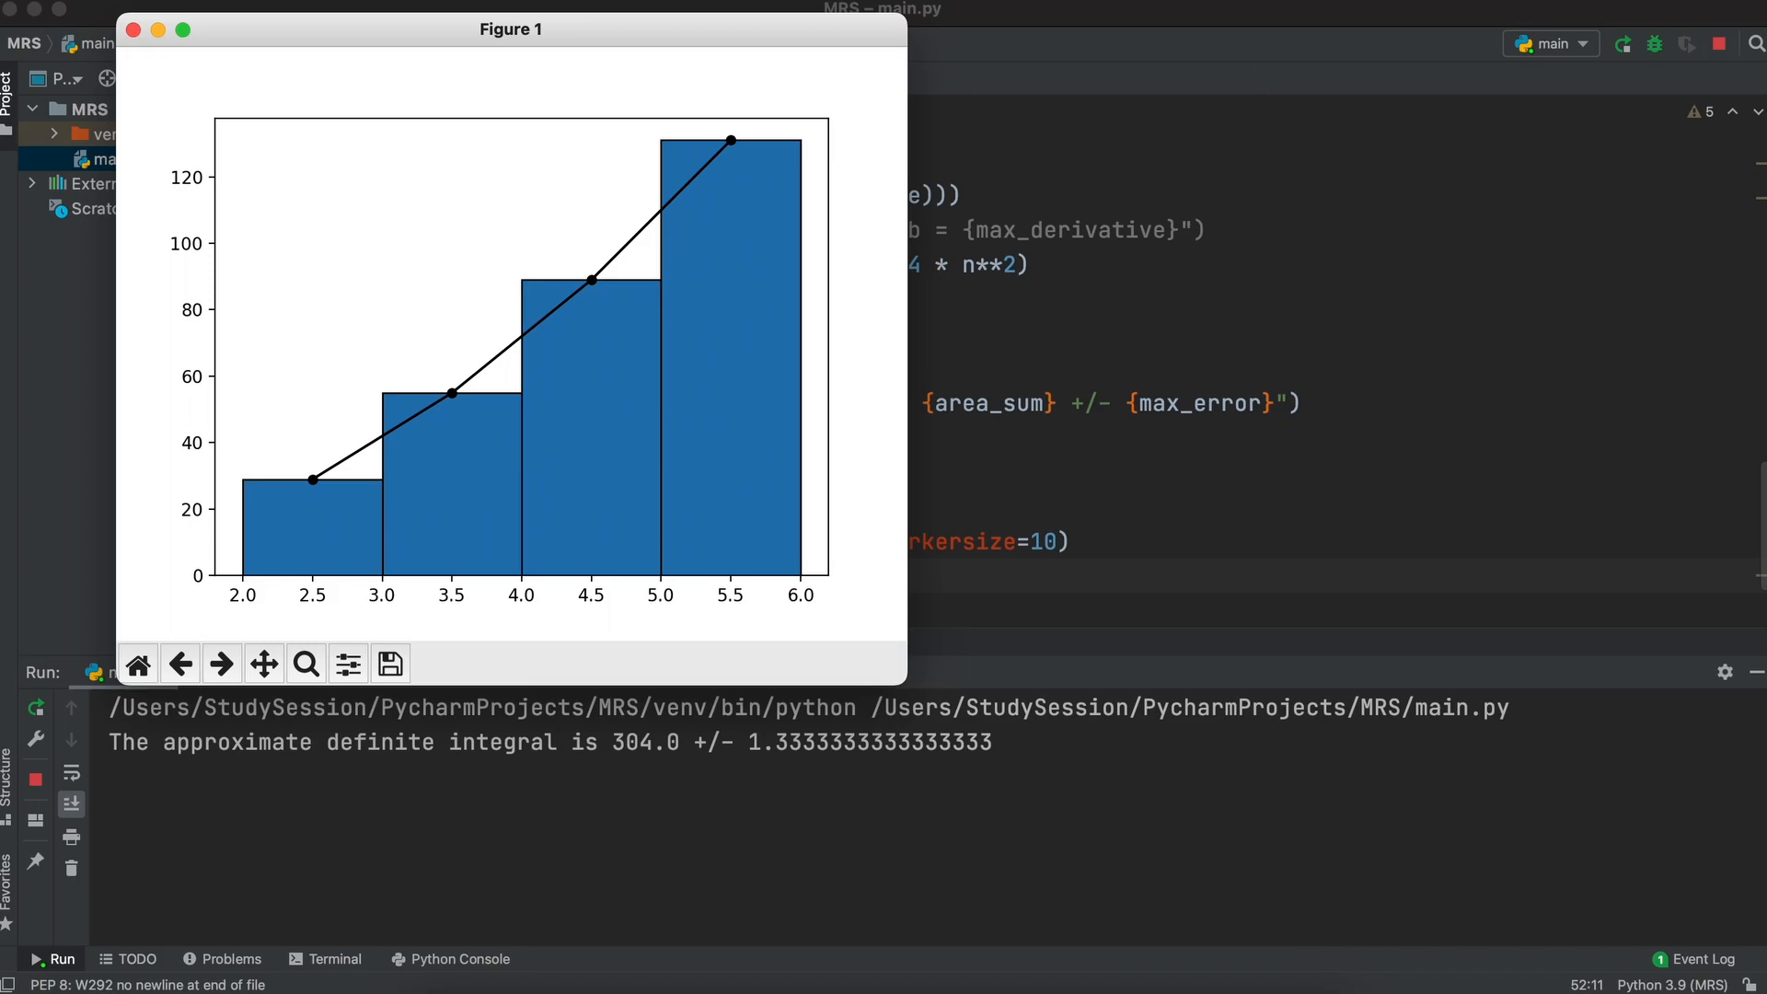
mouse_move(133, 30)
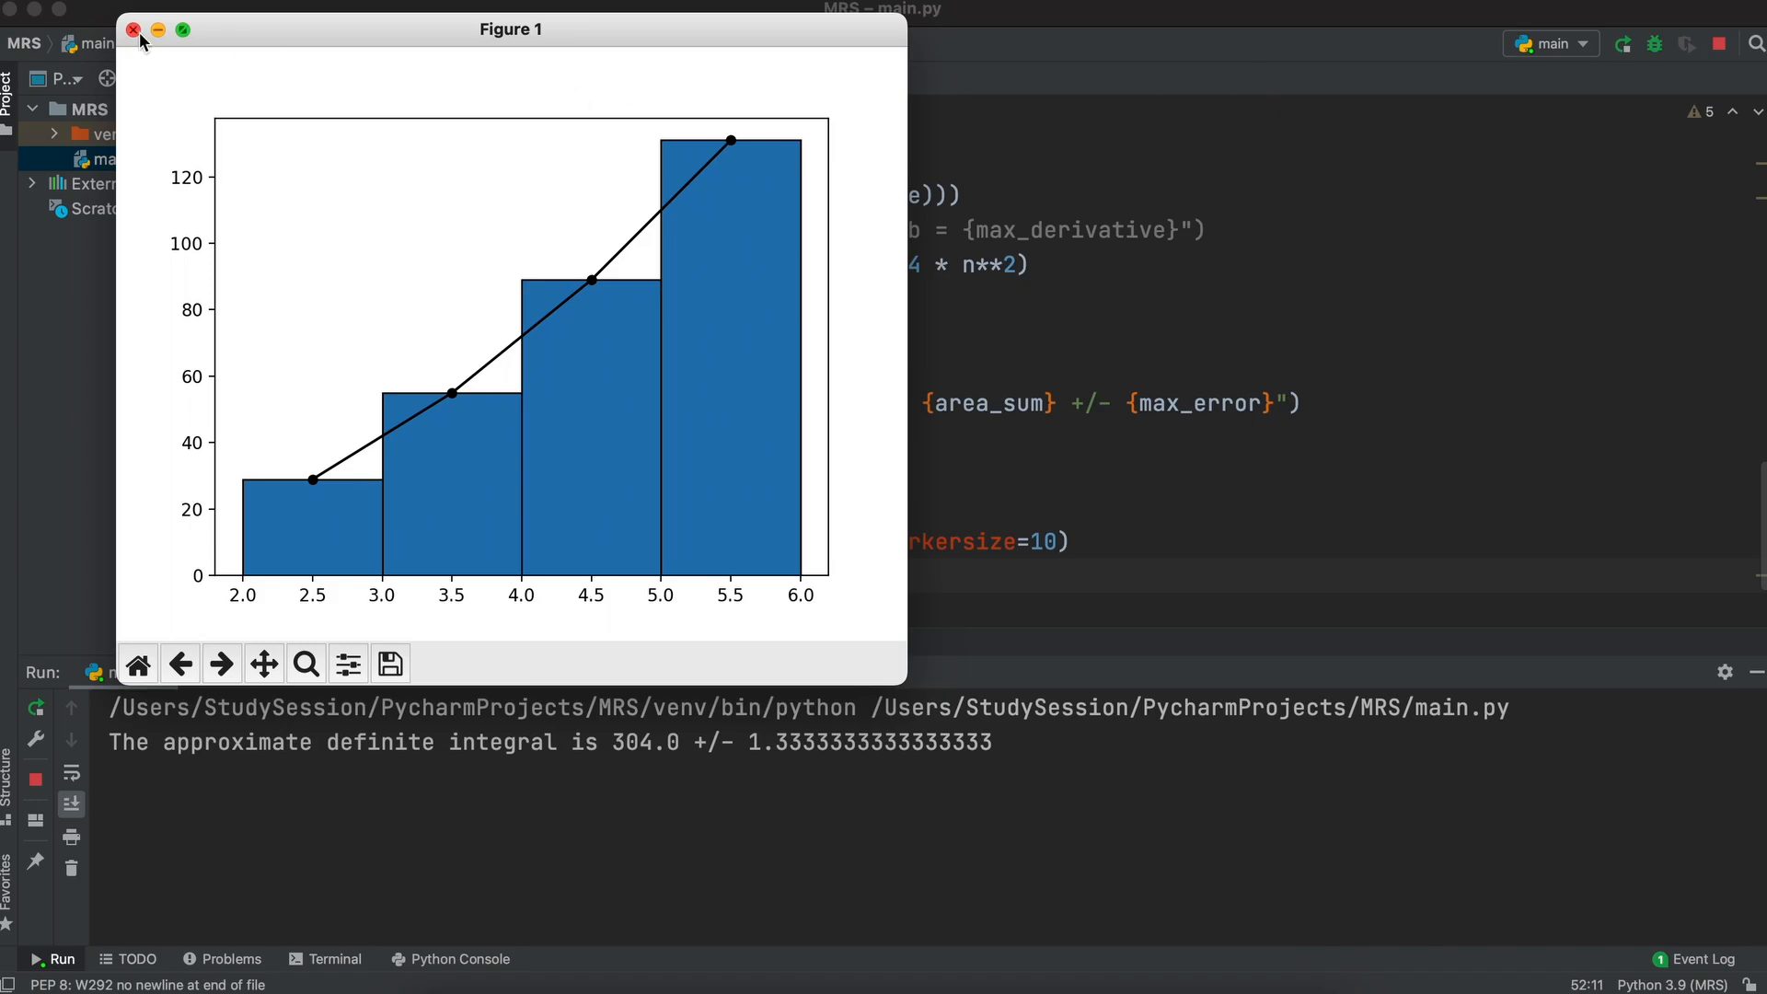
click(133, 29)
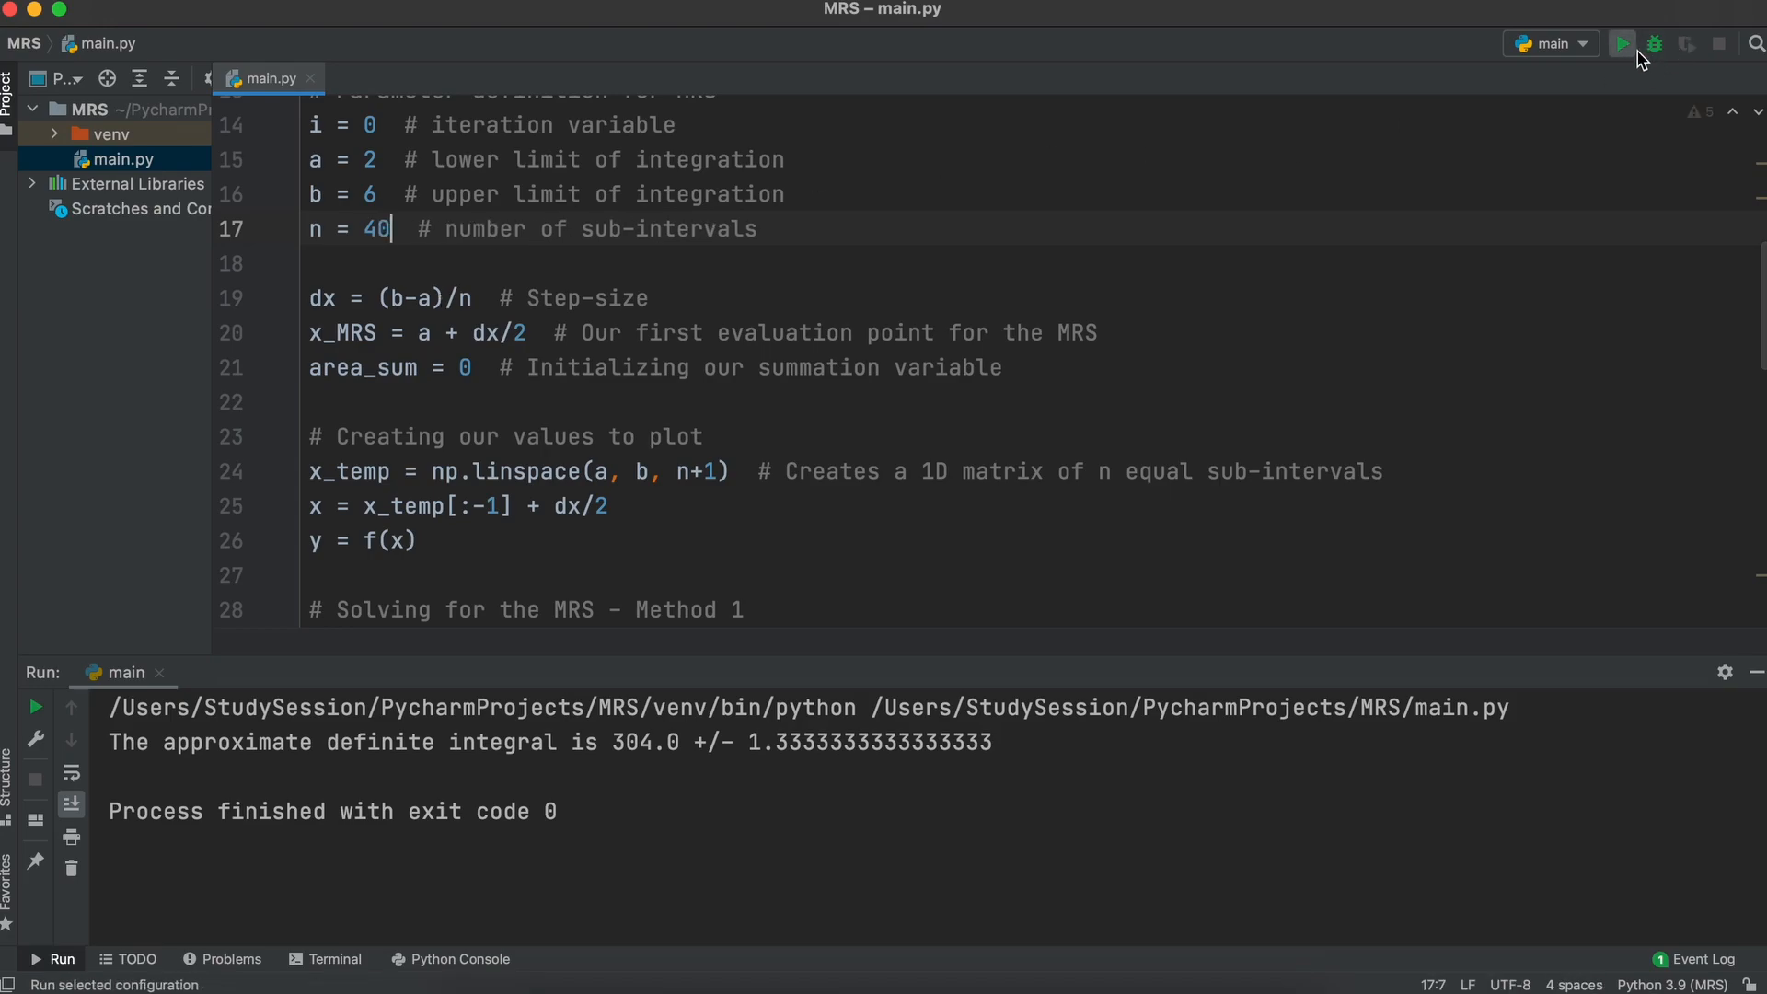
Step: Run with n = 40 to get 305.32 +/- 0.0133 and a 40-bar plot, then close it
click(1622, 44)
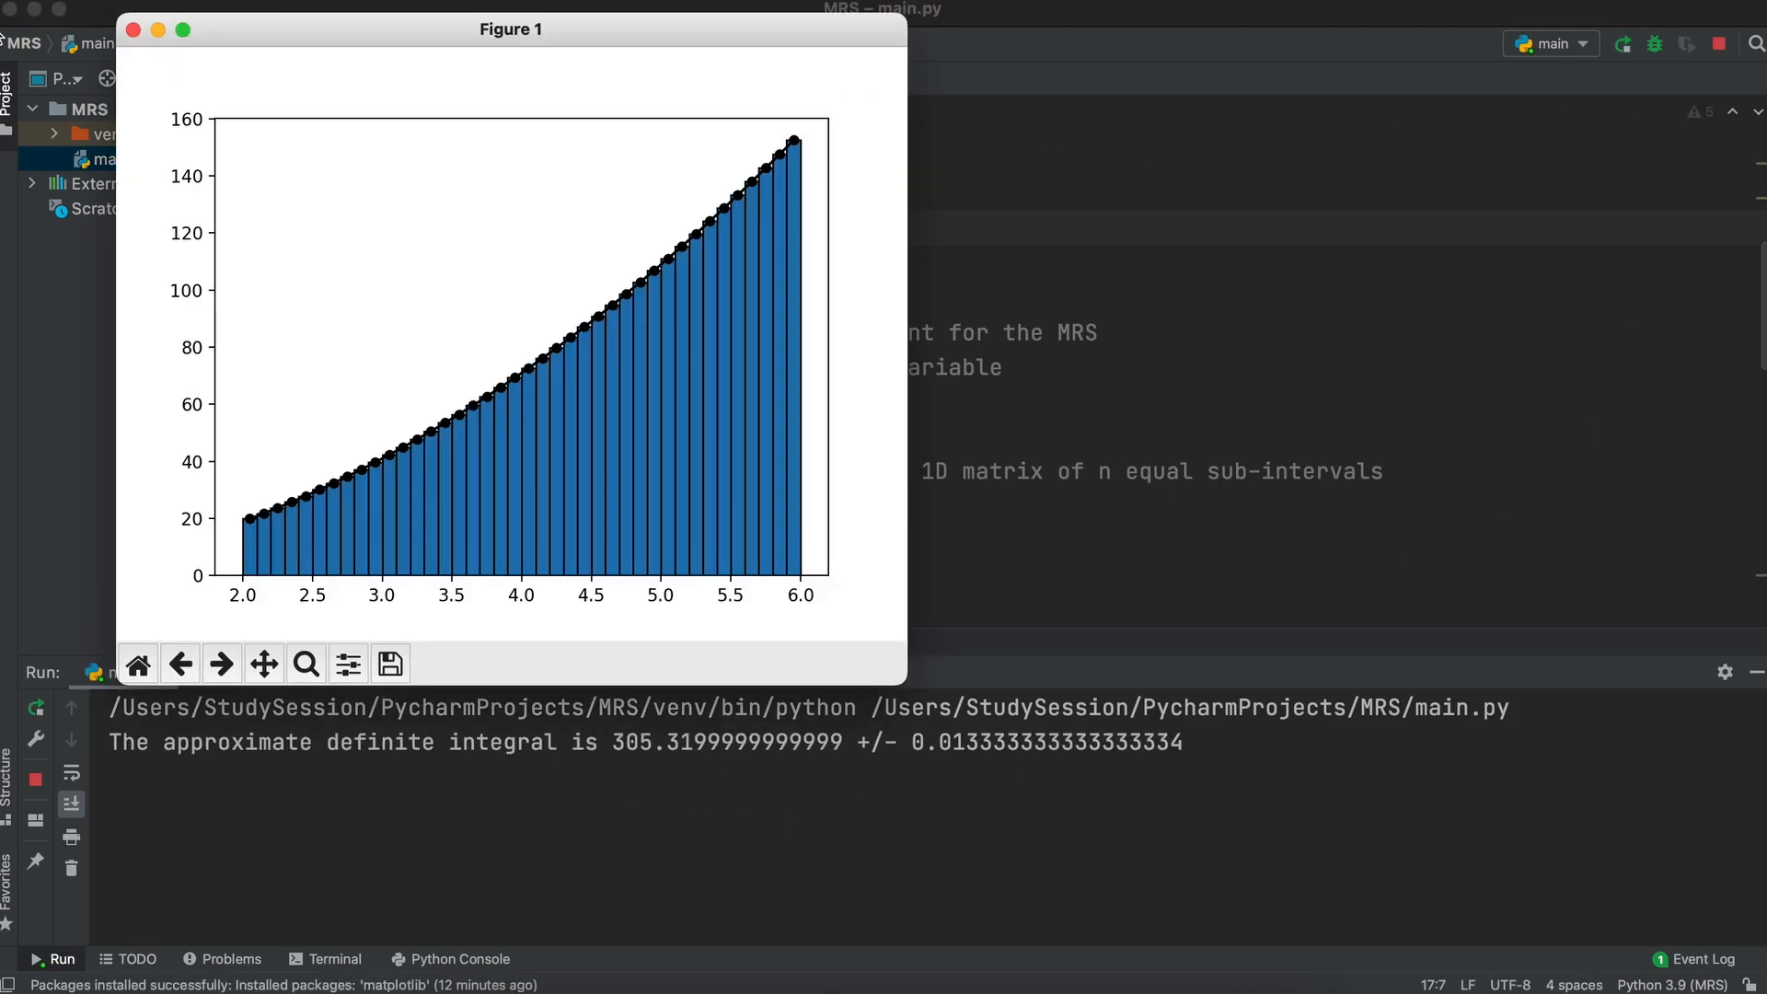
click(132, 30)
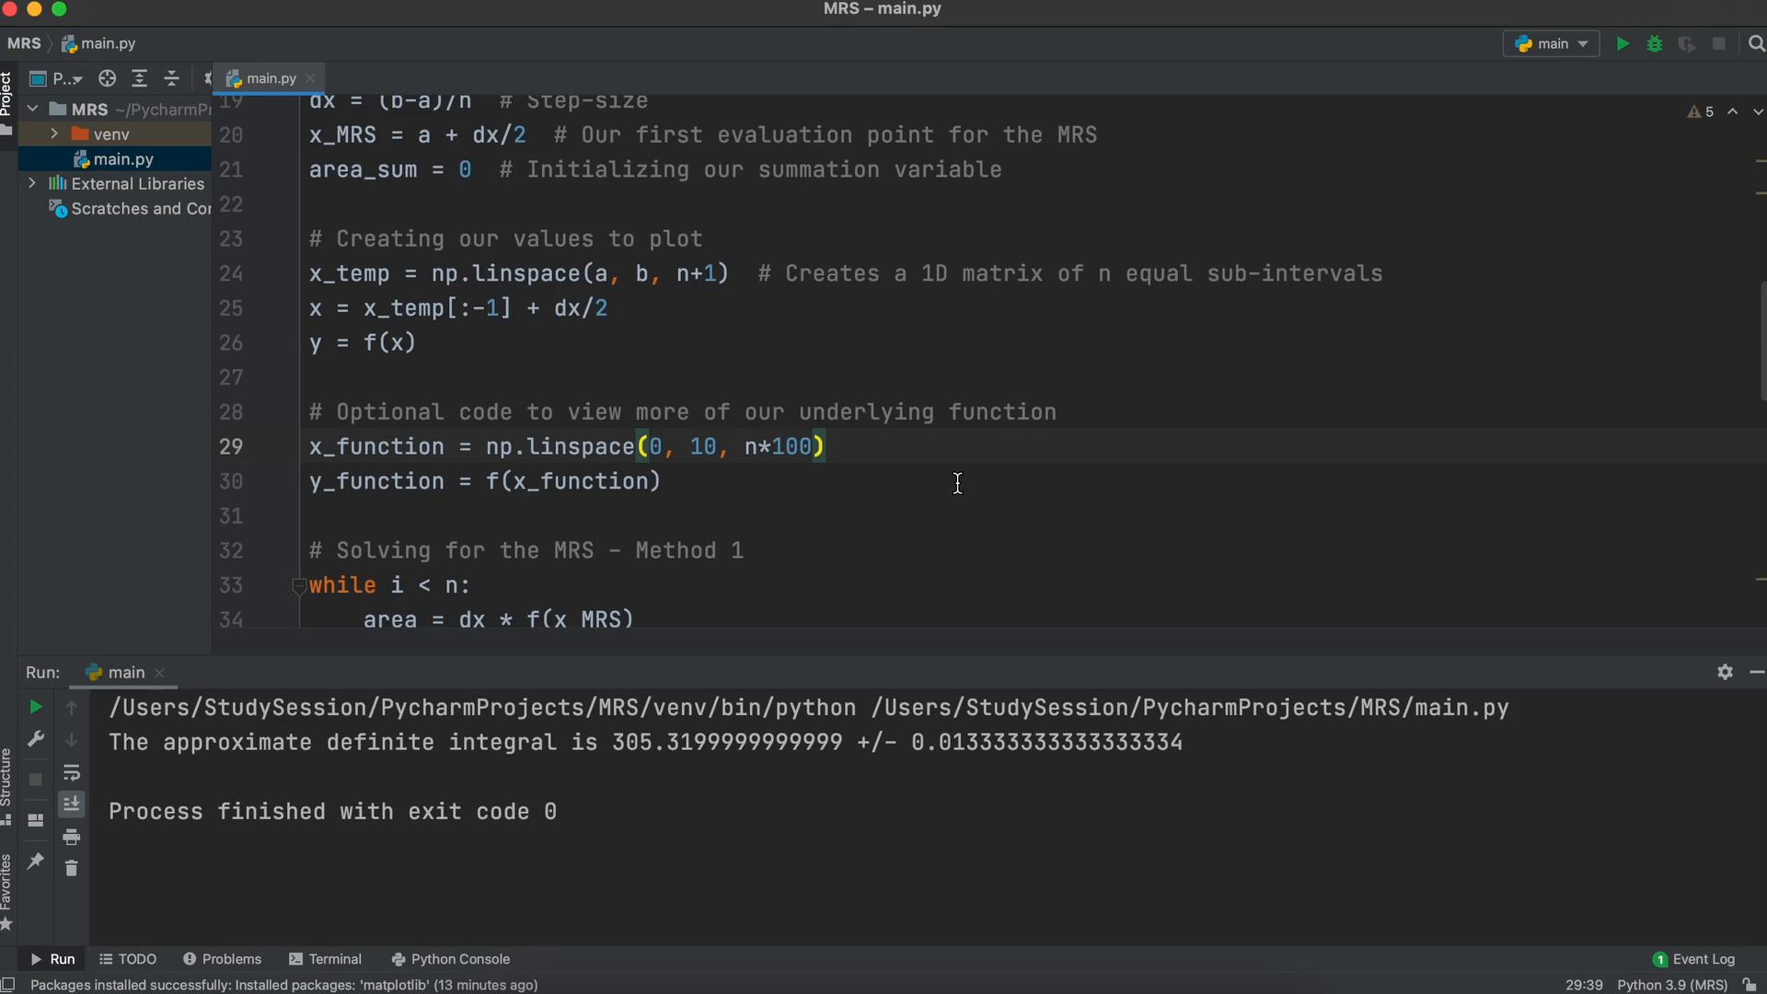
Step: Add x_function/y_function over 0 to 10, plot them in blue, and run the script
scroll(down, 3)
text(plt.plot()
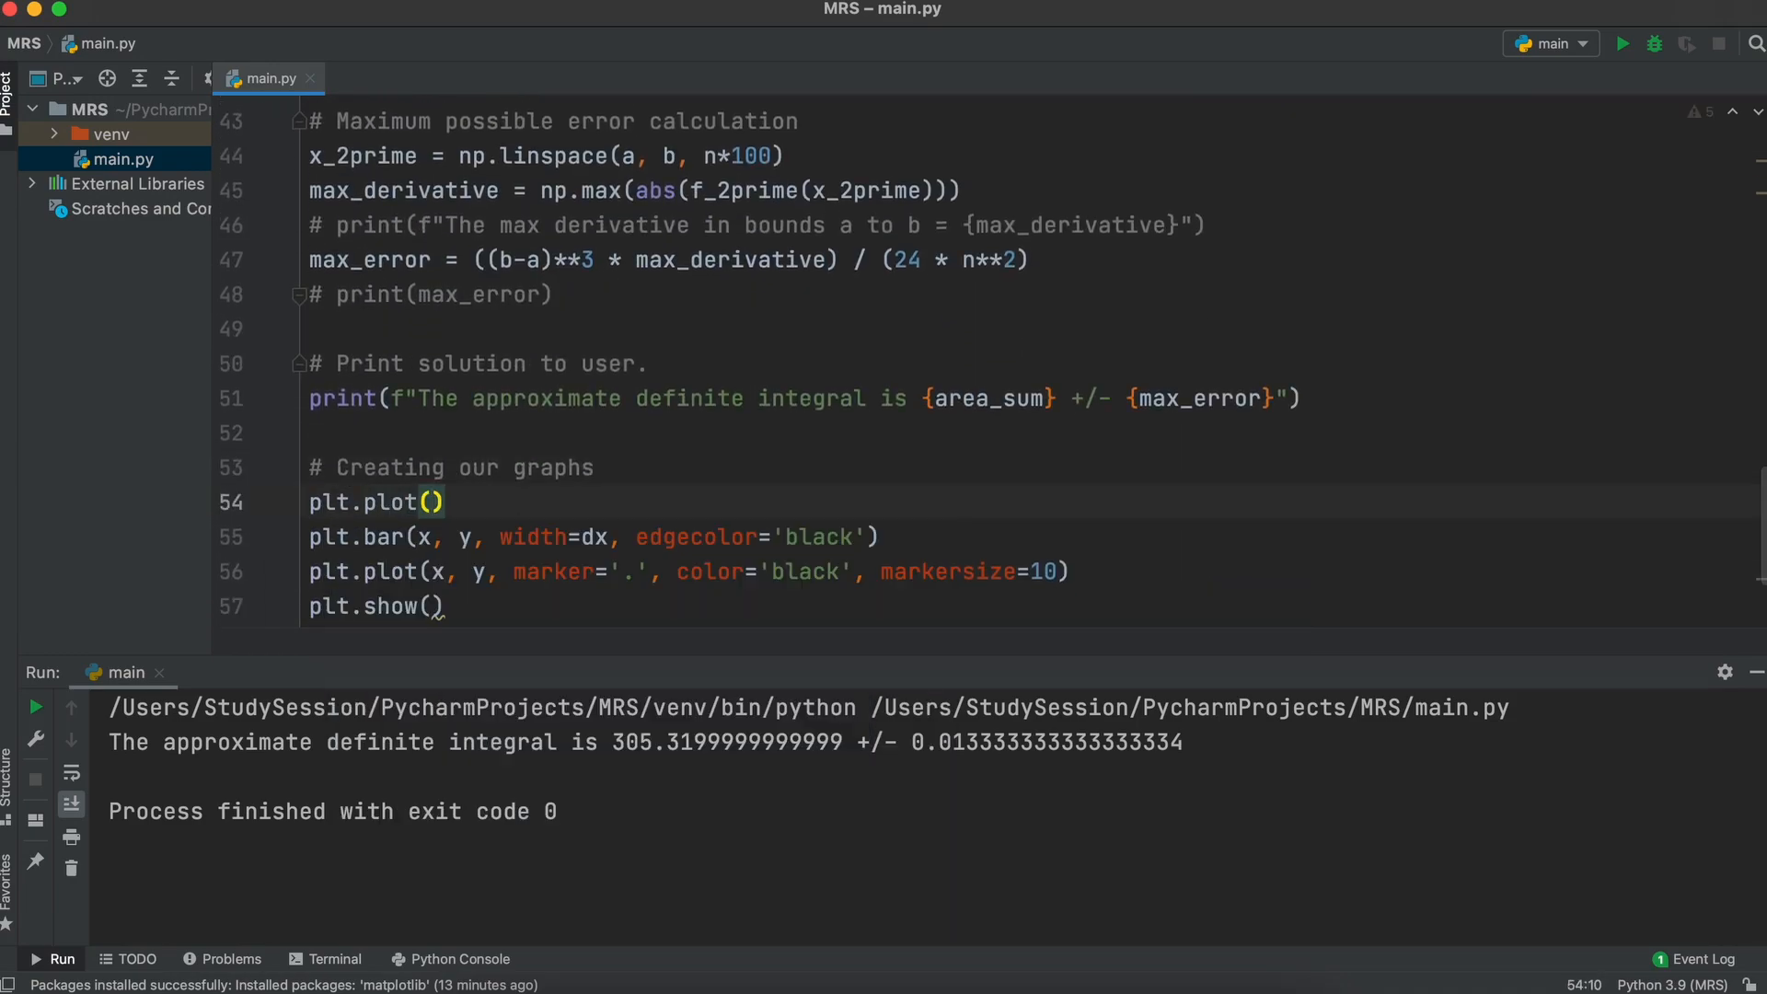
text(x_function, x)
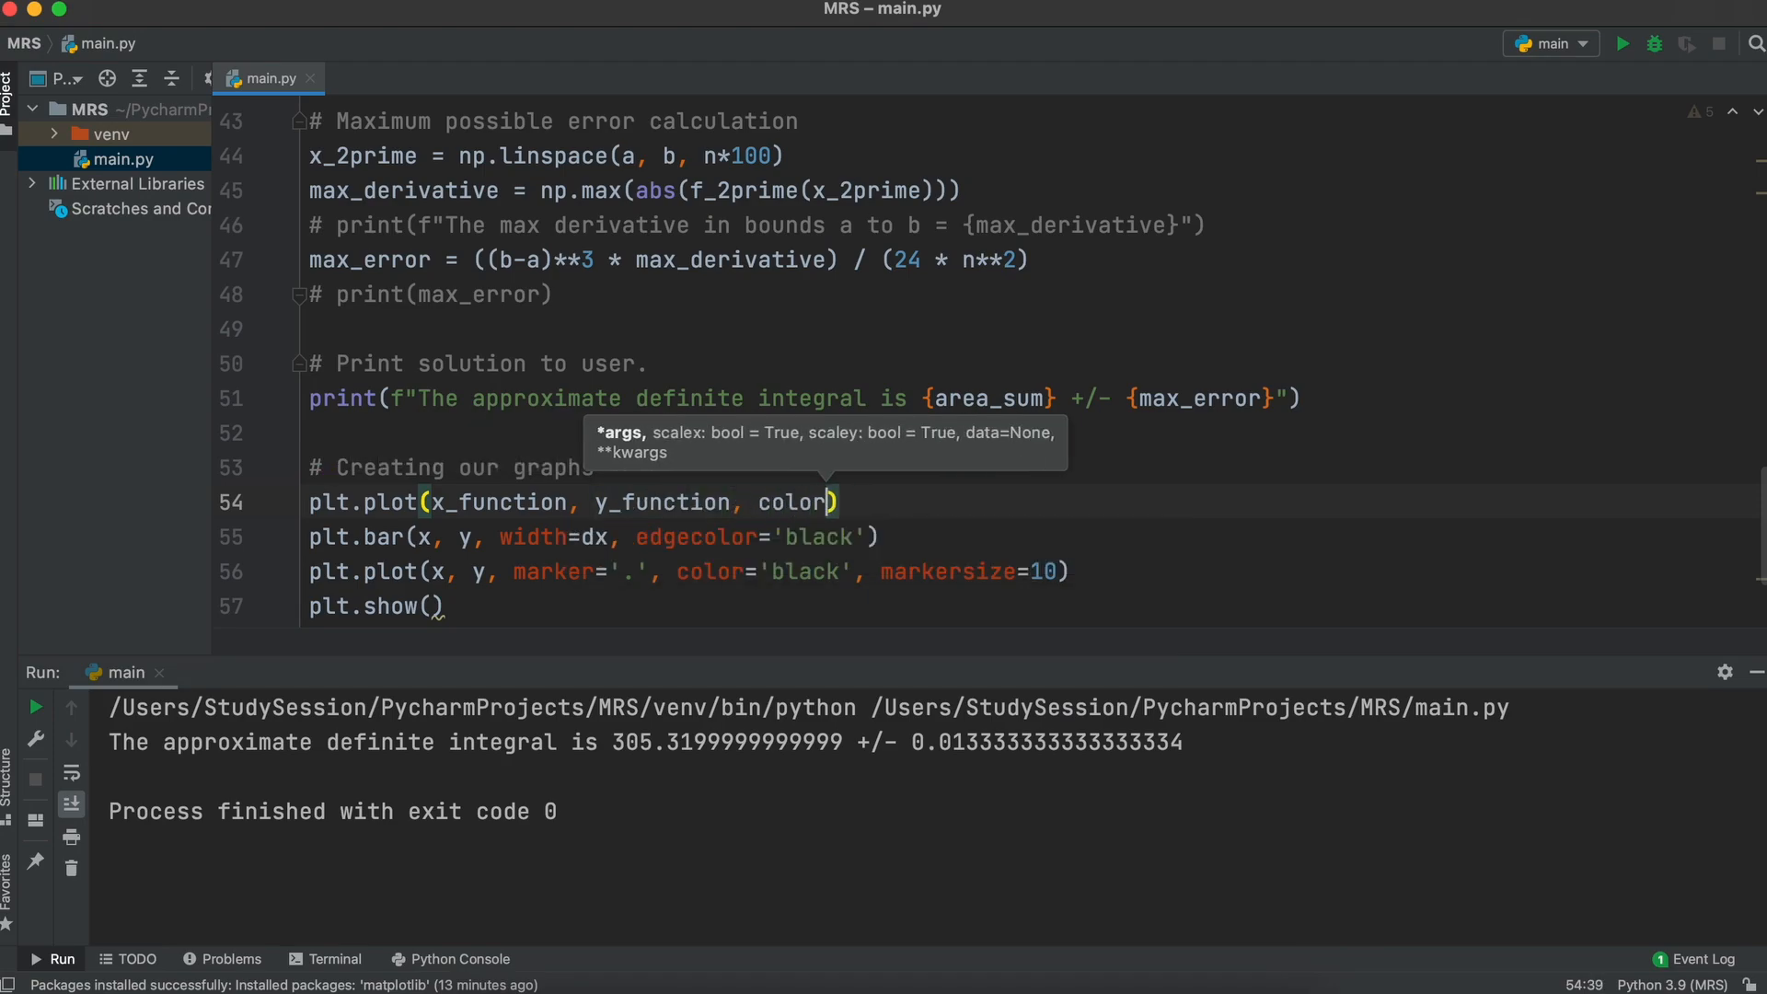
text(='blue')
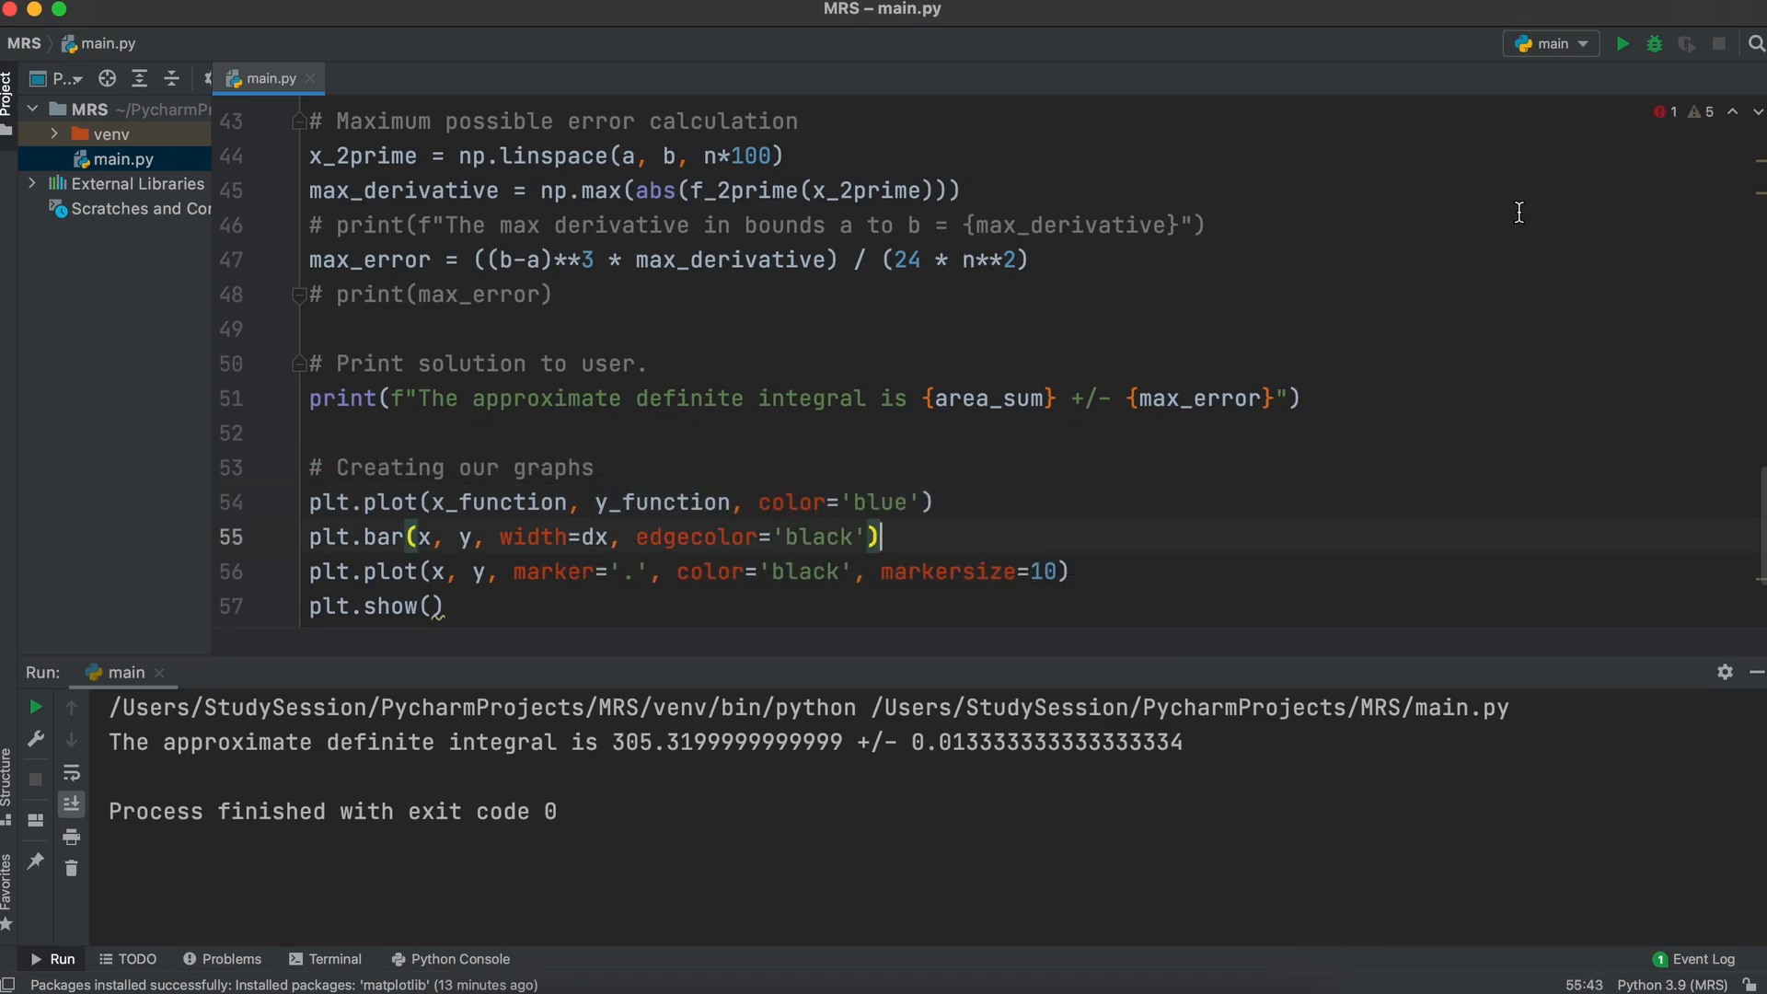
click(1621, 44)
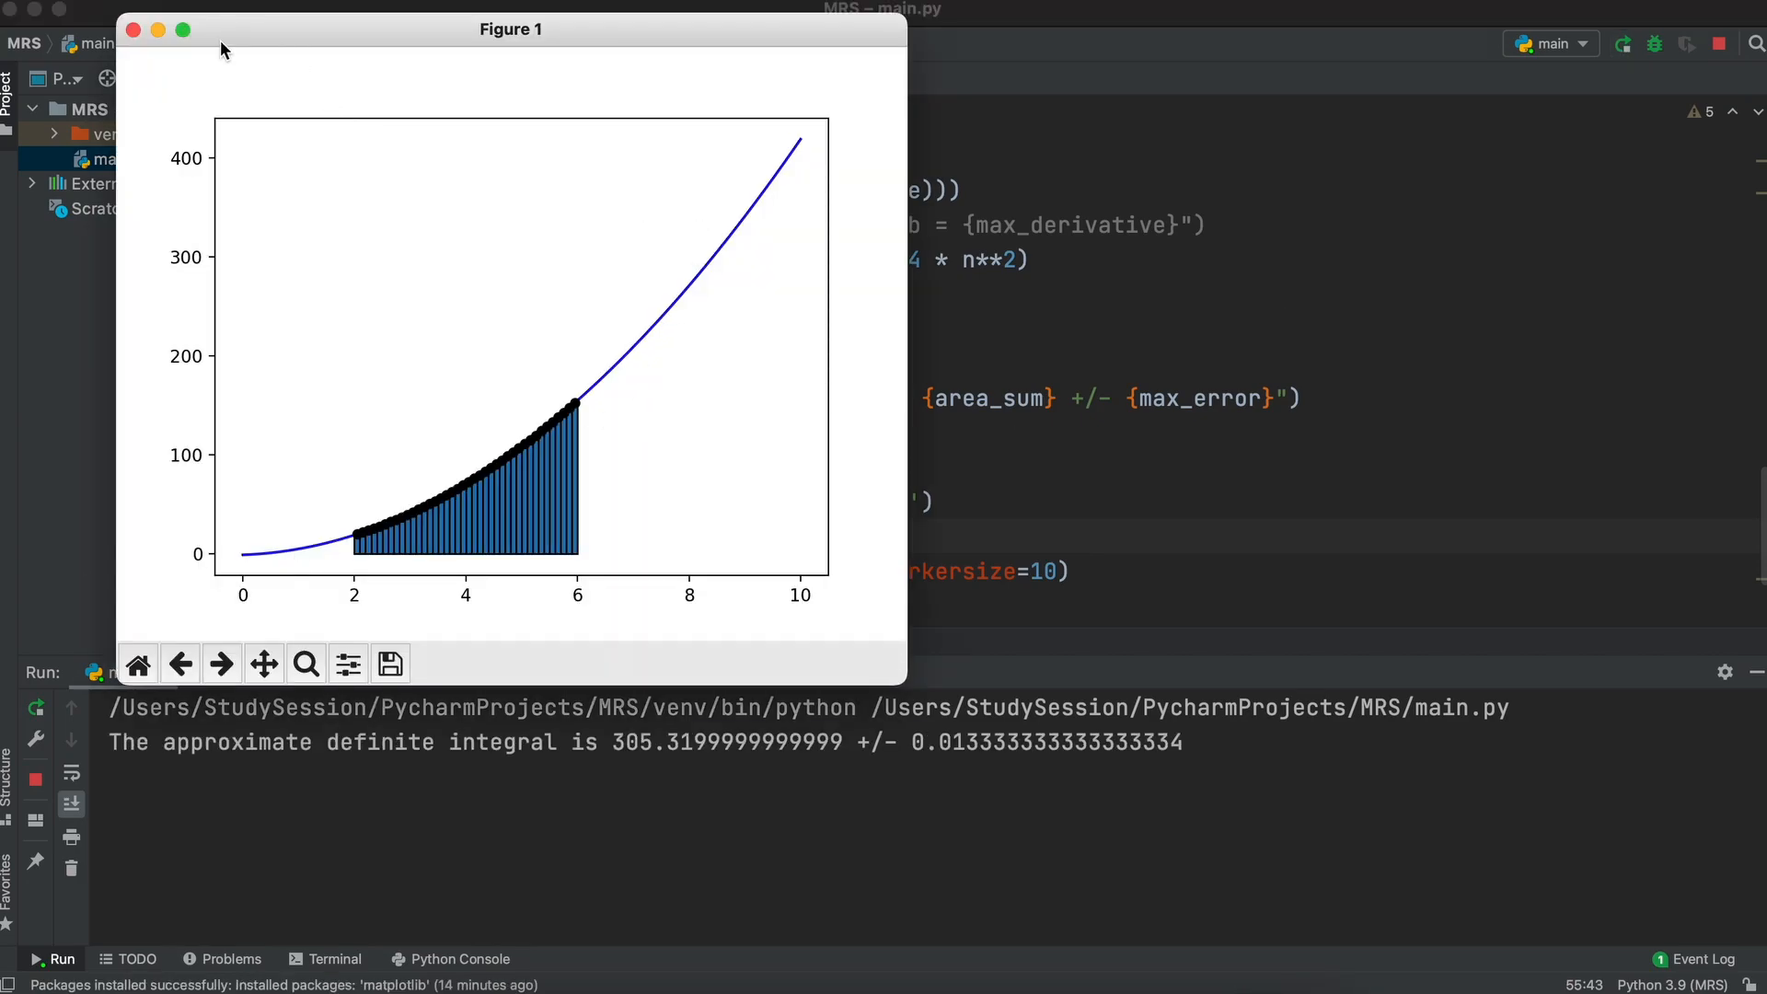
Step: Close the plot, change the curve's linspace start and end to 1.5 and 7, and rerun
click(132, 29)
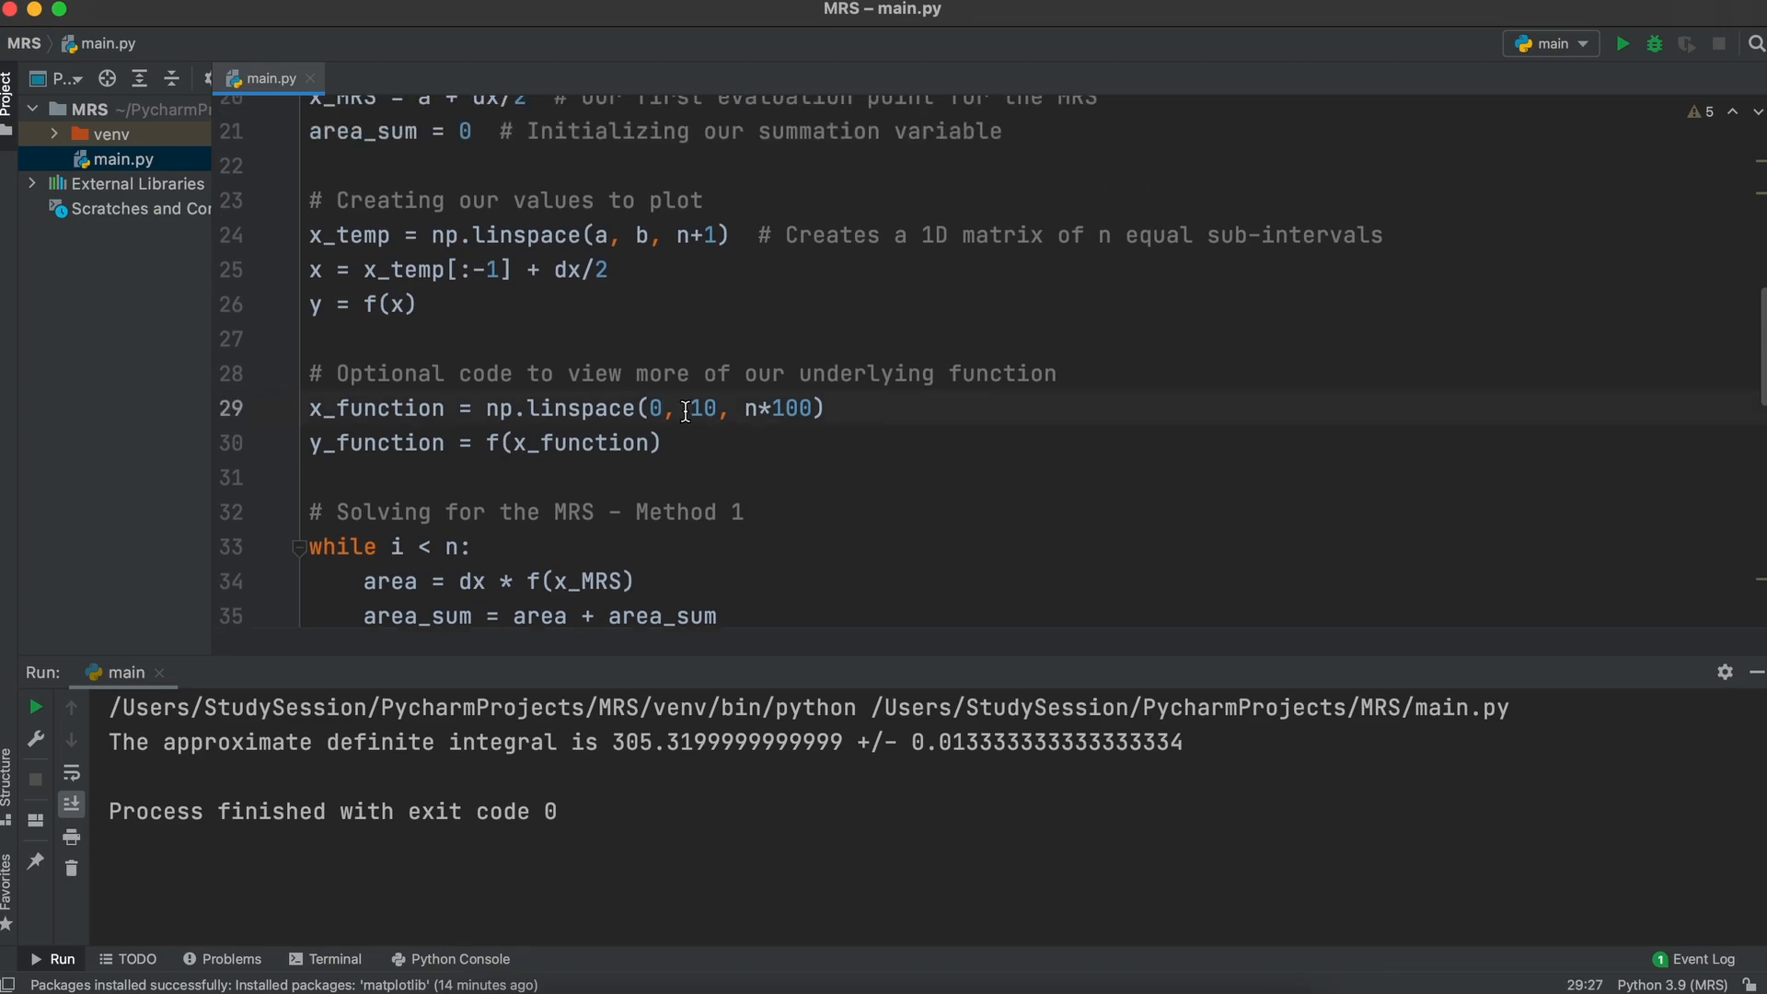
text(1.5)
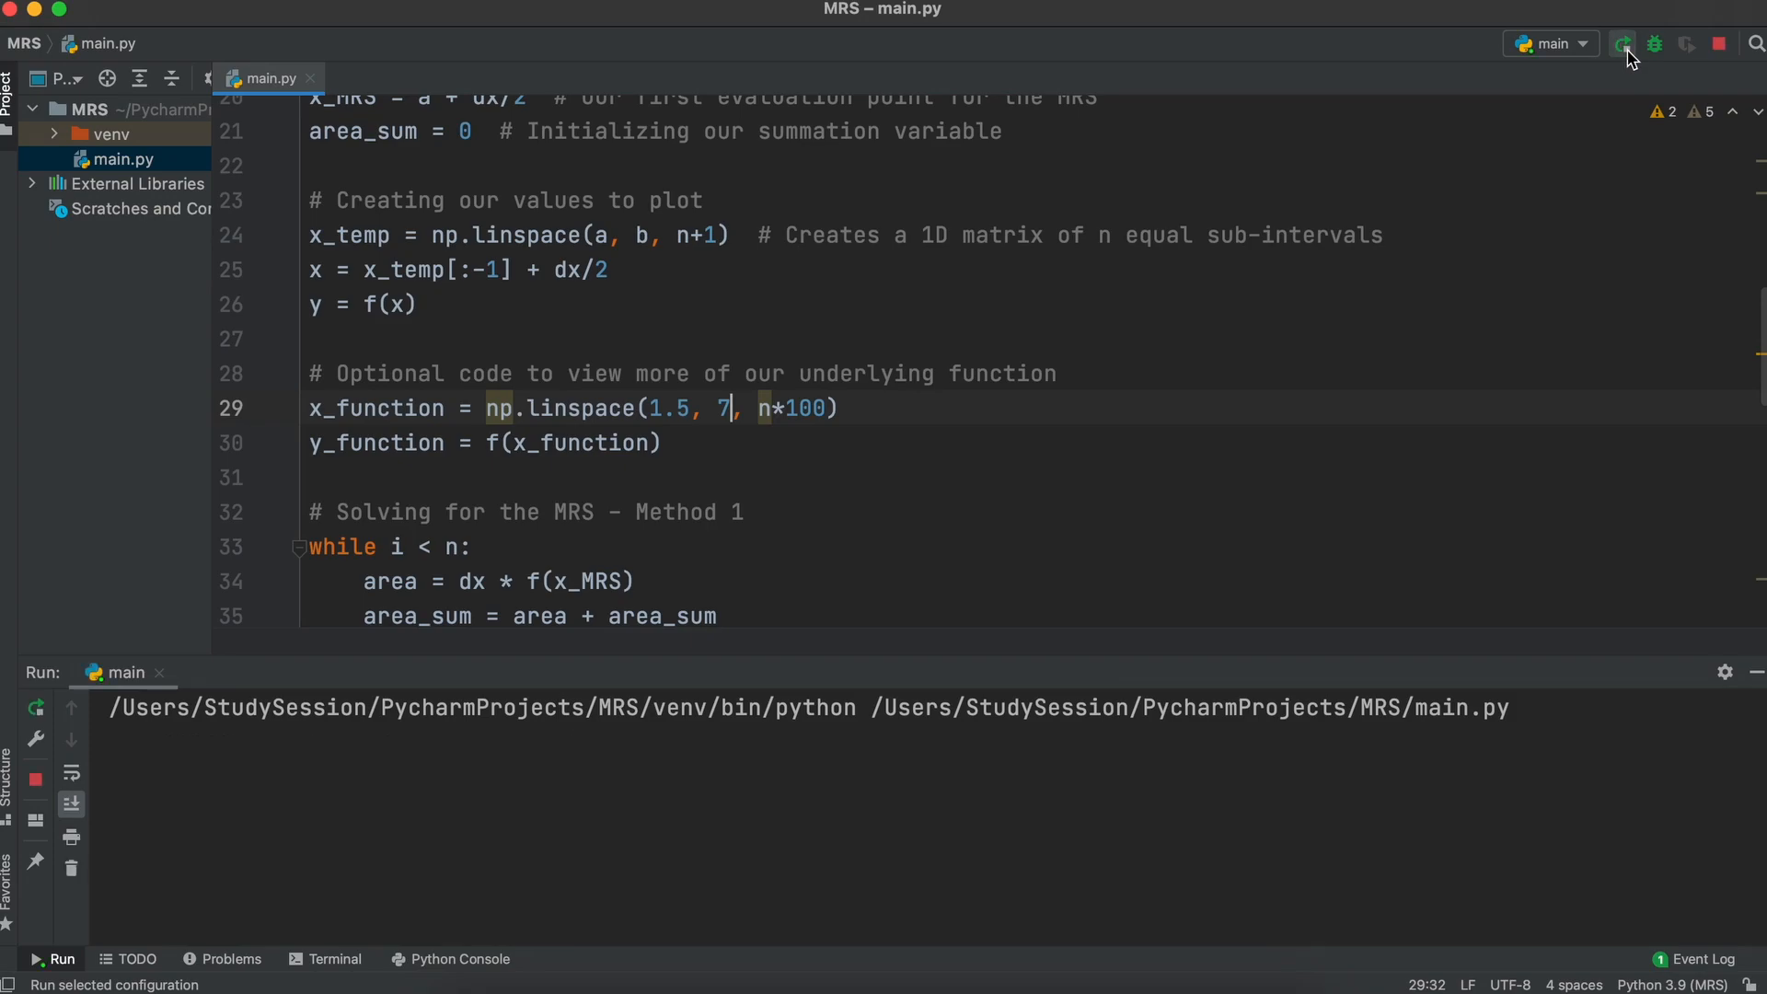
click(1622, 44)
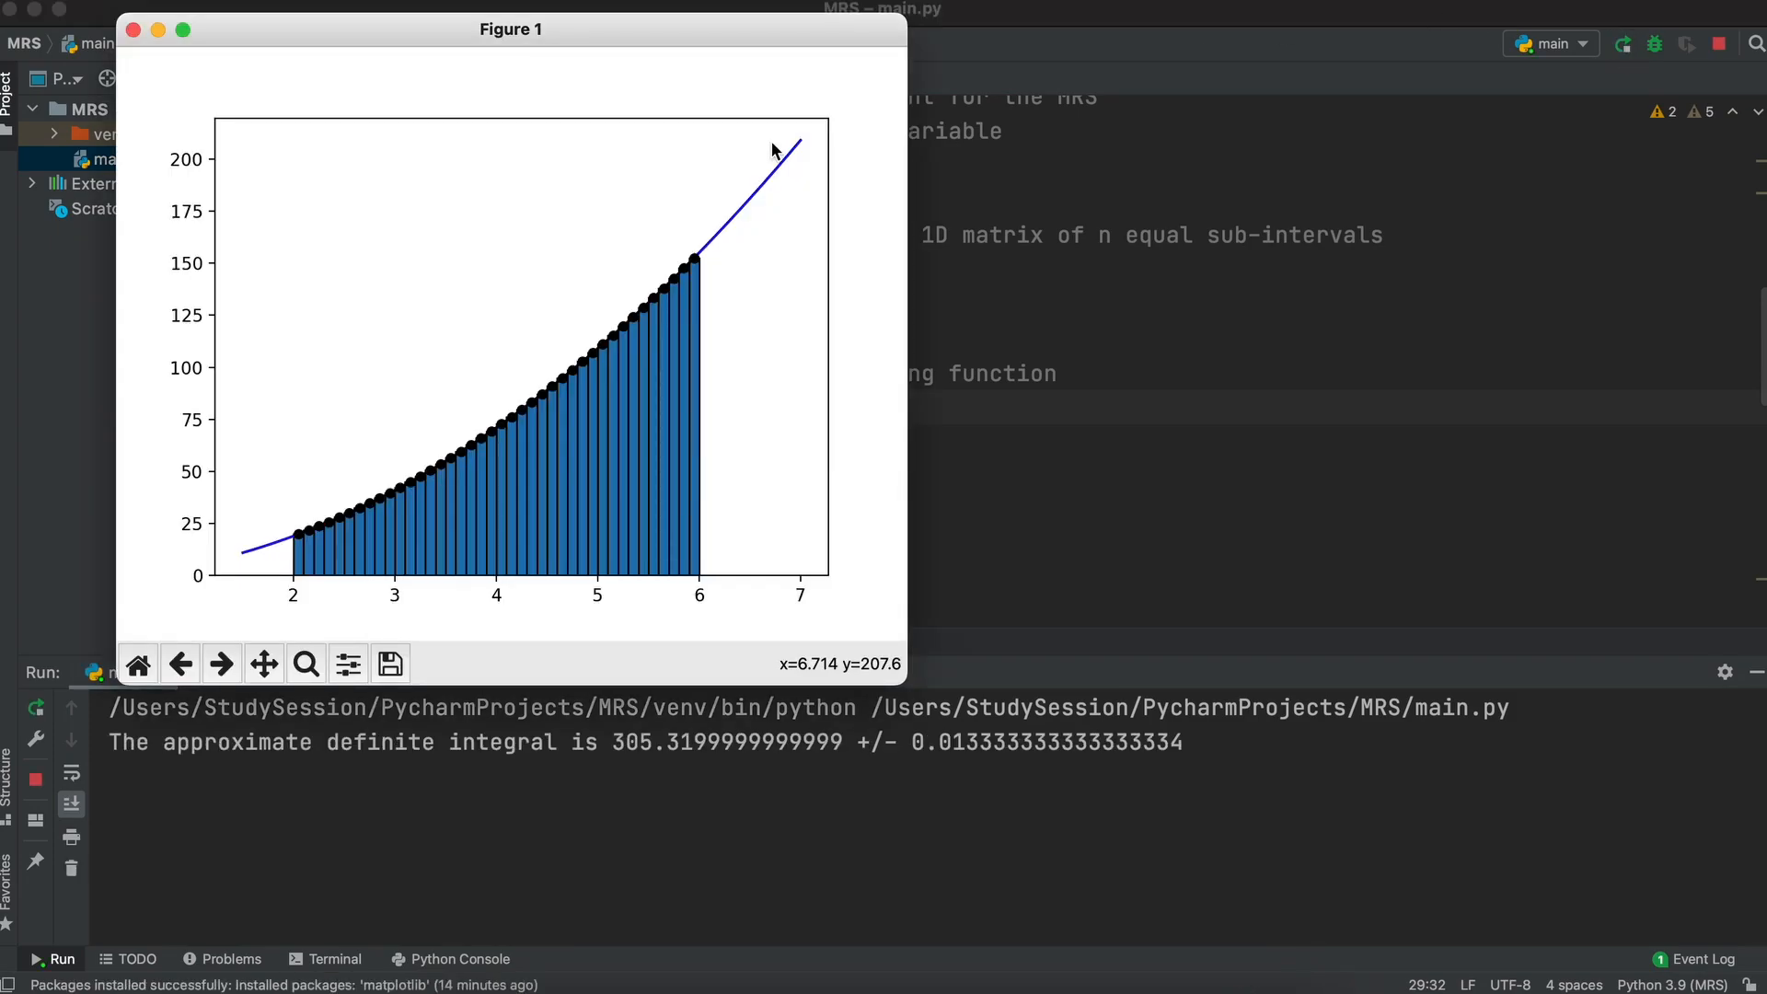